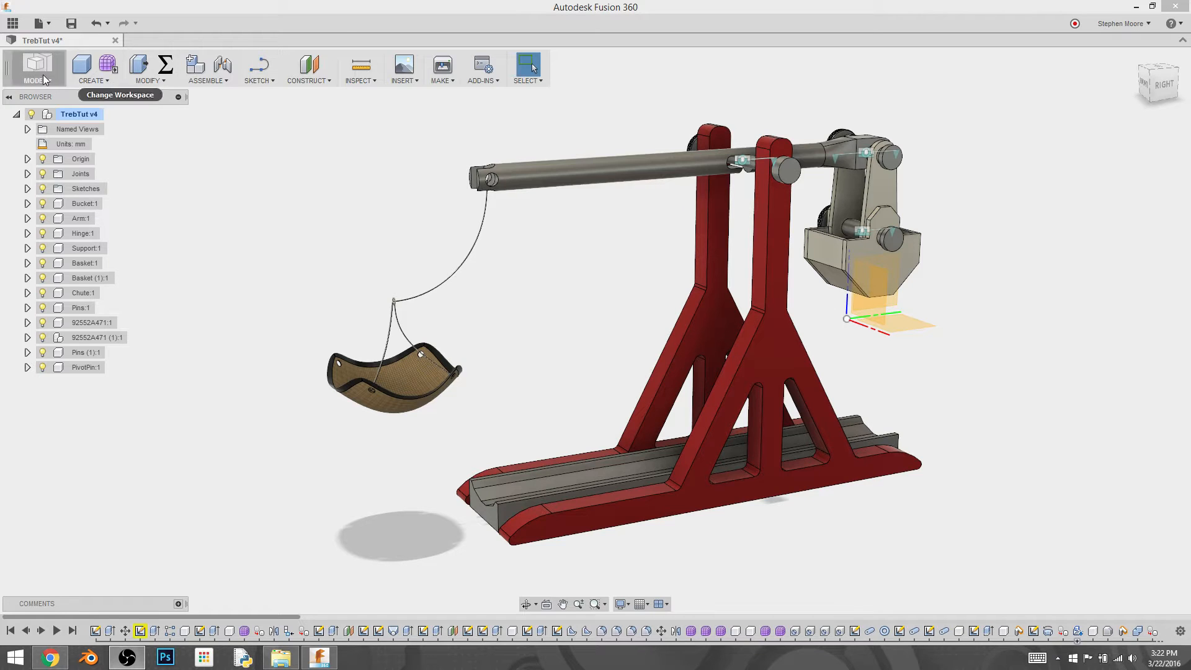
# Step: Switch the trebuchet design from the MODEL workspace to the RENDER workspace
pyautogui.click(35, 68)
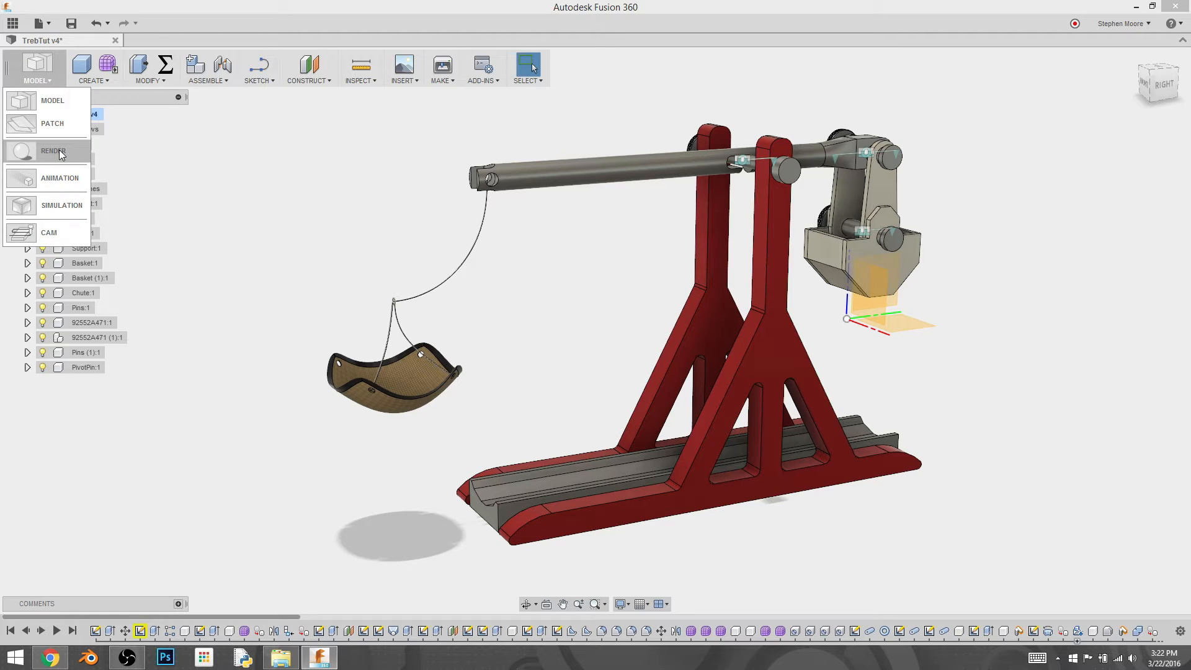
pyautogui.click(53, 150)
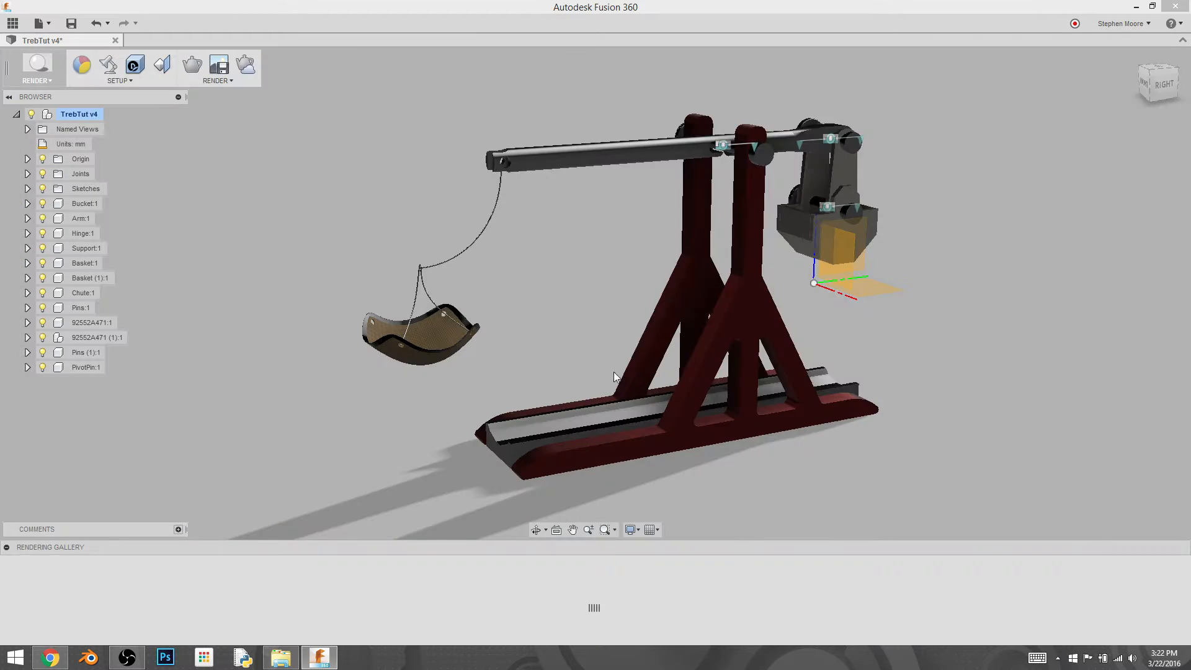
pyautogui.moveTo(35, 67)
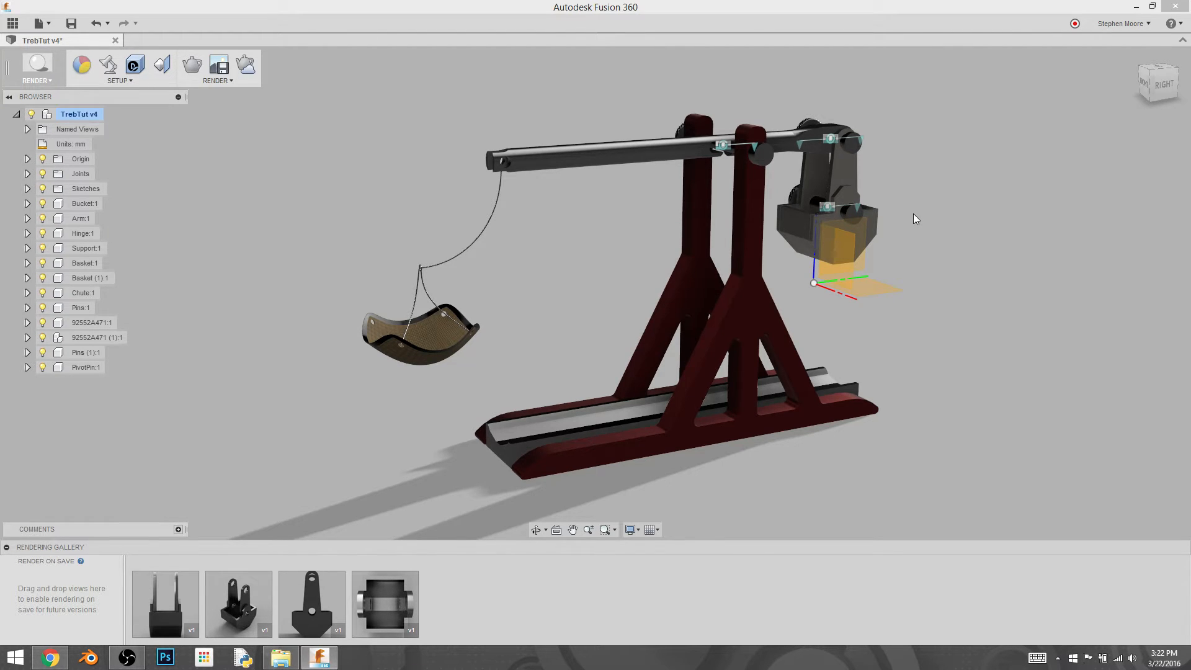
pyautogui.moveTo(458, 602)
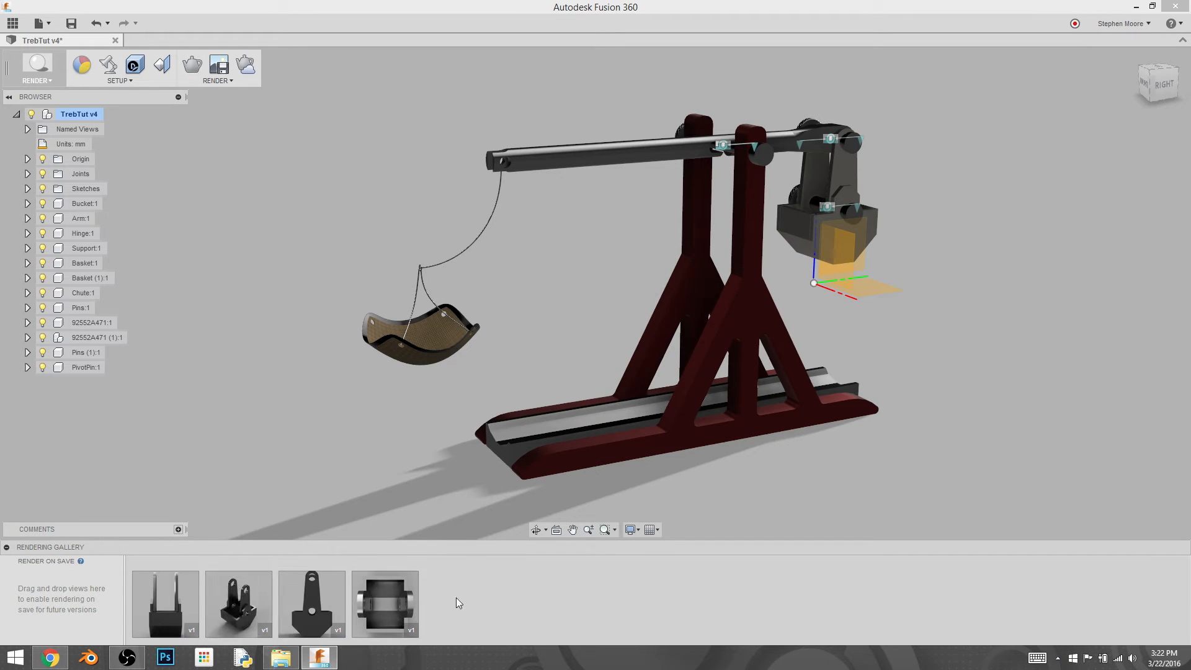
pyautogui.moveTo(446, 246)
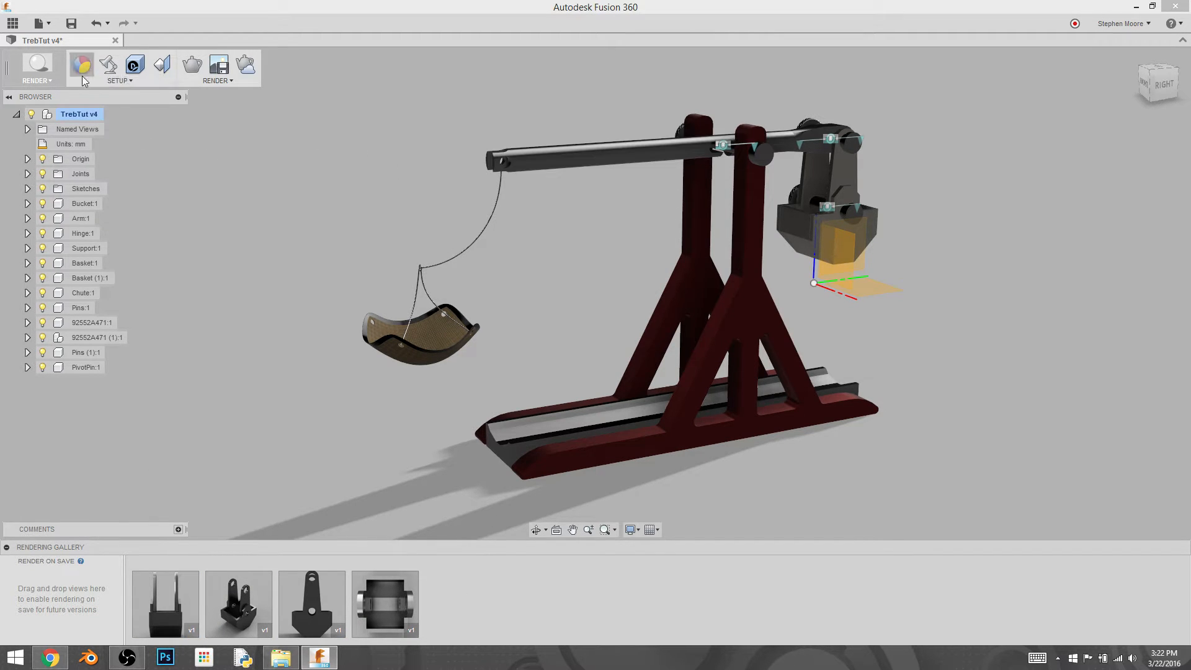
pyautogui.moveTo(81, 65)
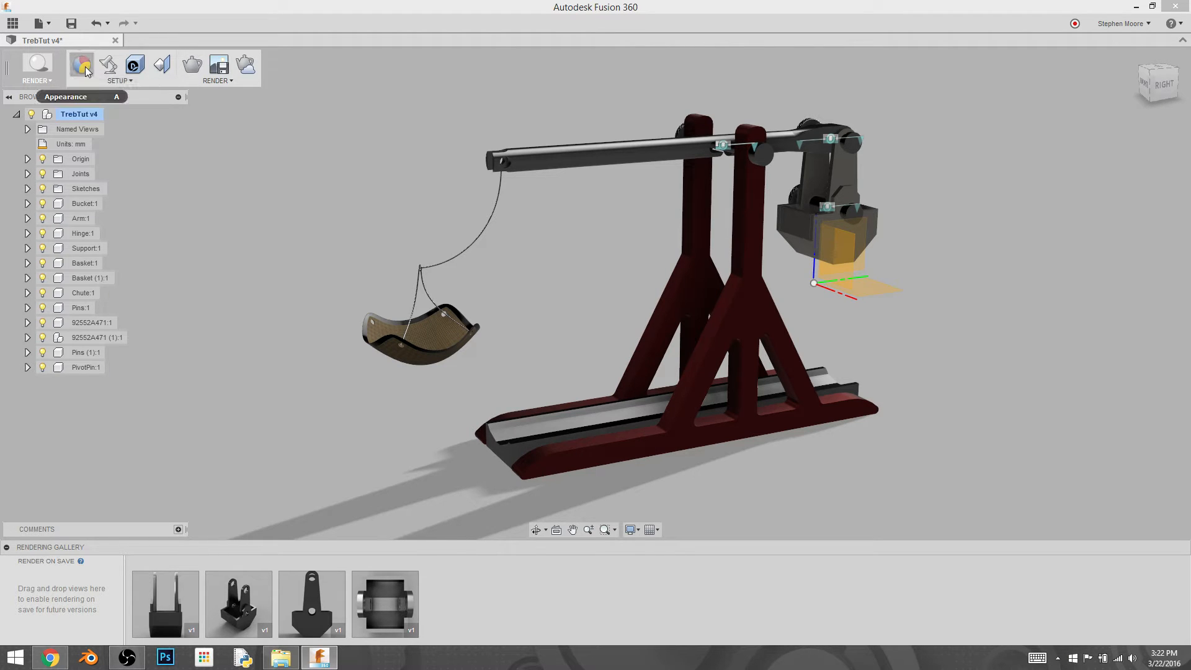
pyautogui.click(82, 65)
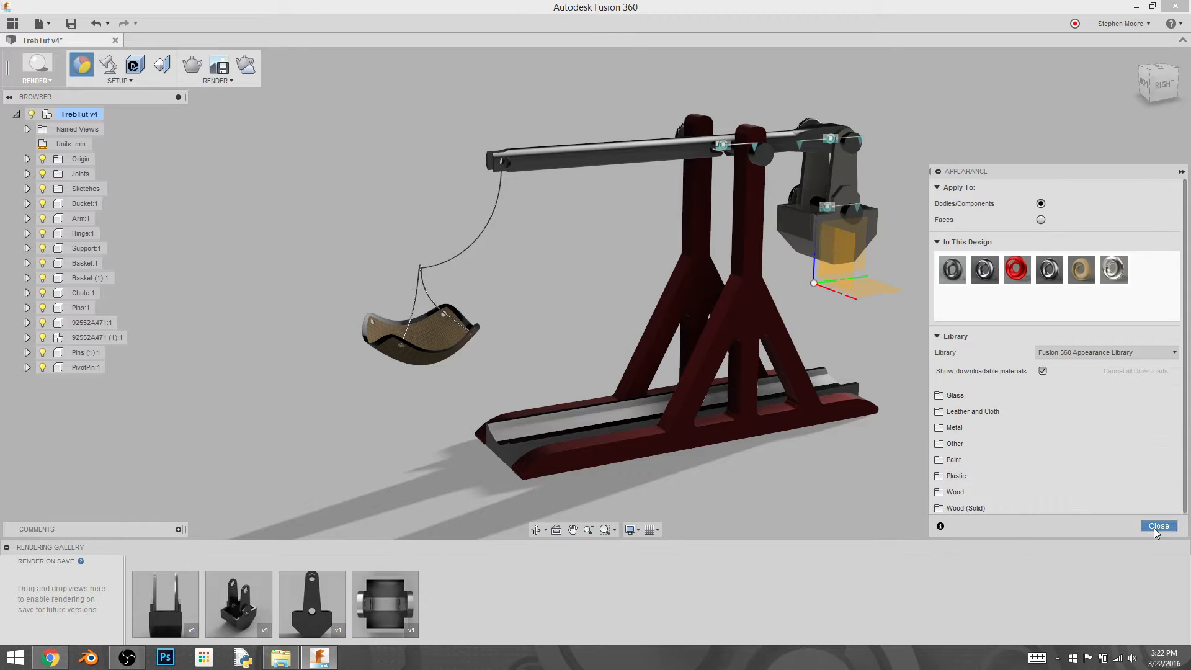
pyautogui.click(1158, 526)
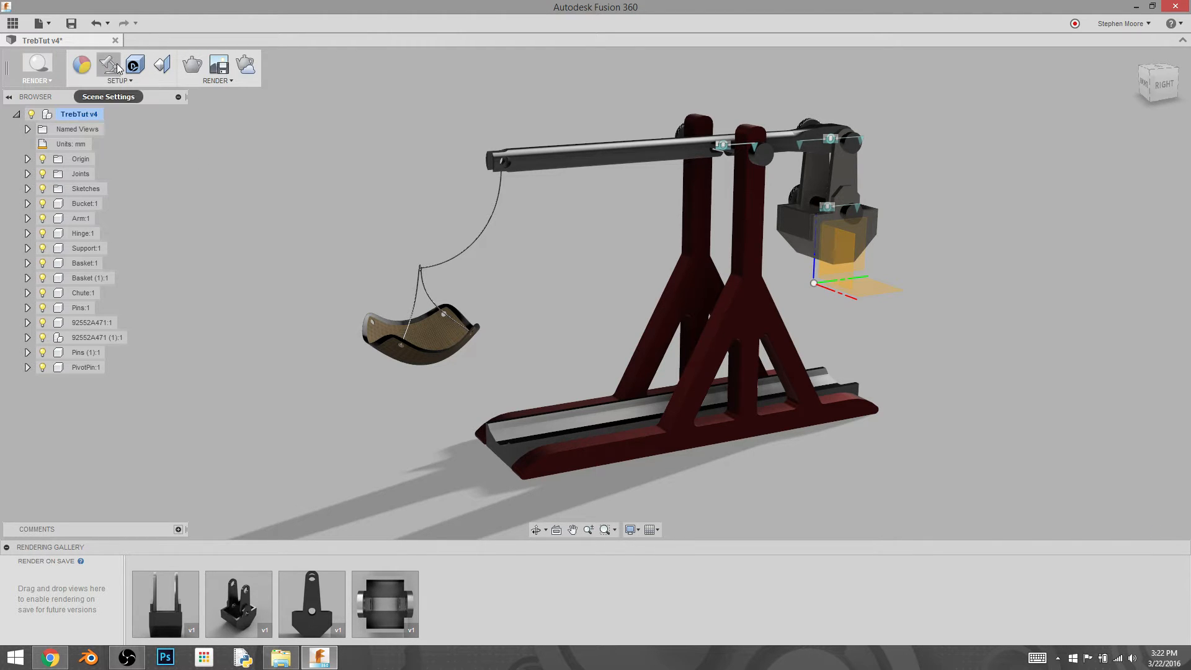
# Step: Replace Sharp Highlights with Rim Highlights from the Scene Settings environment library
pyautogui.click(107, 65)
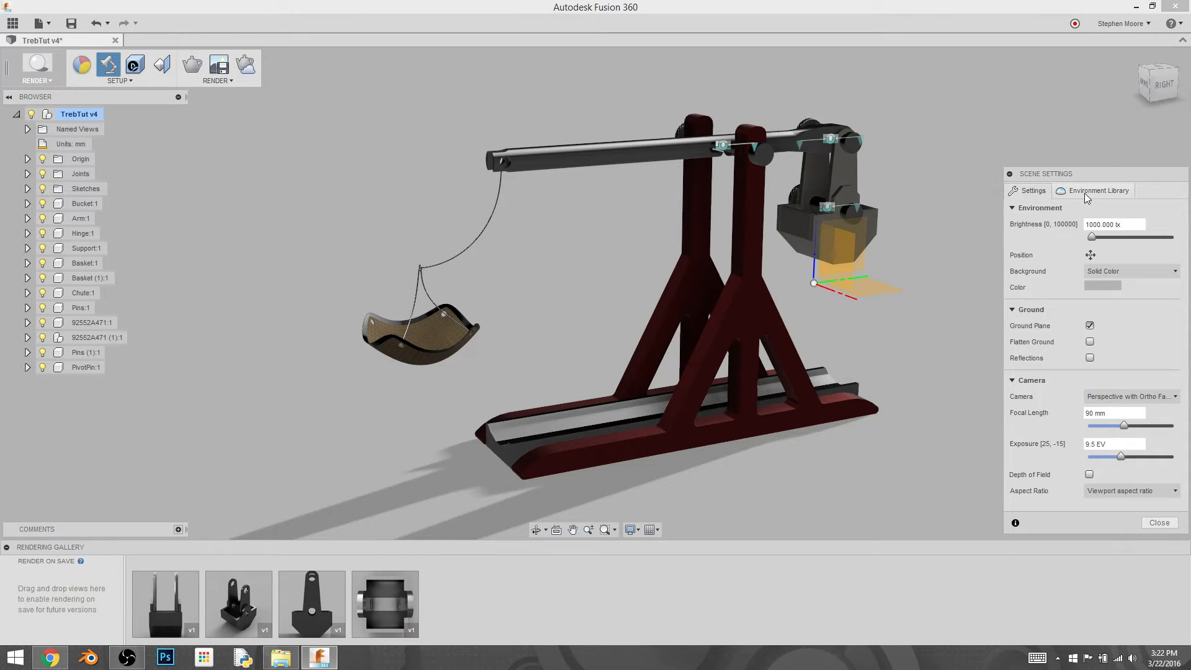
pyautogui.click(1097, 189)
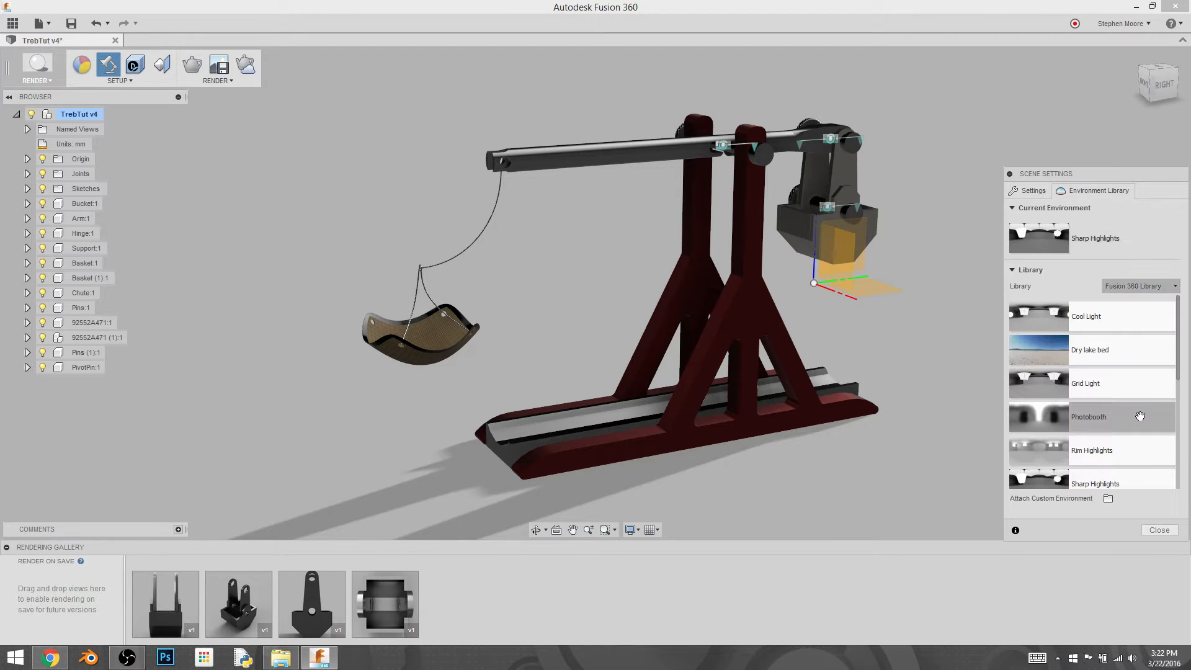
pyautogui.scroll(-3)
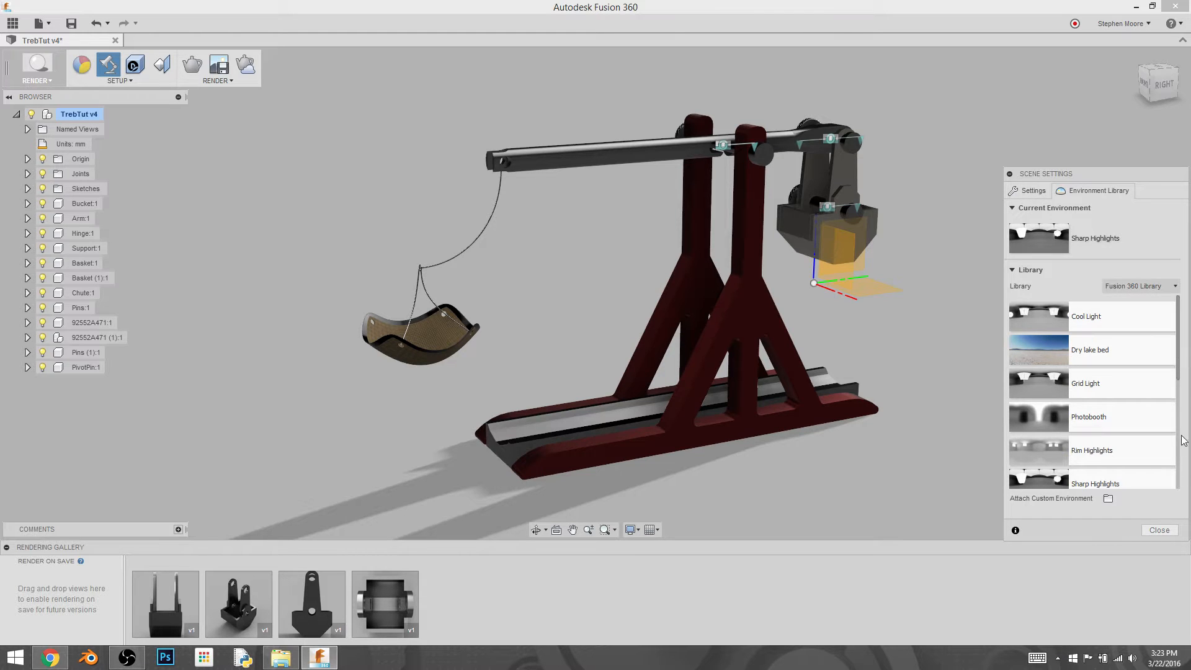
pyautogui.scroll(-3)
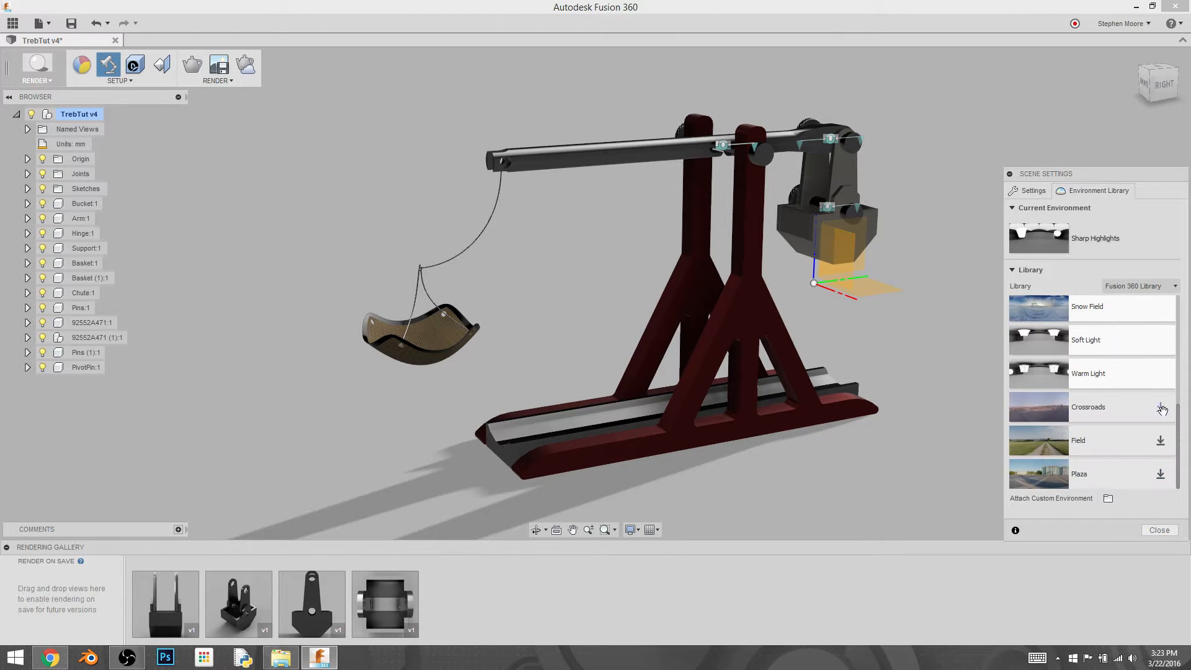
pyautogui.moveTo(1155, 454)
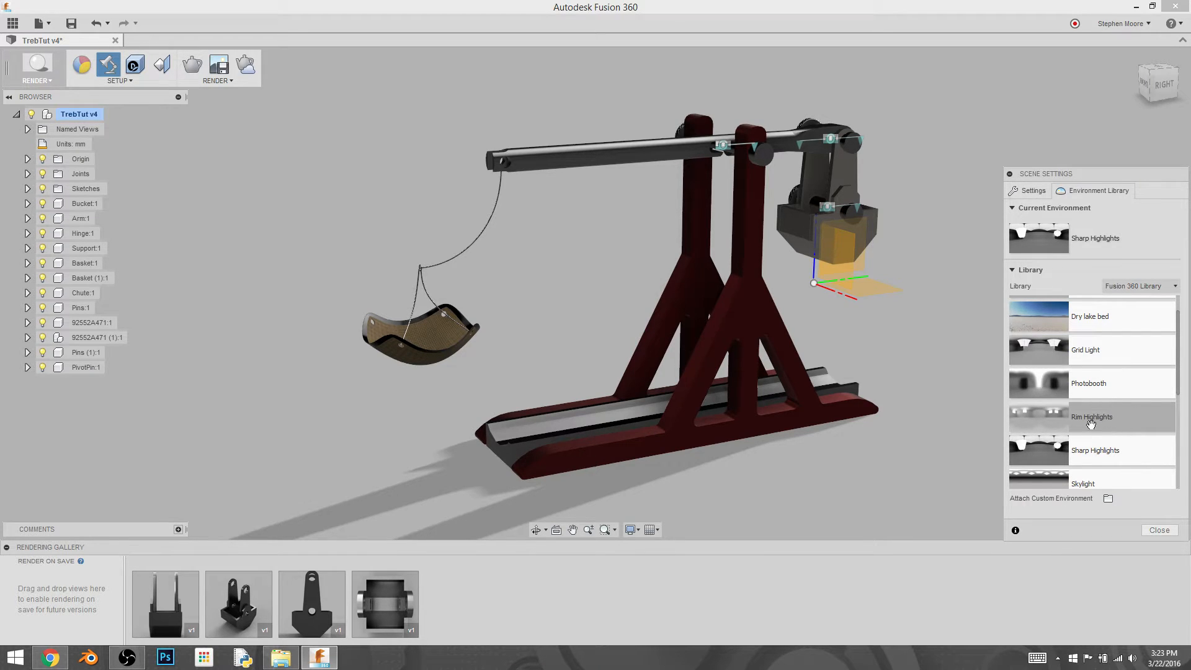
pyautogui.moveTo(1079, 420)
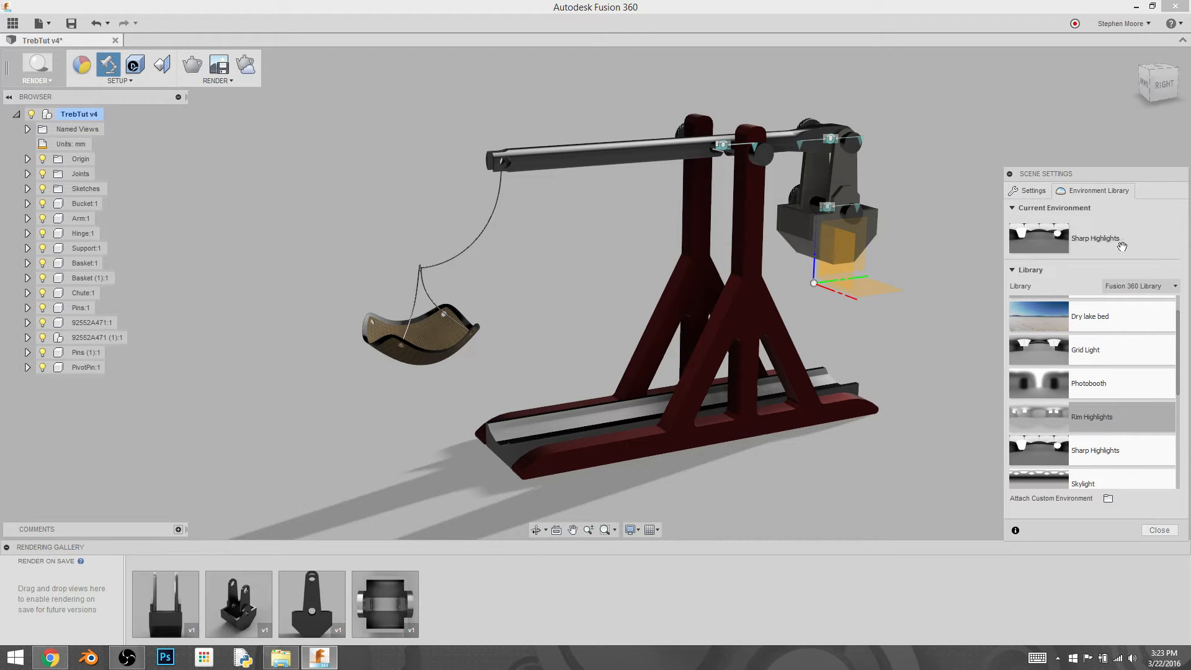
pyautogui.click(1093, 417)
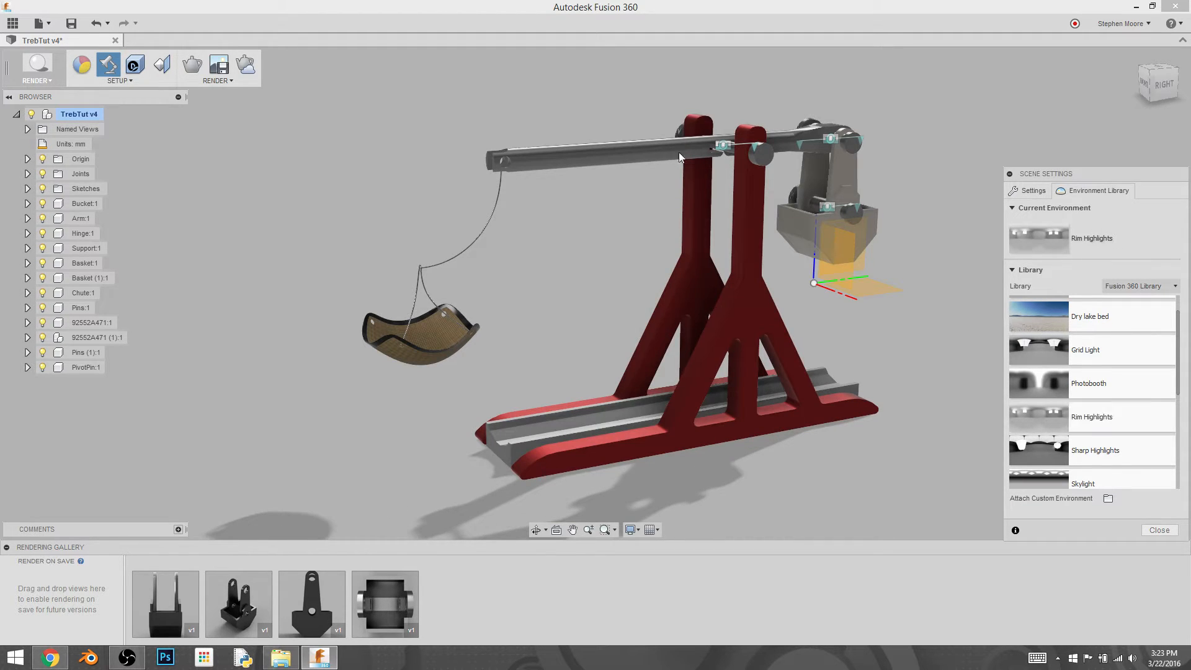
# Step: Change the Scene Settings Background option from solid color to Environment
pyautogui.click(1032, 190)
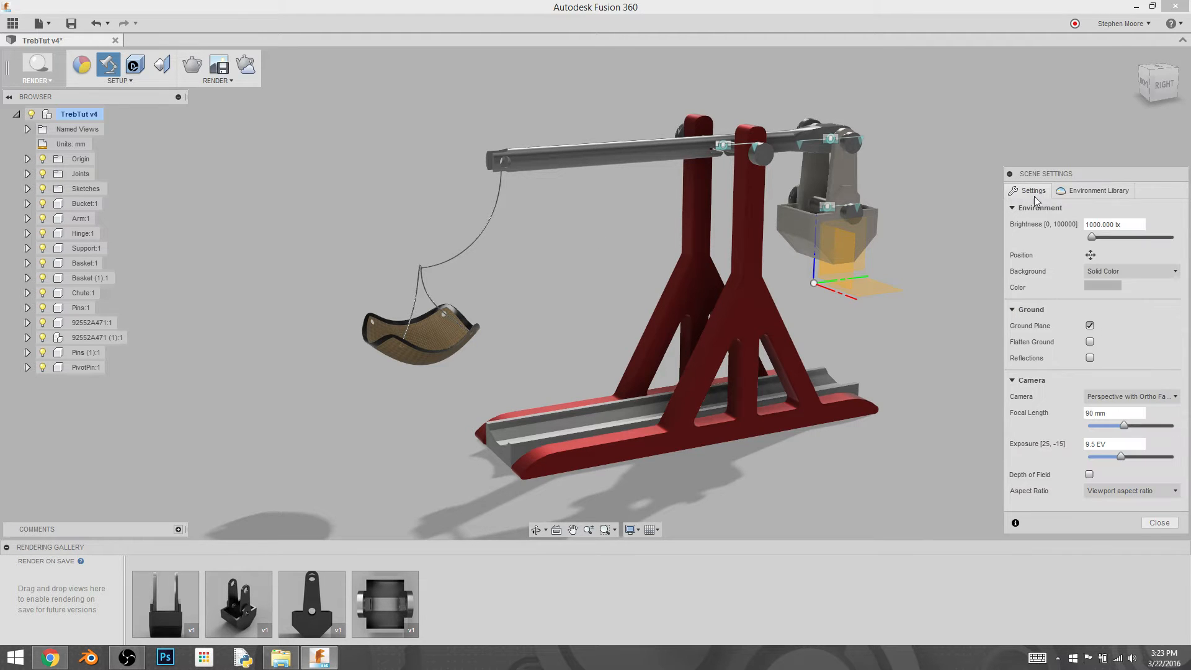
pyautogui.moveTo(646, 319)
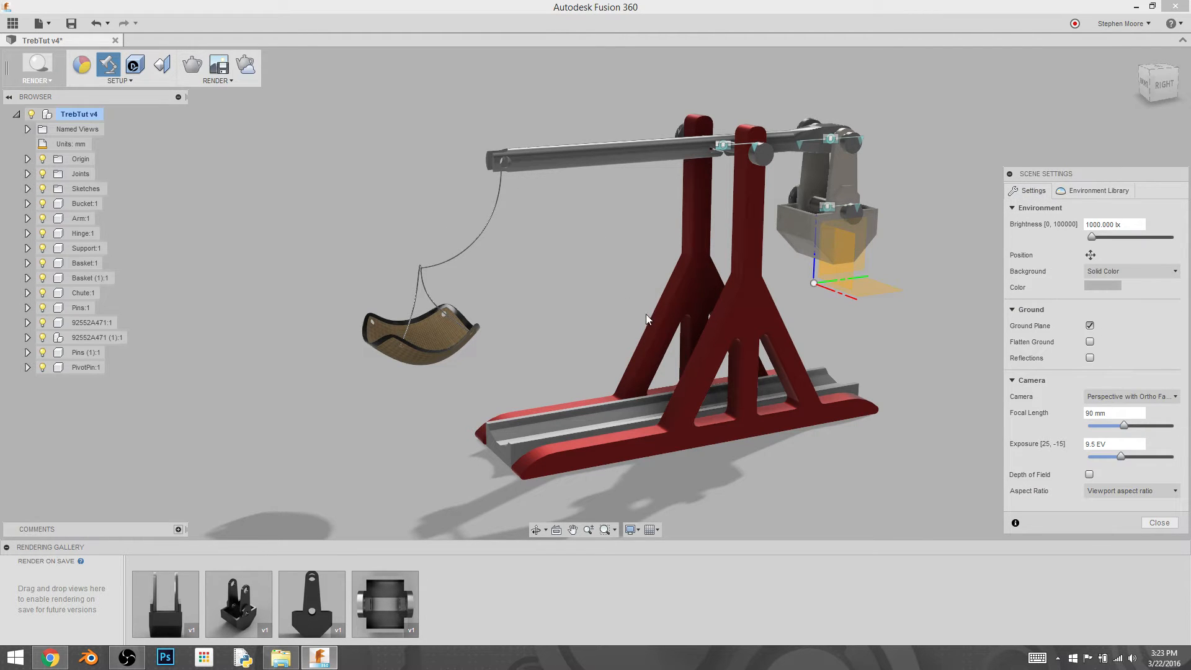
pyautogui.moveTo(646, 319); pyautogui.dragTo(671, 295)
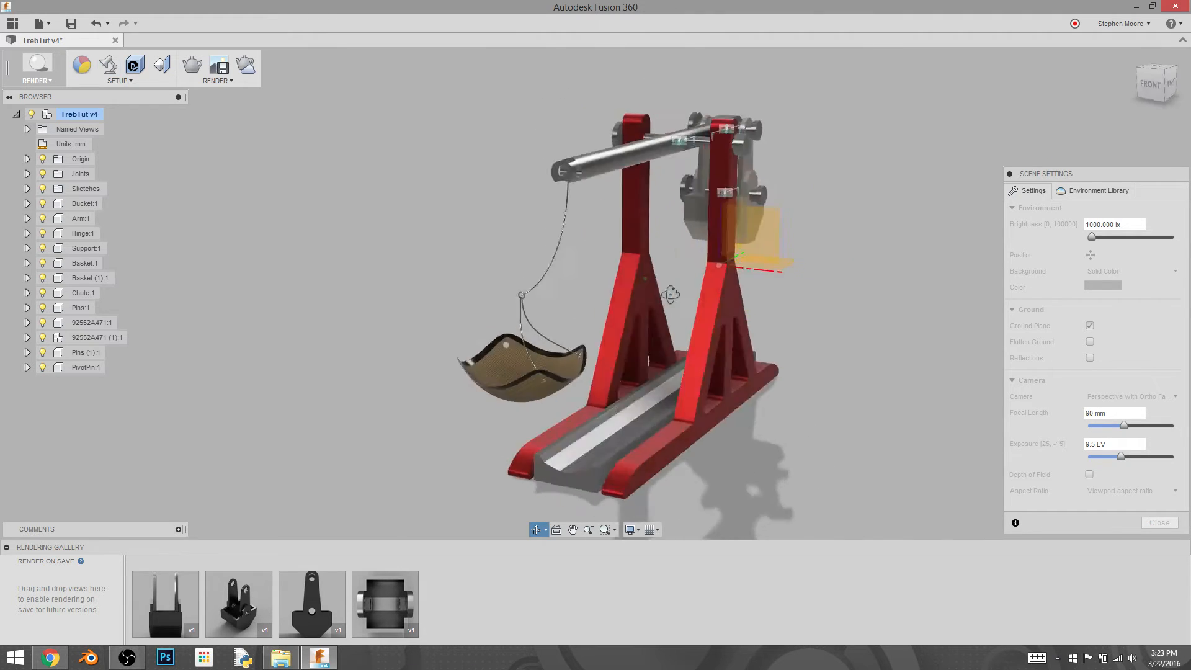
pyautogui.moveTo(669, 296); pyautogui.dragTo(645, 304)
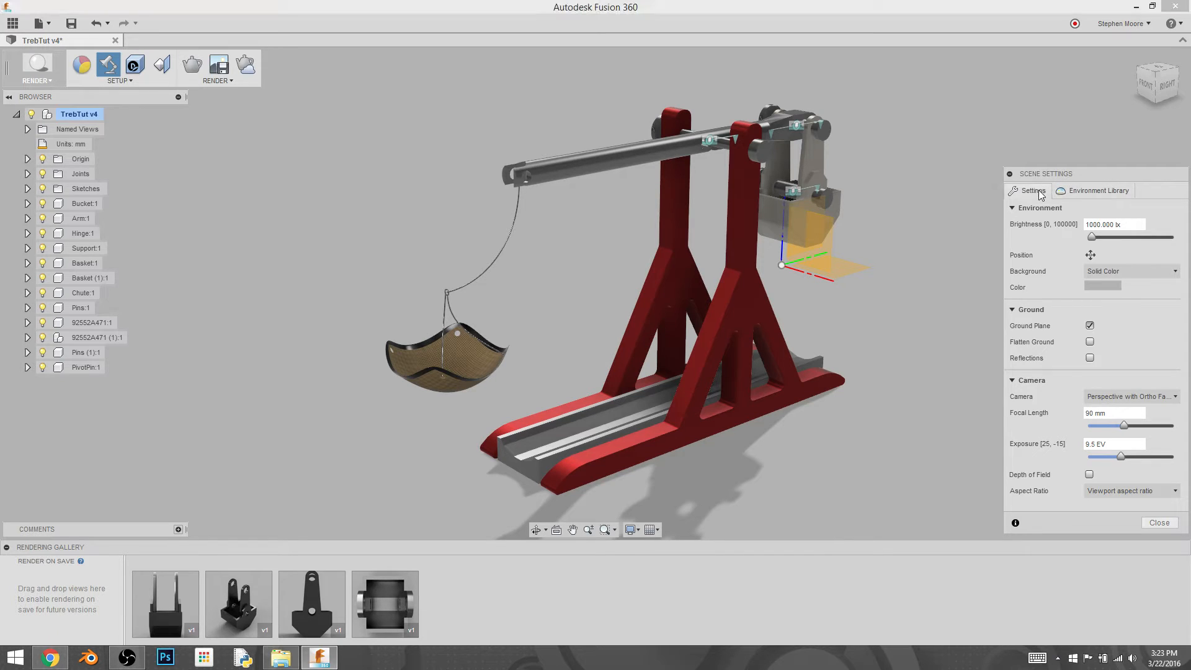
pyautogui.click(1129, 271)
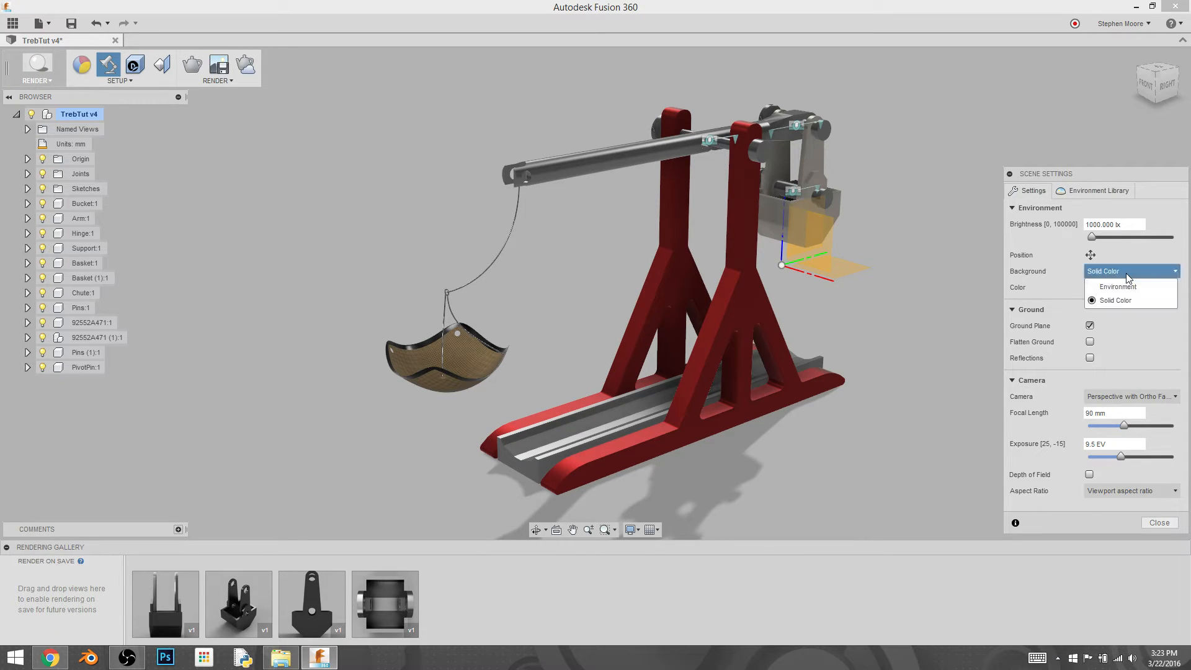
pyautogui.click(1117, 287)
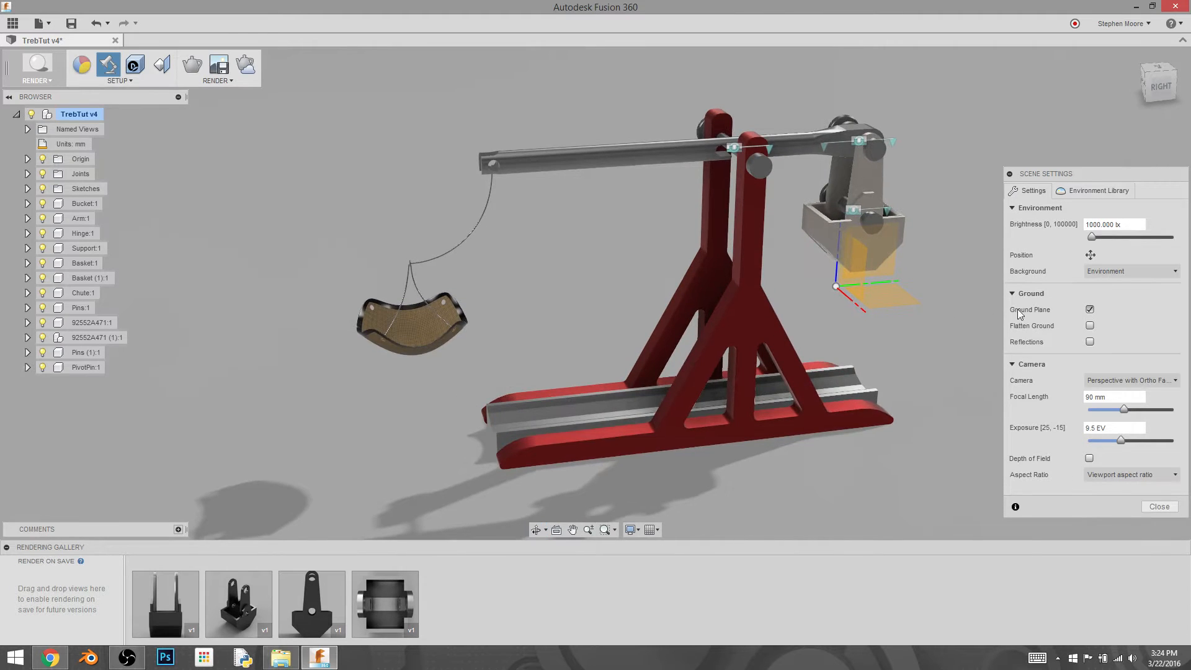
# Step: Toggle the ground plane and enable Flatten Ground beneath the trebuchet
pyautogui.click(1090, 309)
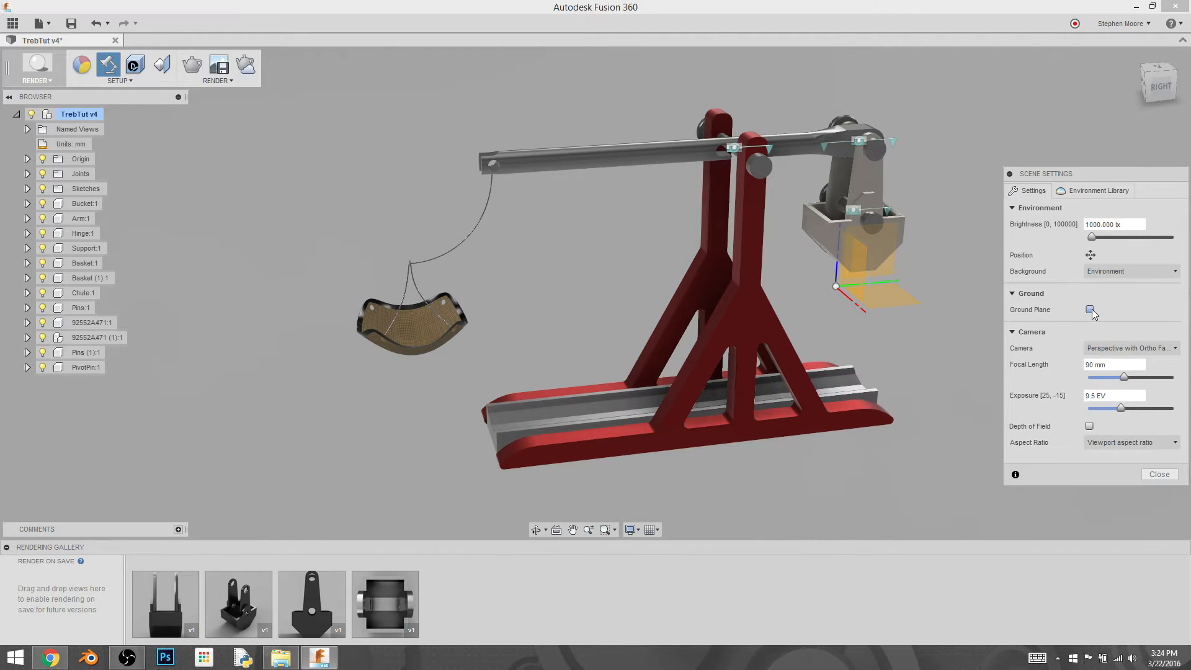
pyautogui.click(1089, 310)
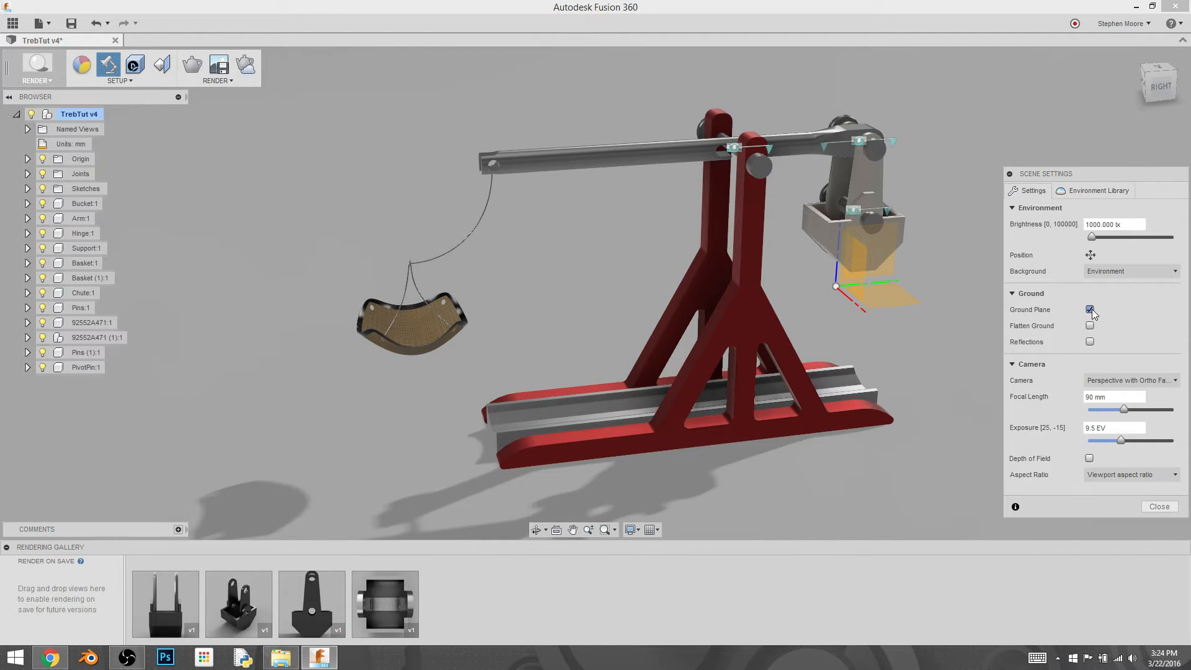
pyautogui.click(1089, 309)
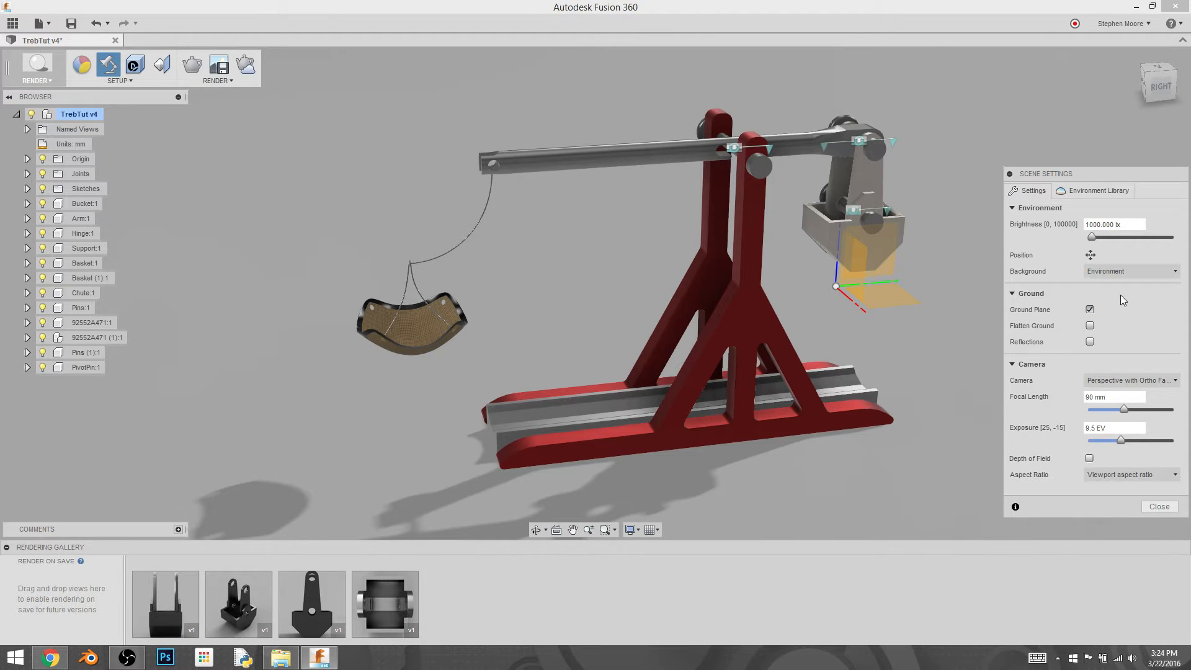
pyautogui.click(1089, 325)
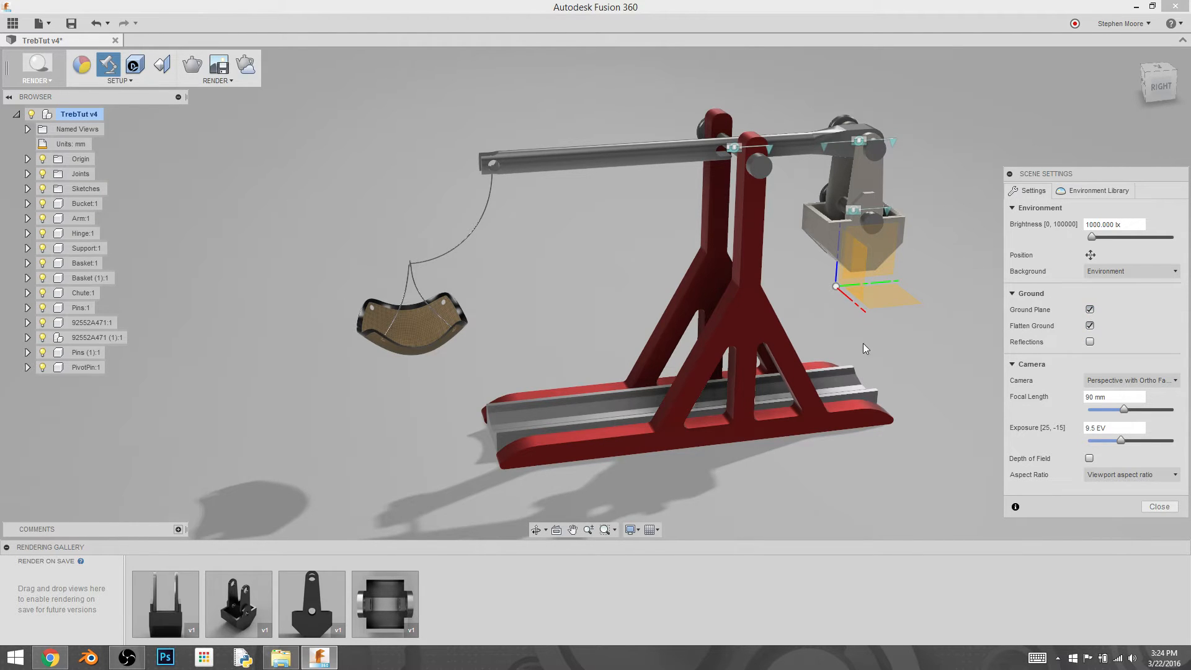
pyautogui.moveTo(894, 469)
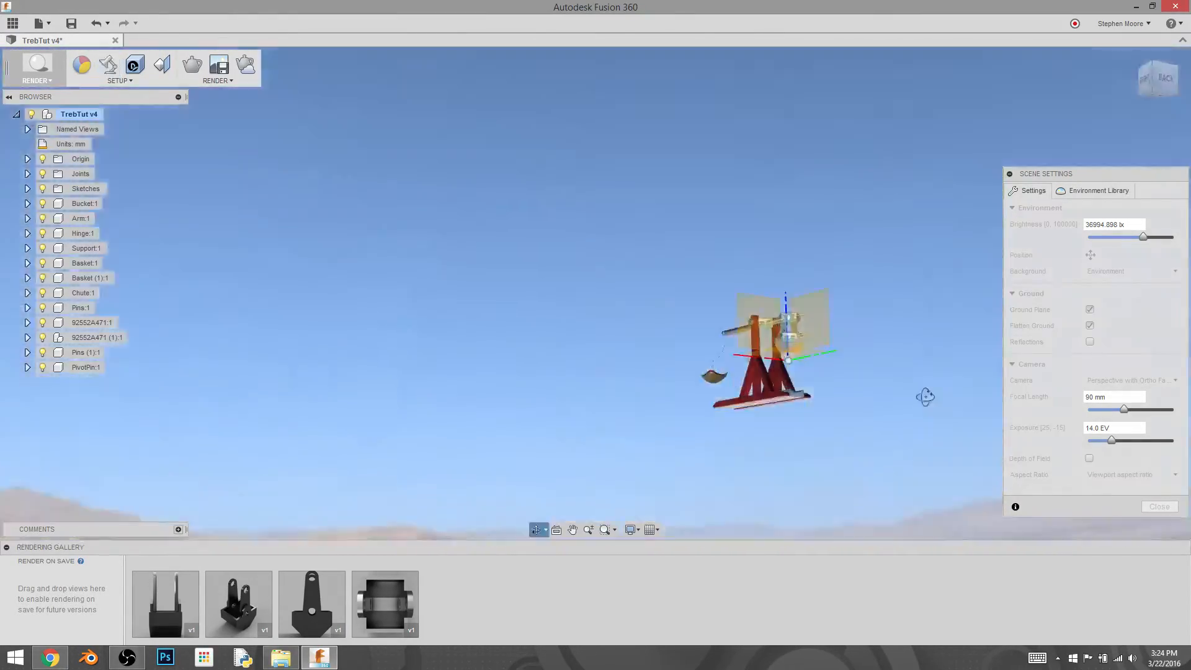
pyautogui.moveTo(925, 396); pyautogui.dragTo(968, 421)
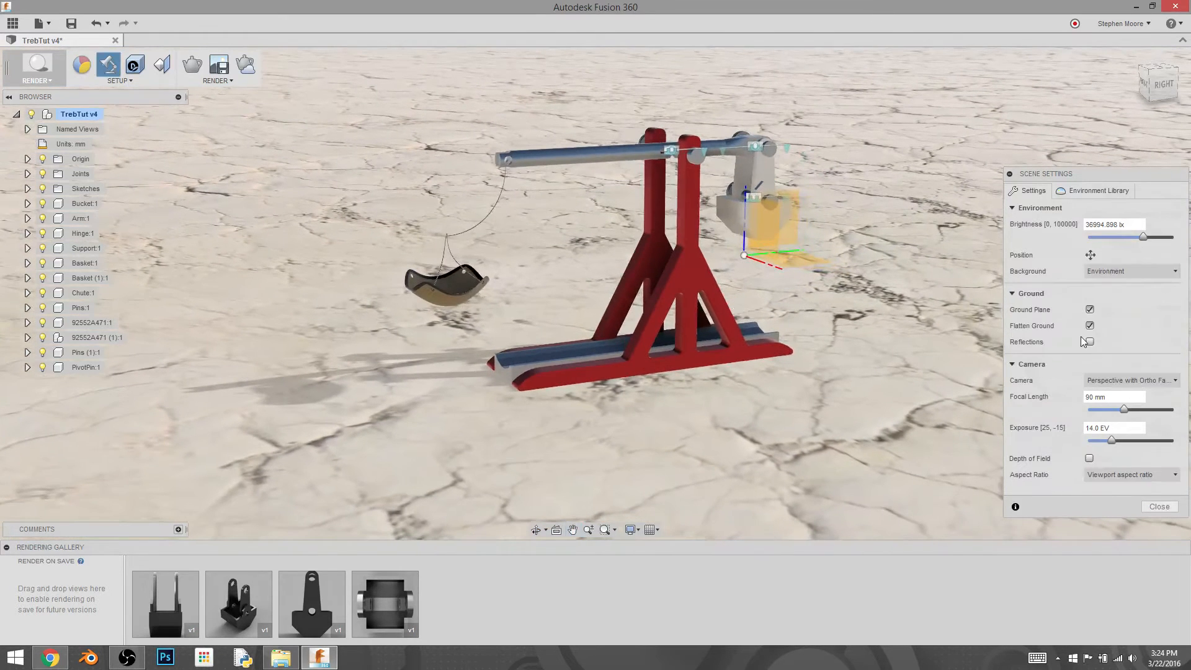
# Step: Try ground reflection roughness values, leave it at 0.2, then disable ground reflections
pyautogui.click(1089, 342)
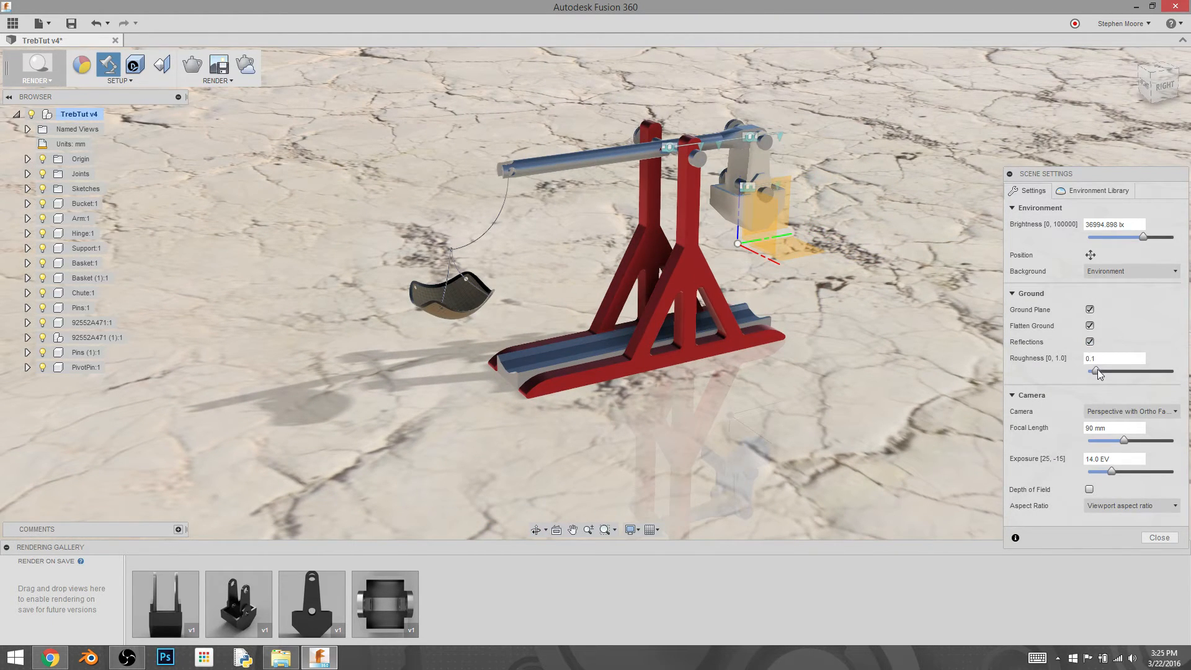
pyautogui.moveTo(1097, 372); pyautogui.dragTo(1110, 372)
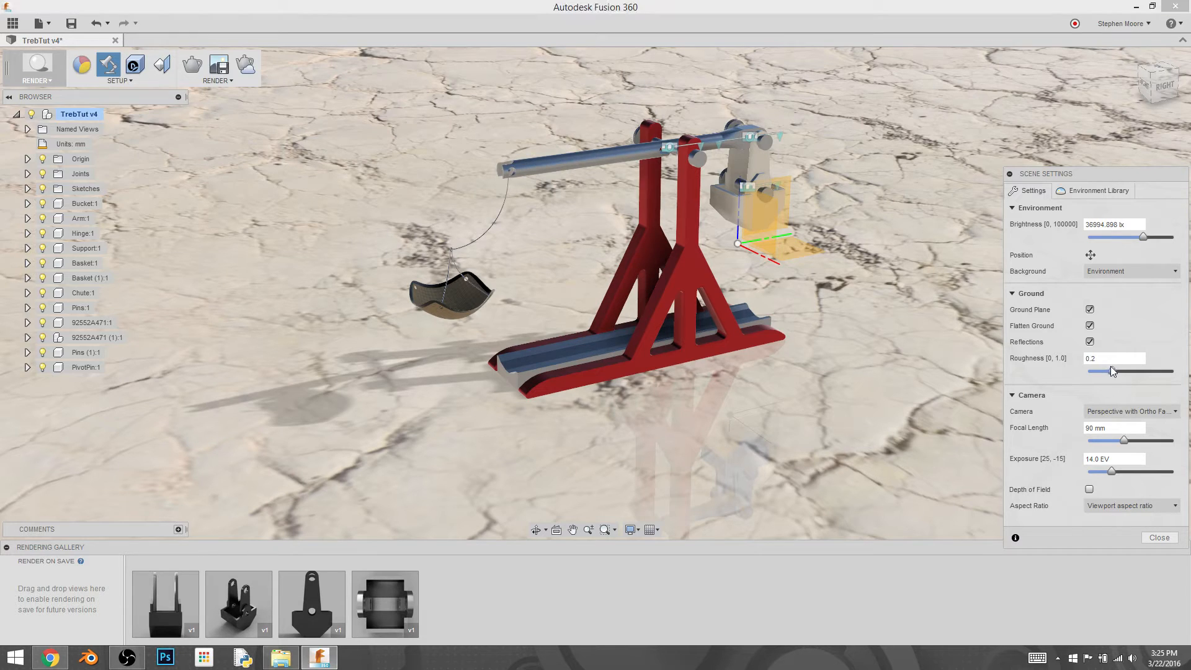
pyautogui.moveTo(1097, 372); pyautogui.dragTo(1140, 372)
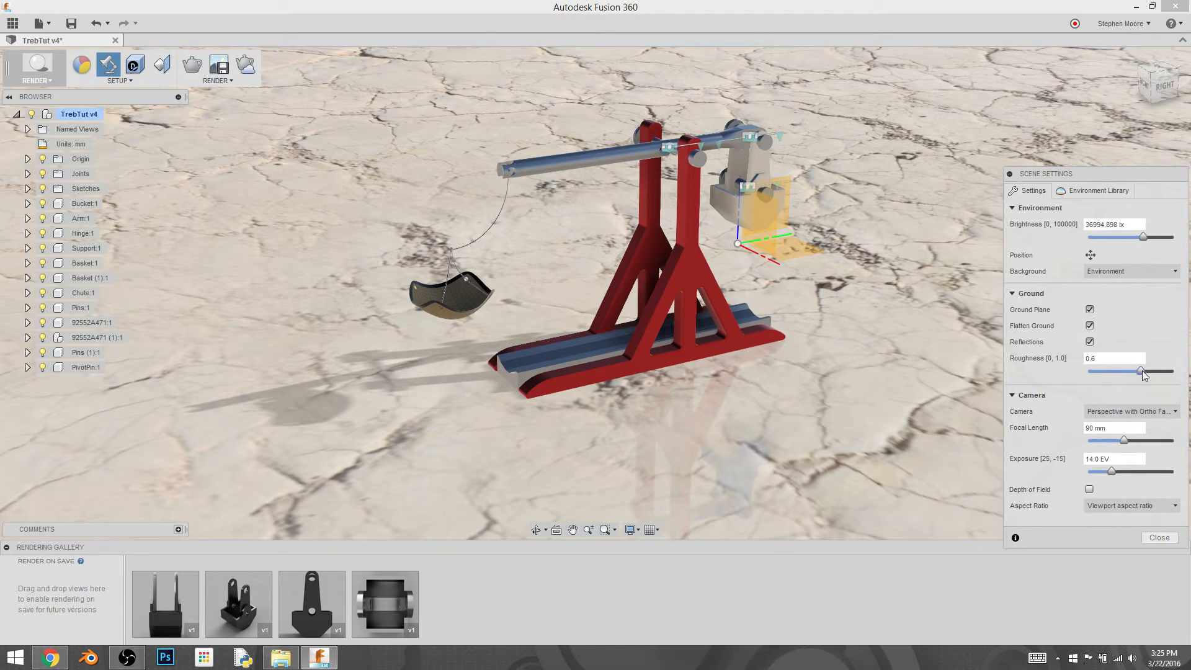
pyautogui.moveTo(1142, 372); pyautogui.dragTo(1168, 371)
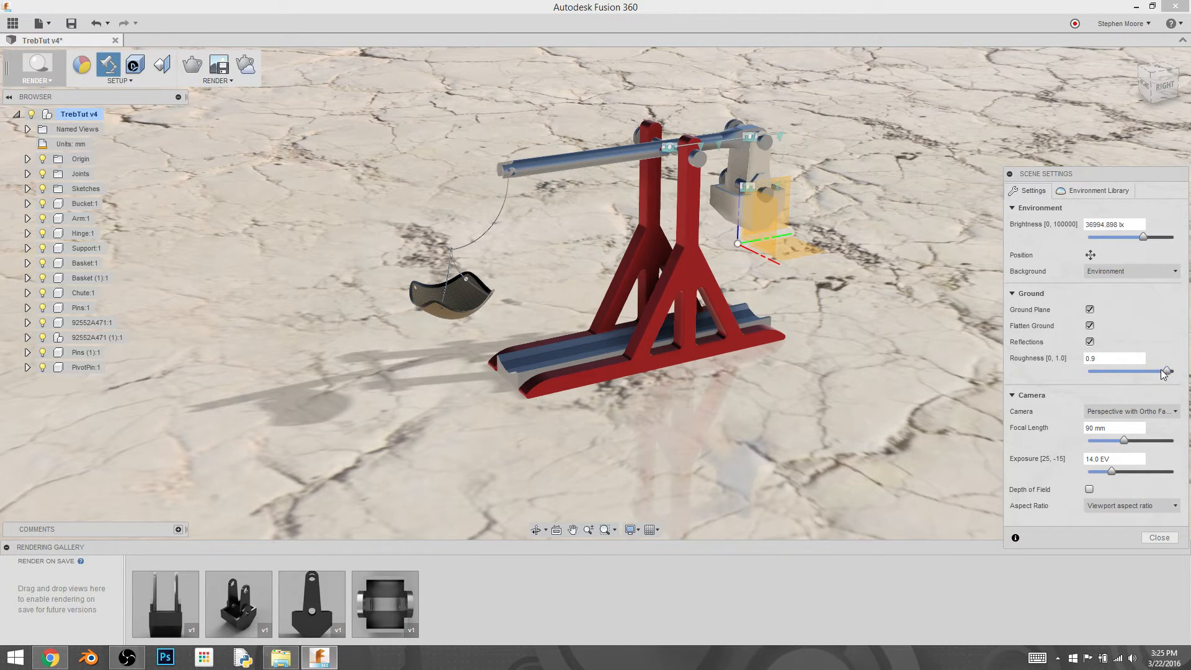
pyautogui.moveTo(1168, 372); pyautogui.dragTo(1124, 372)
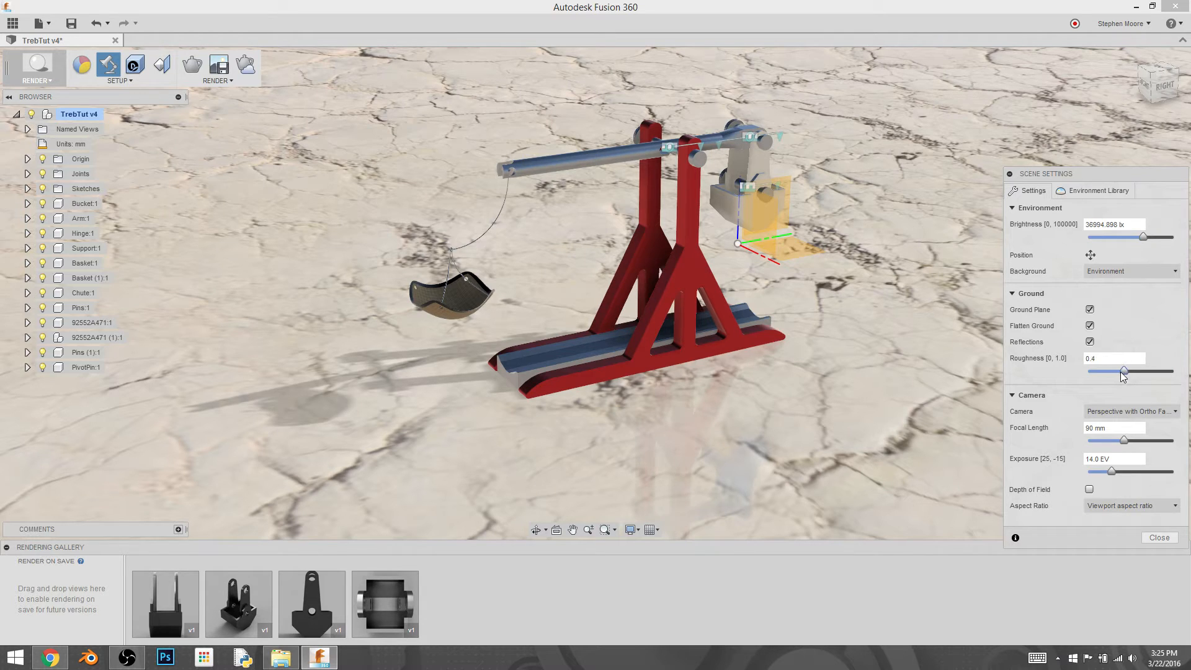
pyautogui.moveTo(1123, 371); pyautogui.dragTo(1102, 372)
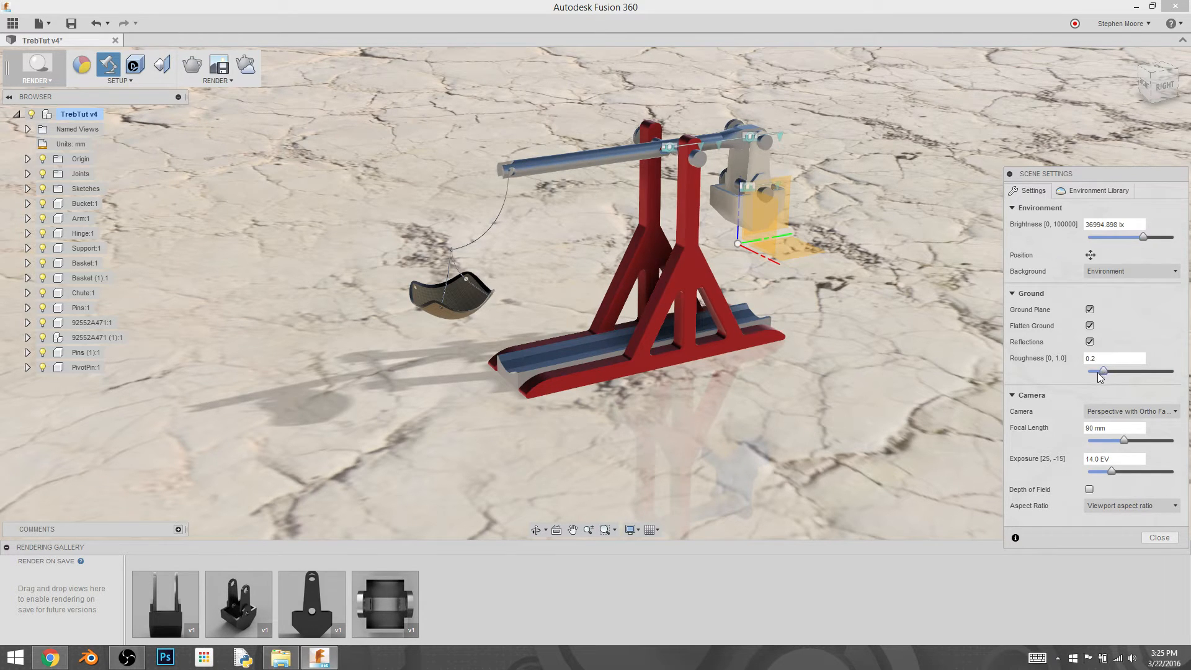
pyautogui.moveTo(1102, 371); pyautogui.dragTo(1088, 371)
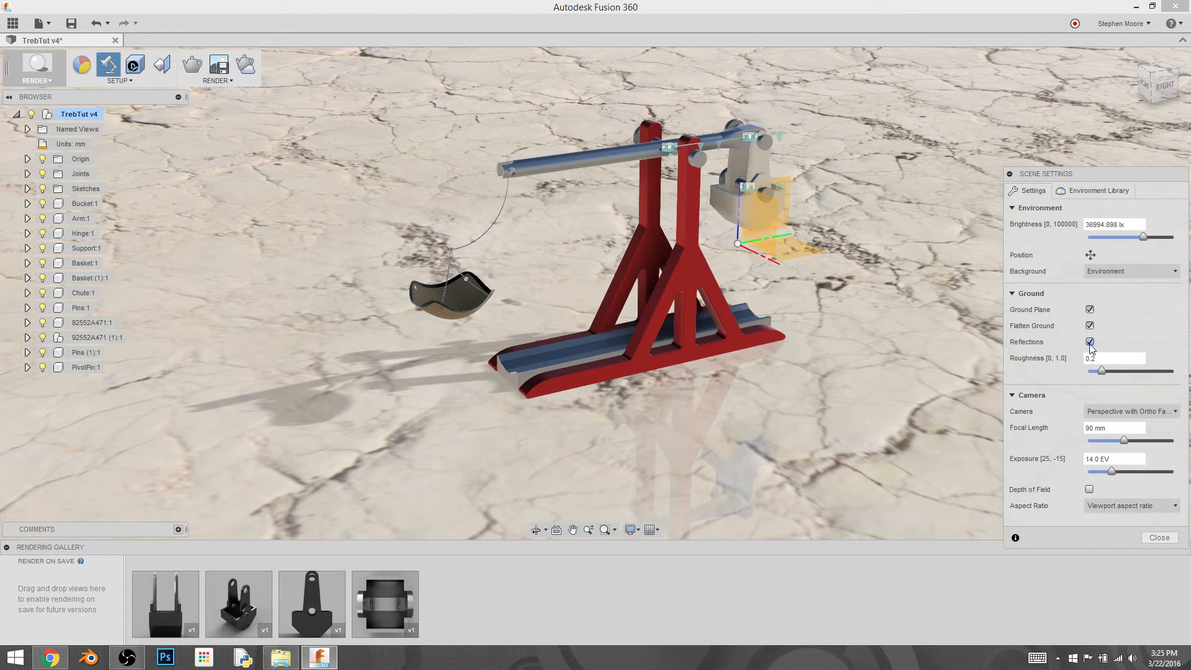
pyautogui.click(1089, 342)
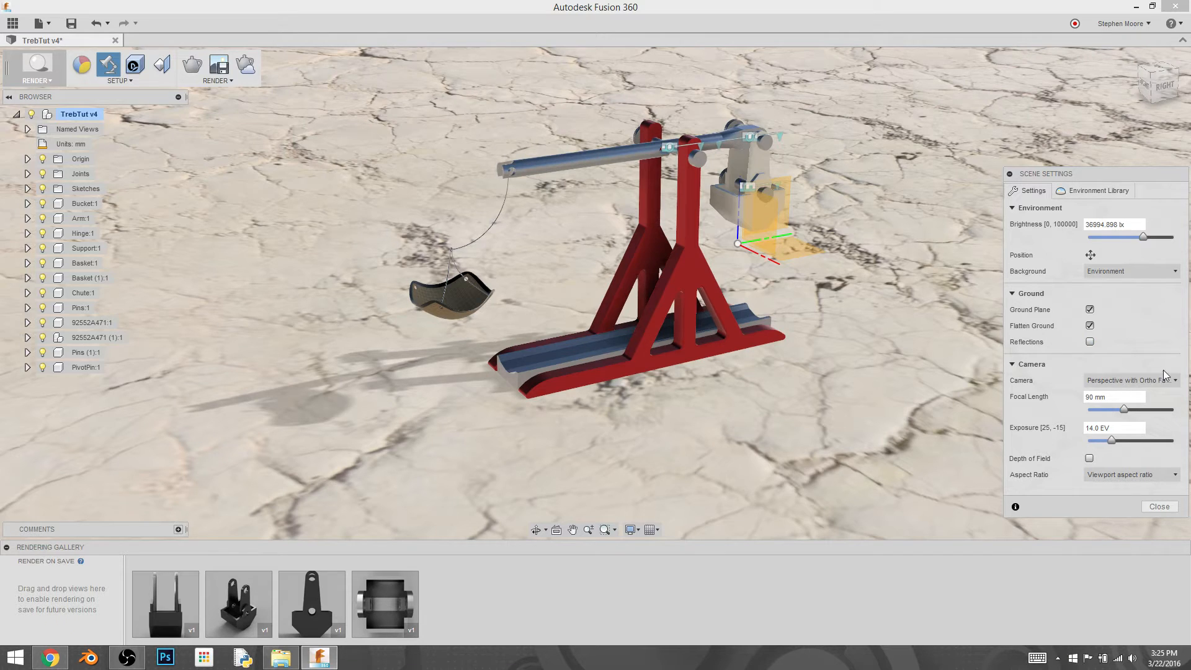
pyautogui.click(1129, 380)
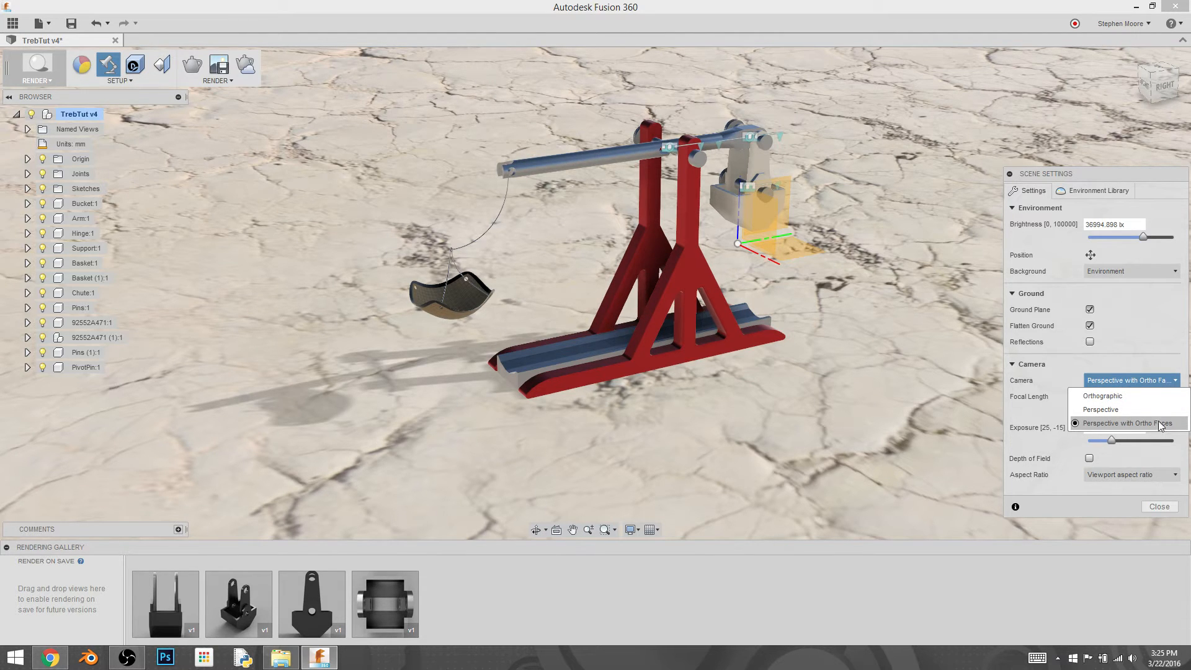
pyautogui.click(1125, 423)
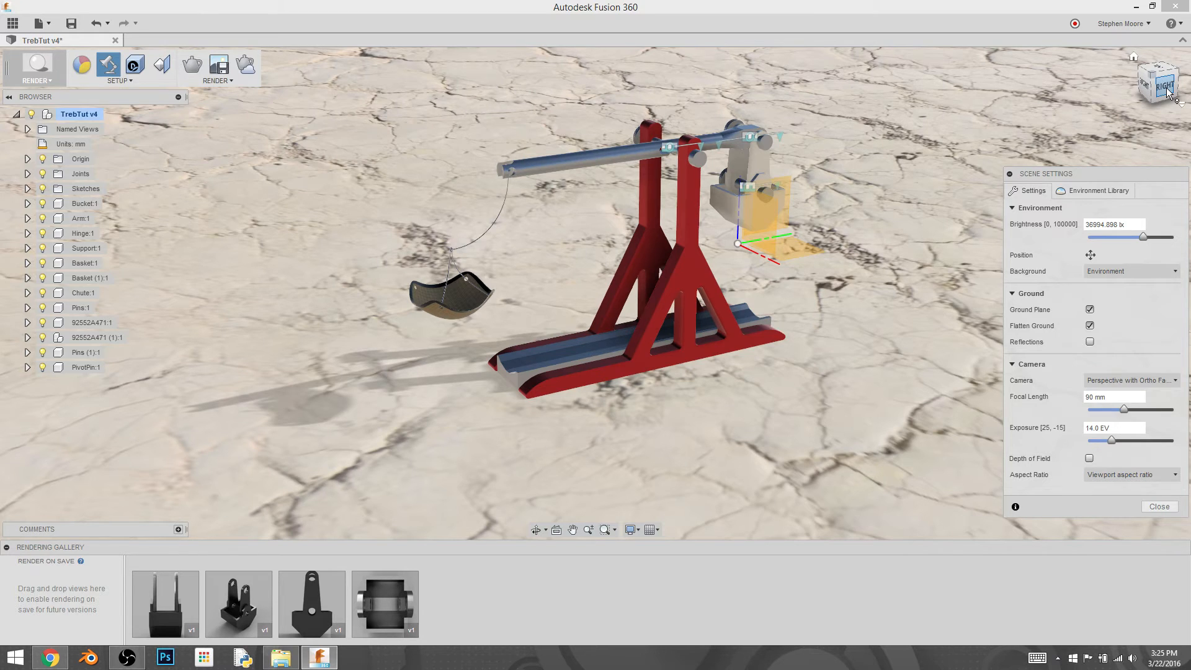
pyautogui.click(1158, 82)
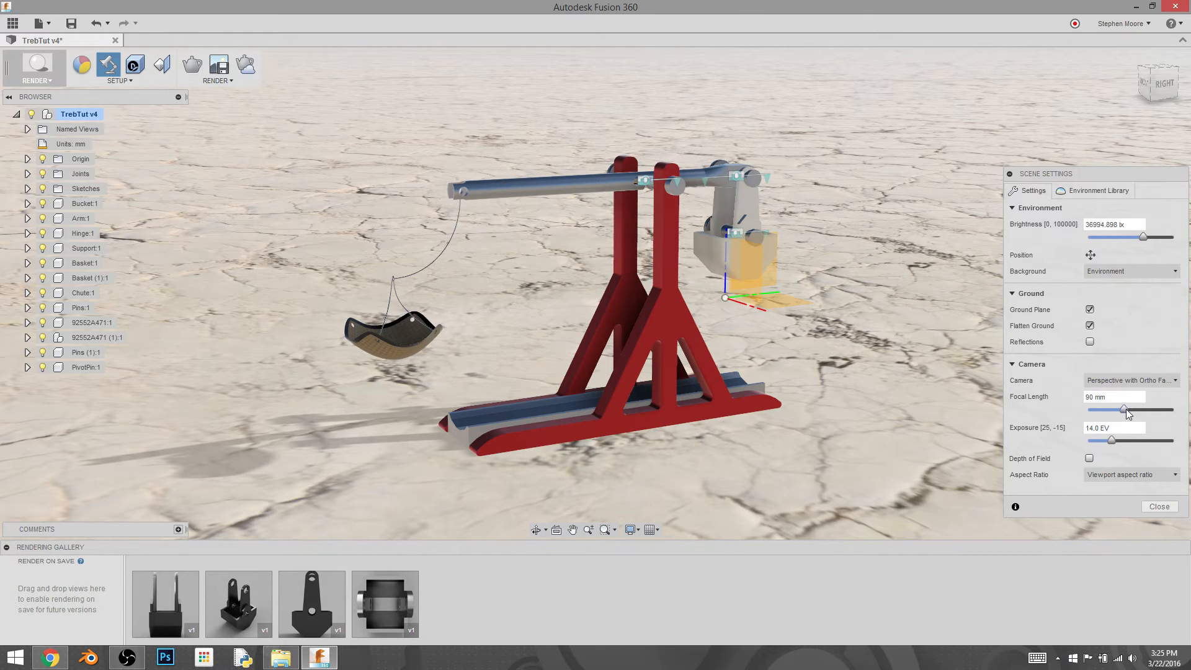
# Step: Preview several camera focal lengths, then enter 50 mm as the focal length
pyautogui.moveTo(1127, 410); pyautogui.dragTo(1117, 410)
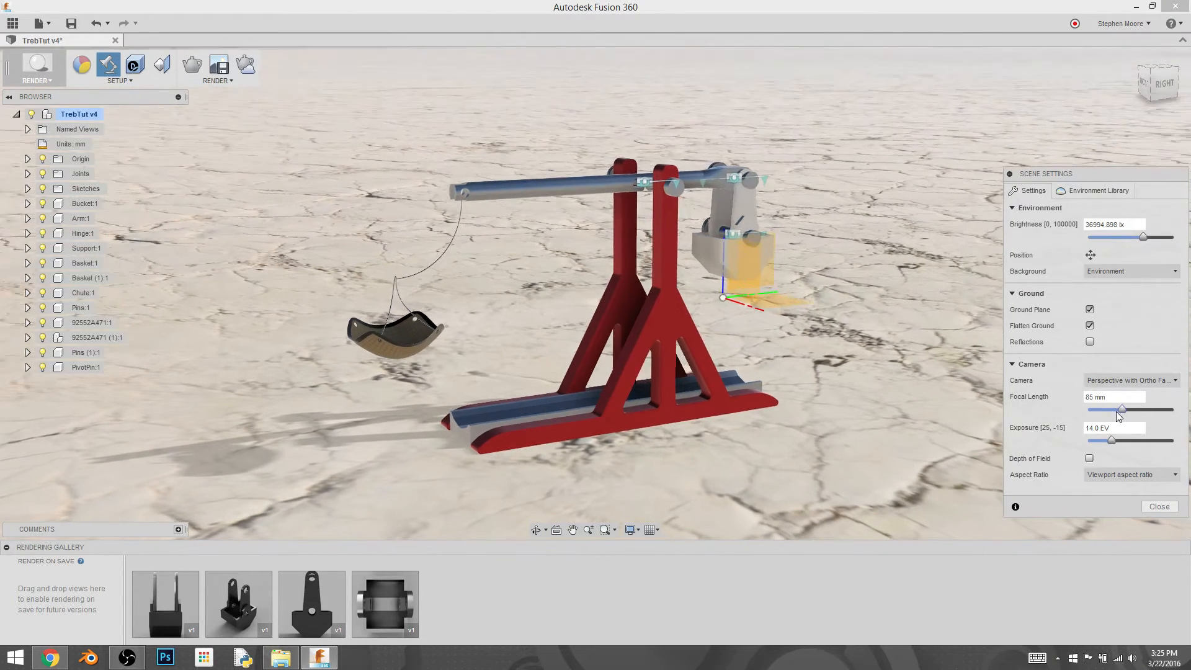
pyautogui.moveTo(1123, 410); pyautogui.dragTo(1100, 410)
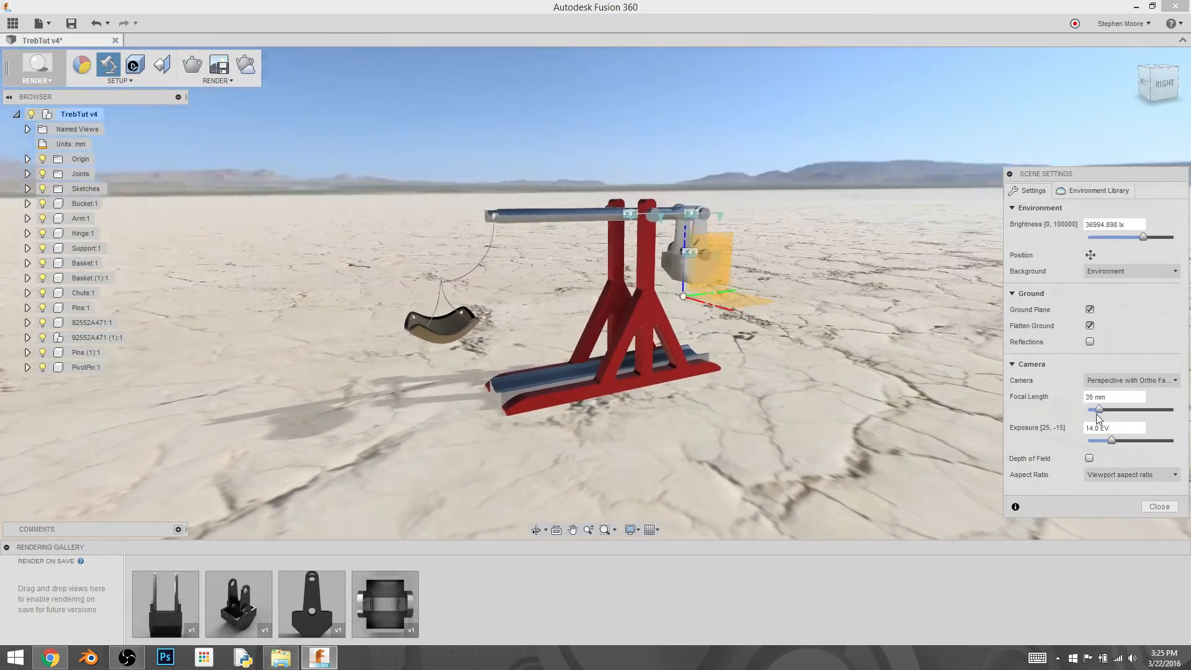
pyautogui.moveTo(1100, 410); pyautogui.dragTo(1149, 410)
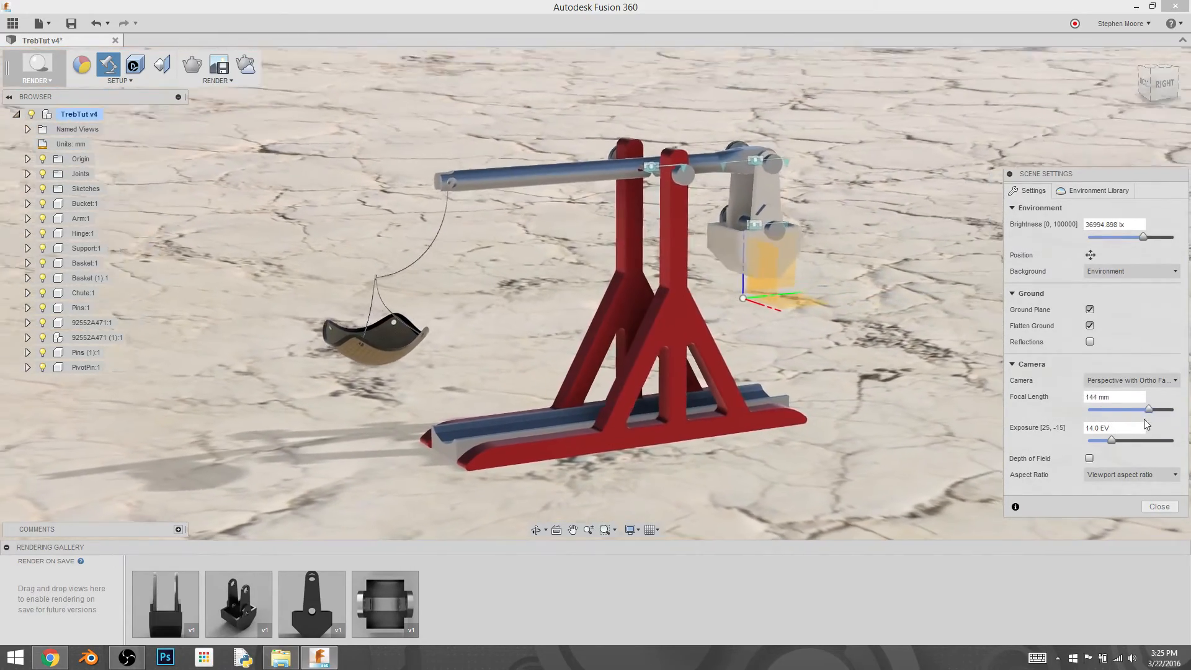
pyautogui.moveTo(1150, 409); pyautogui.dragTo(1173, 409)
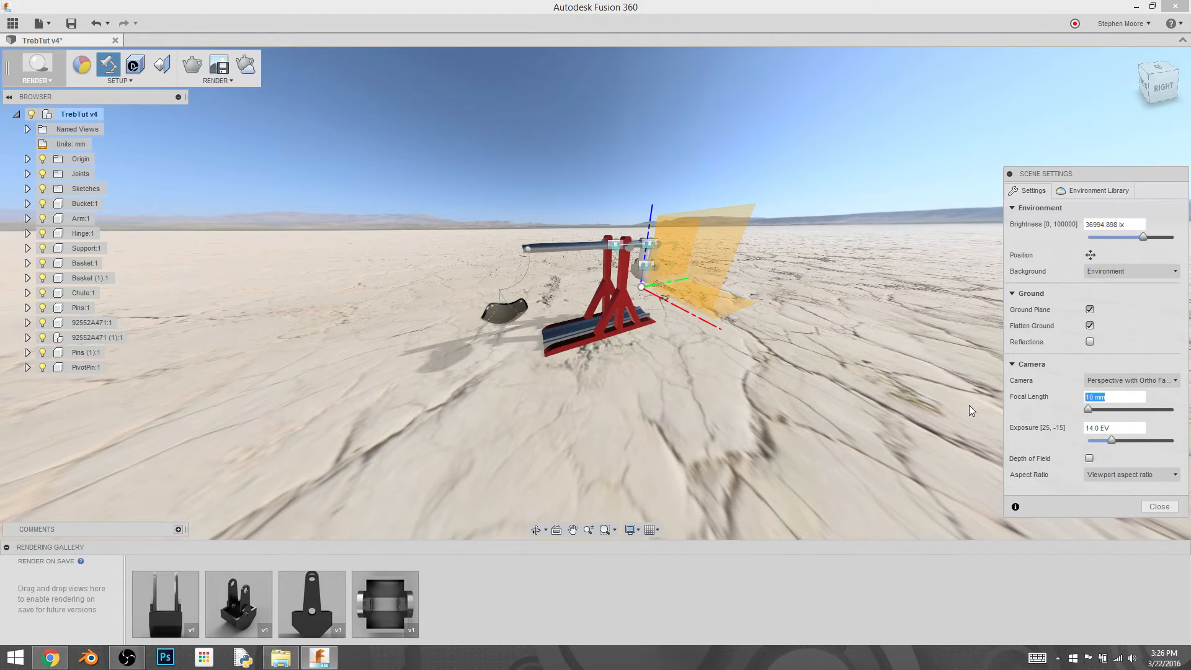
pyautogui.write('50')
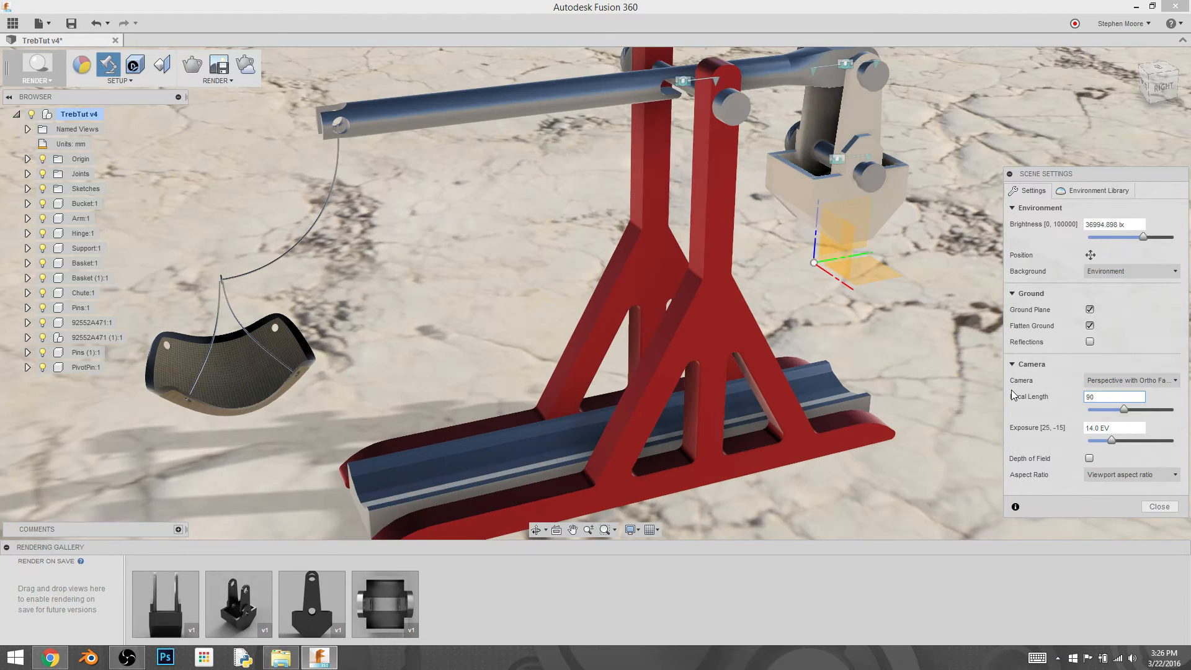
pyautogui.click(1114, 396)
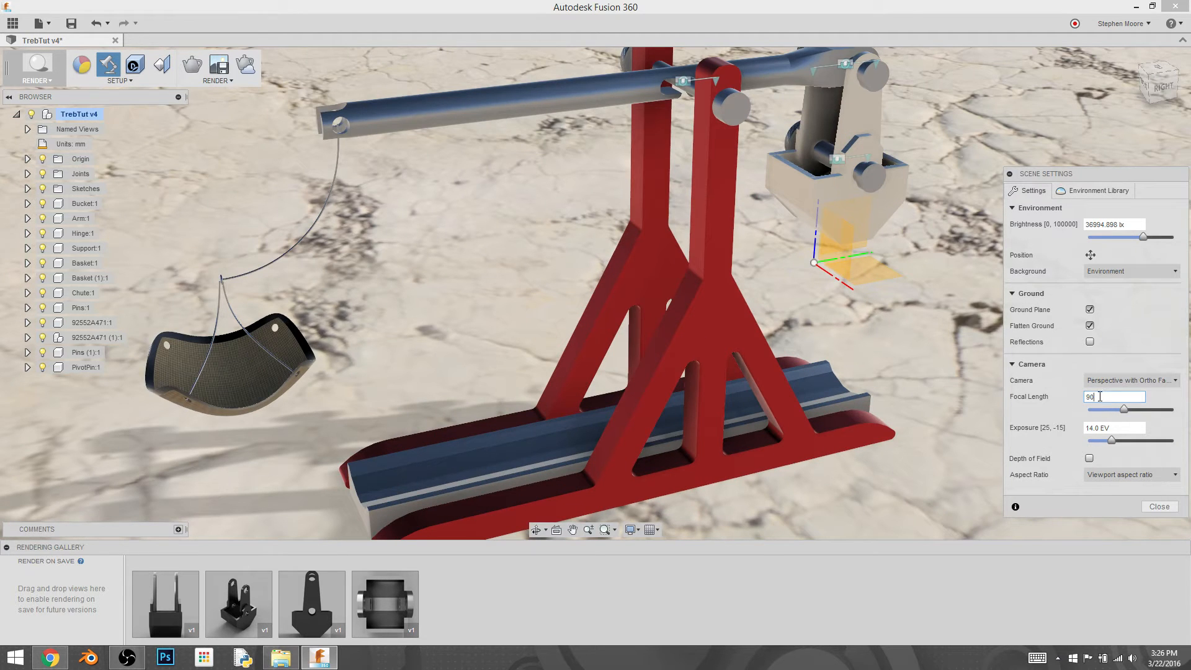
pyautogui.write('50')
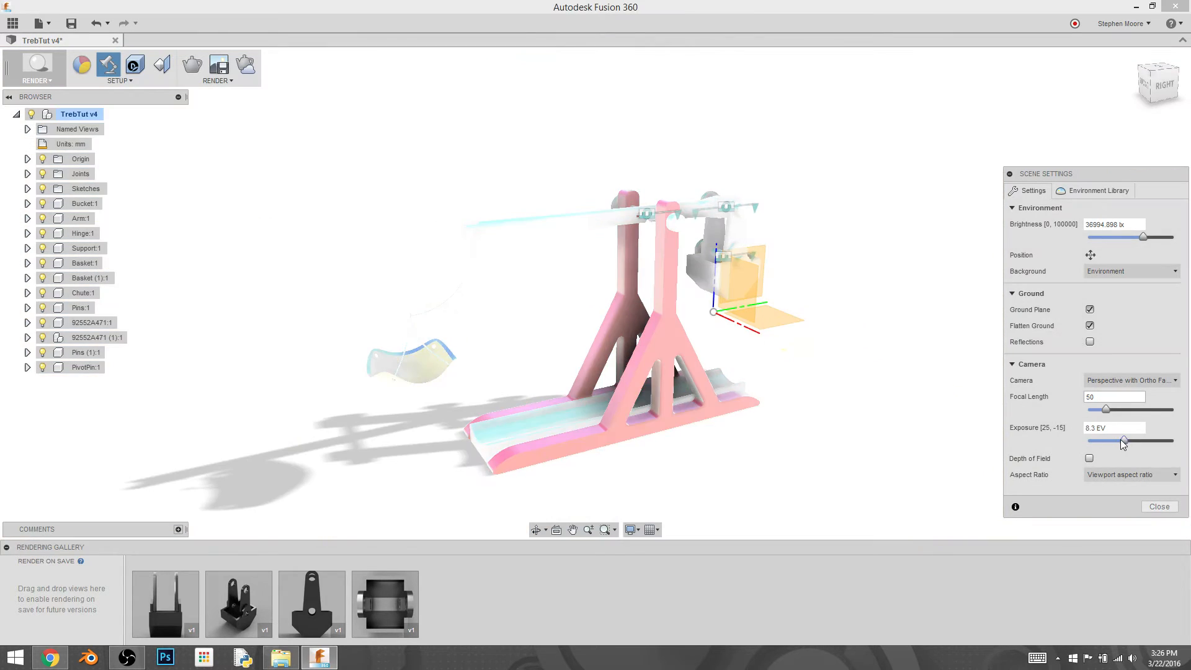
# Step: Sweep the exposure slider darker and back, settling at 14.9 EV
pyautogui.moveTo(1123, 440); pyautogui.dragTo(1114, 441)
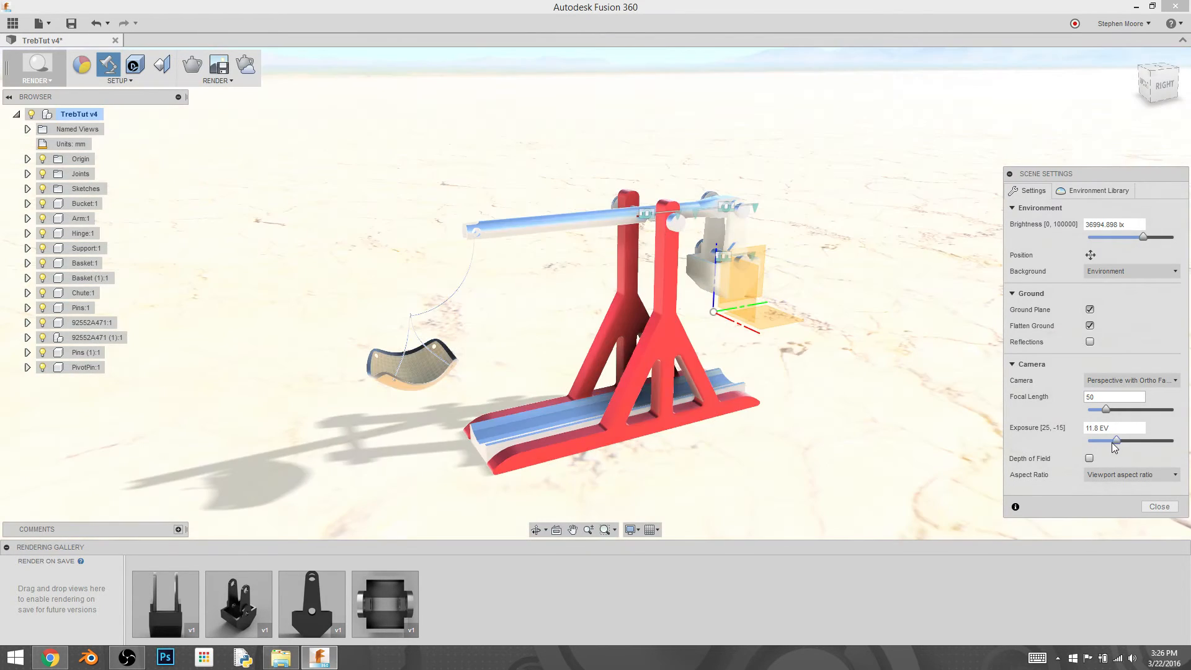
pyautogui.moveTo(1116, 440); pyautogui.dragTo(1104, 441)
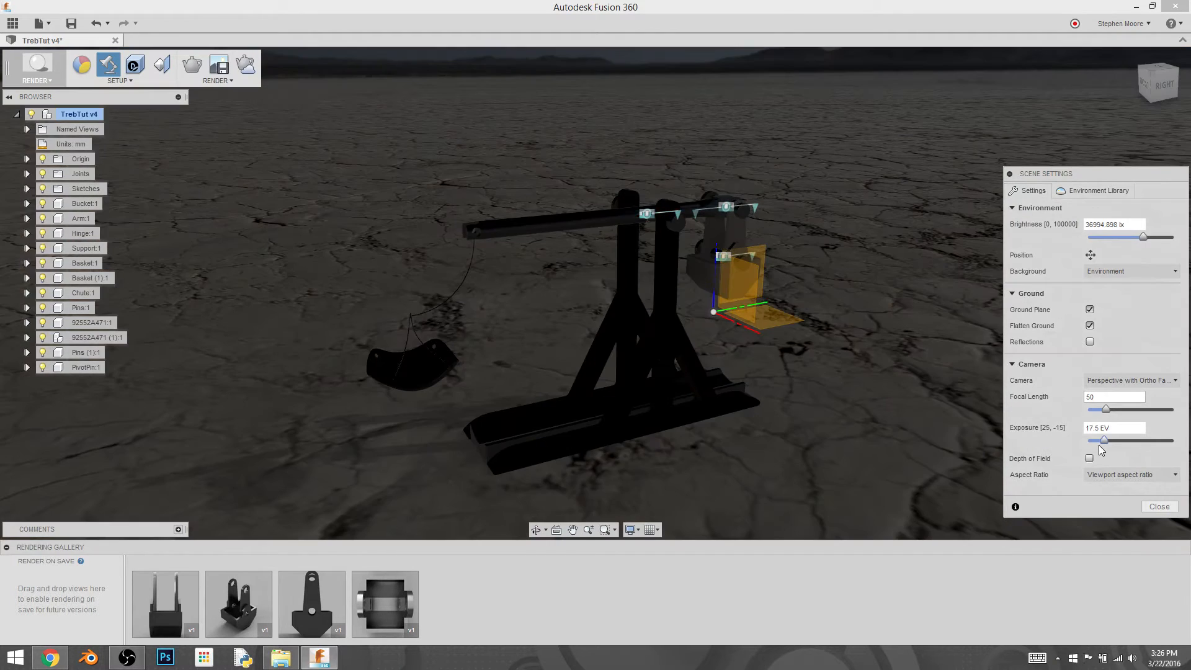
pyautogui.moveTo(1104, 440); pyautogui.dragTo(1099, 440)
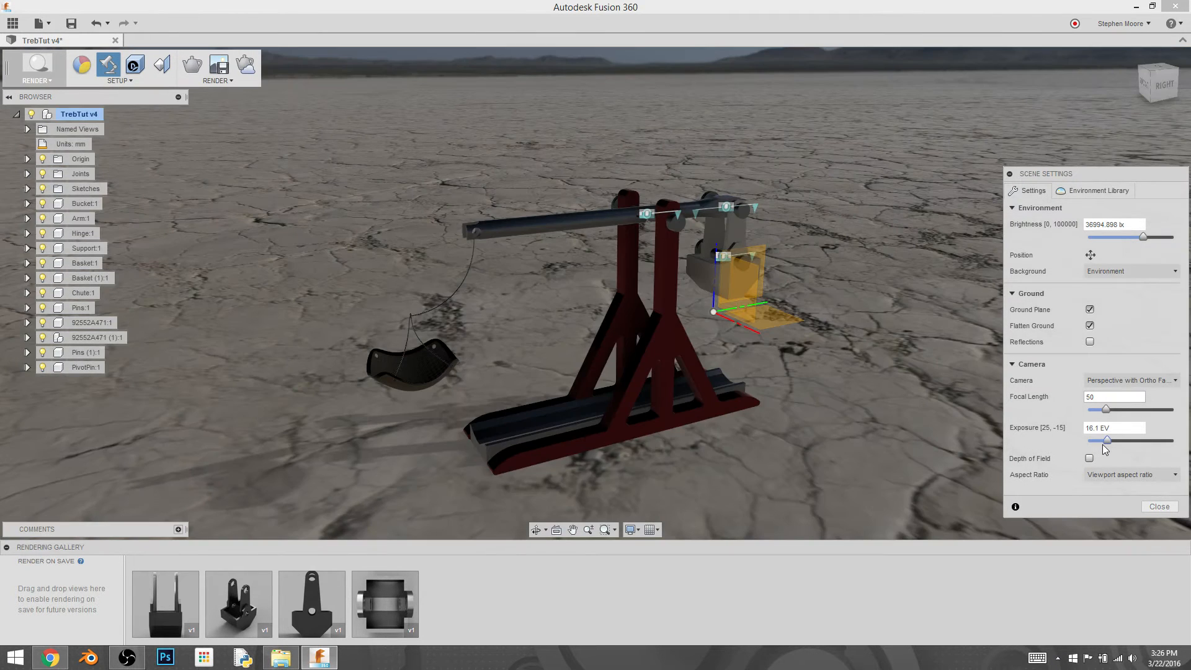
pyautogui.moveTo(1116, 441); pyautogui.dragTo(1107, 440)
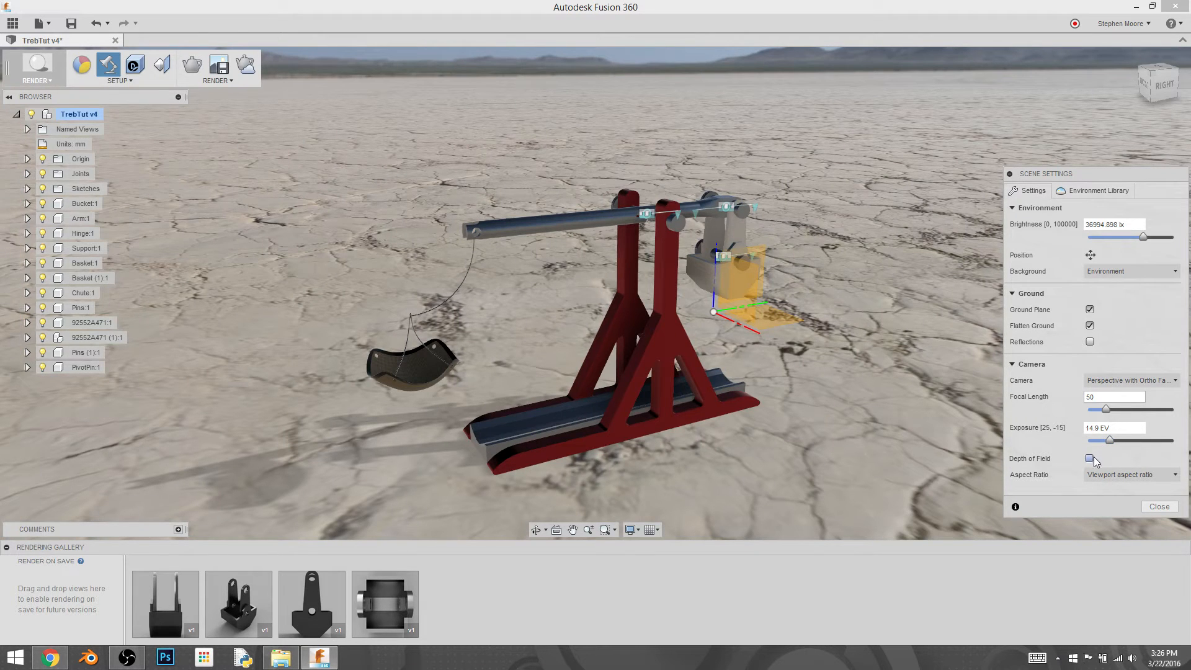
# Step: Enable Depth of Field with blur 1.000 and dismiss the ray tracing warning
pyautogui.click(1090, 458)
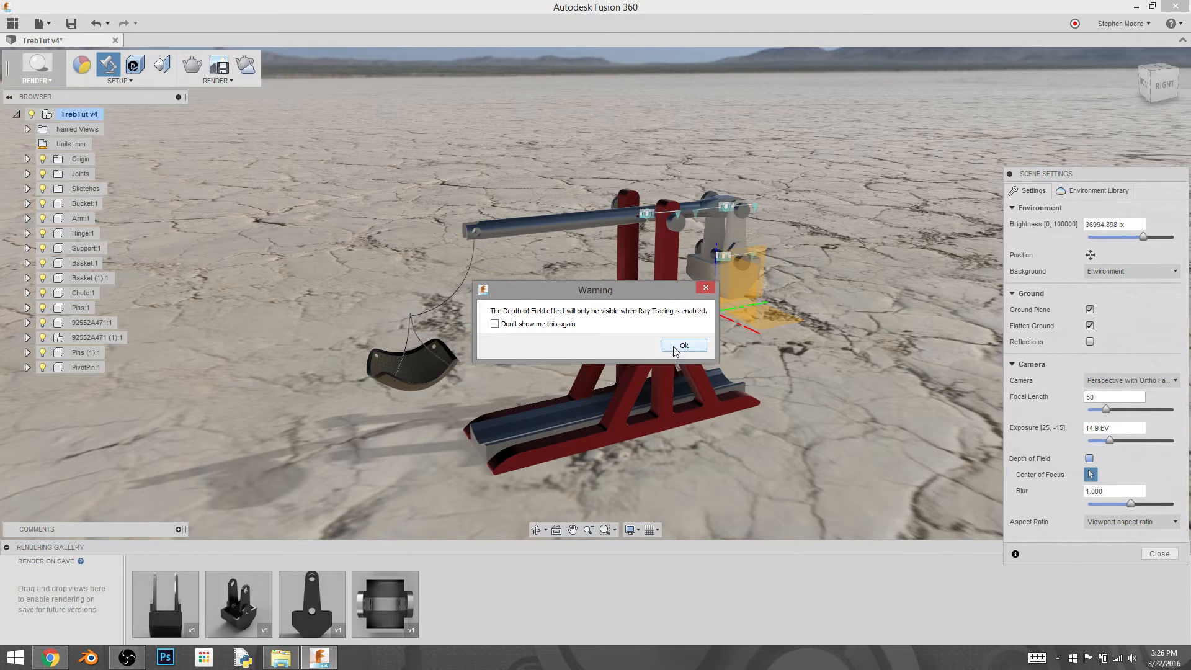
pyautogui.click(683, 345)
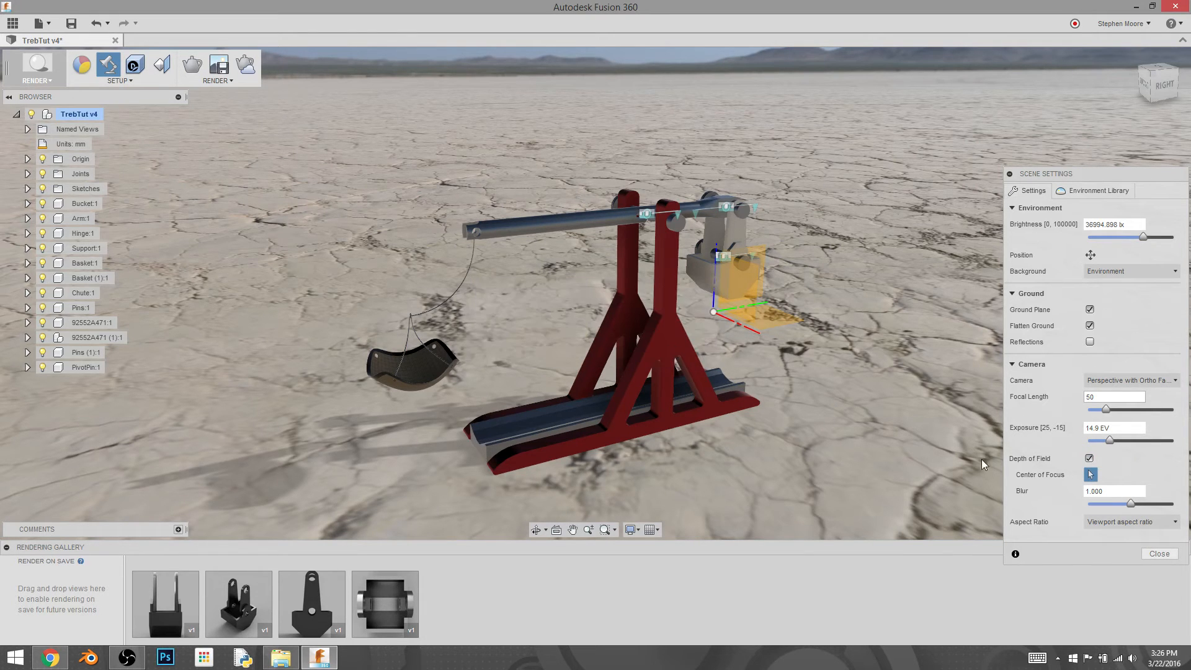
pyautogui.moveTo(1110, 472)
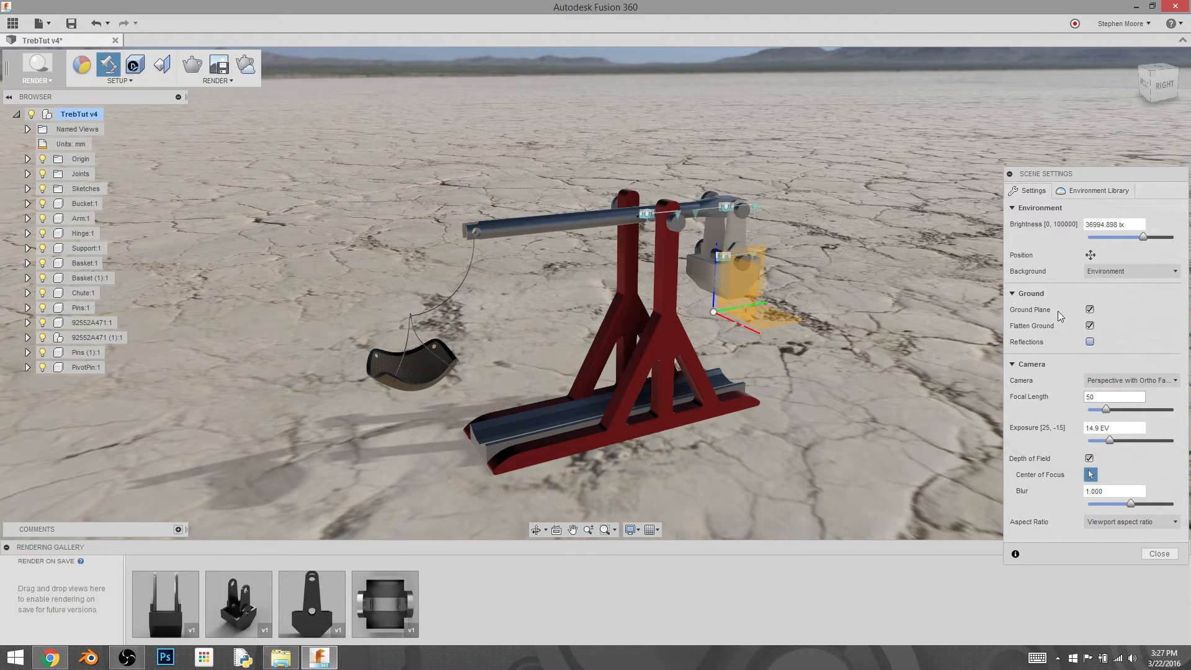
pyautogui.moveTo(192, 64)
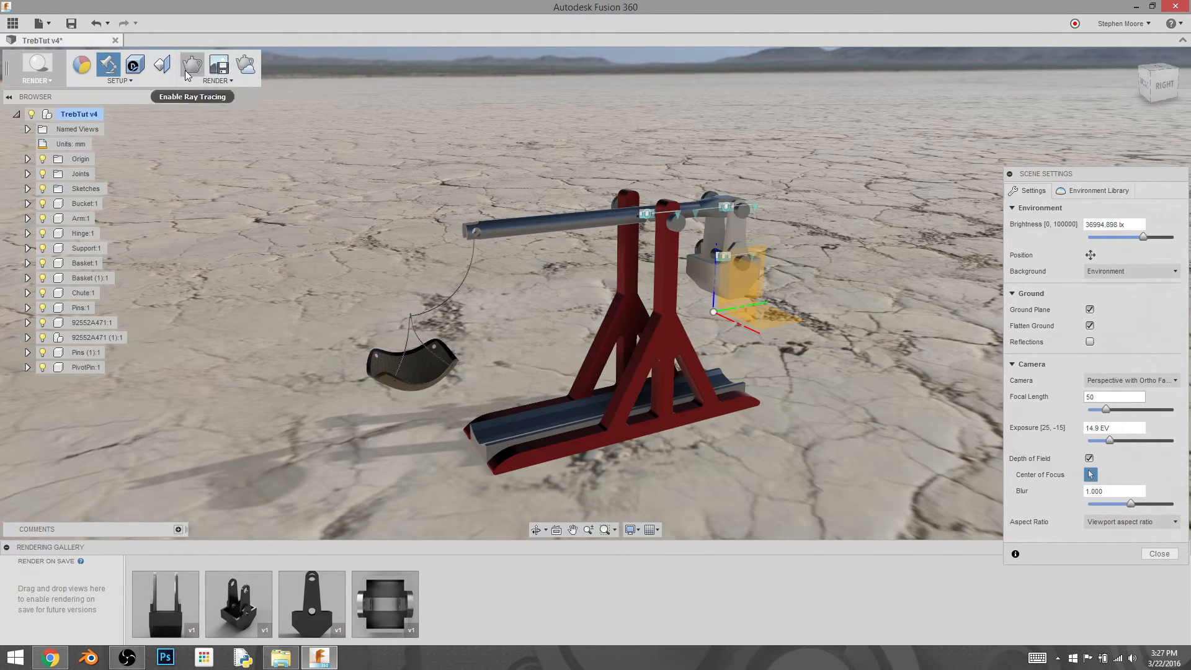
pyautogui.moveTo(192, 67)
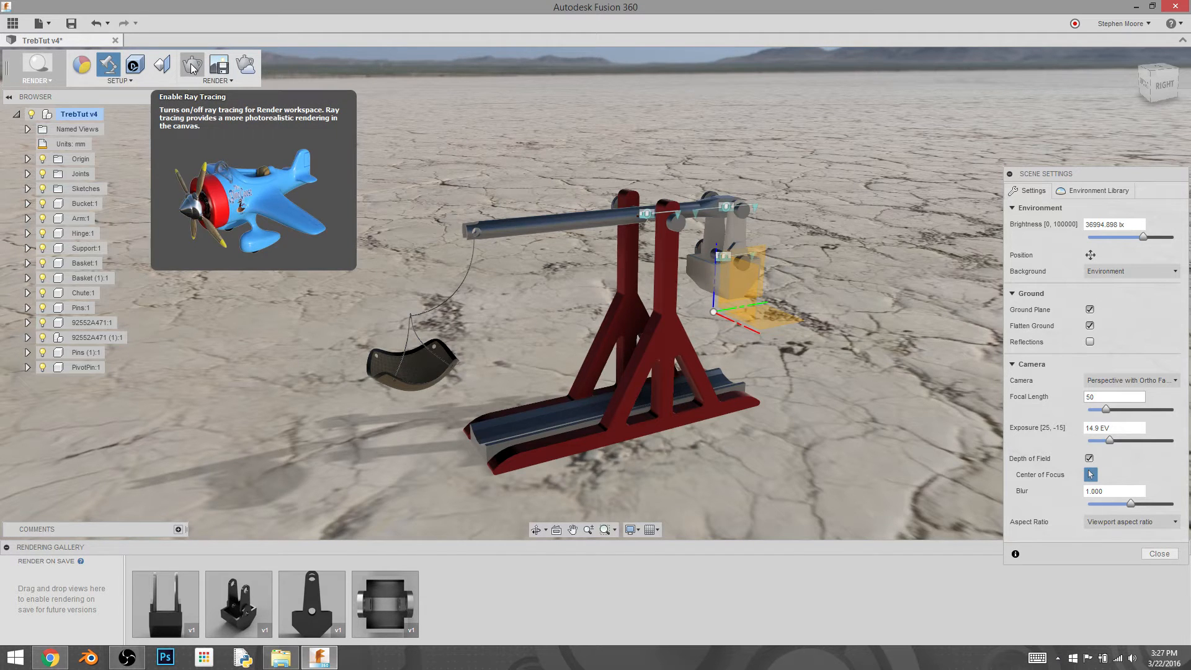
# Step: Turn on ray tracing for the viewport from the Render toolbar
pyautogui.click(192, 65)
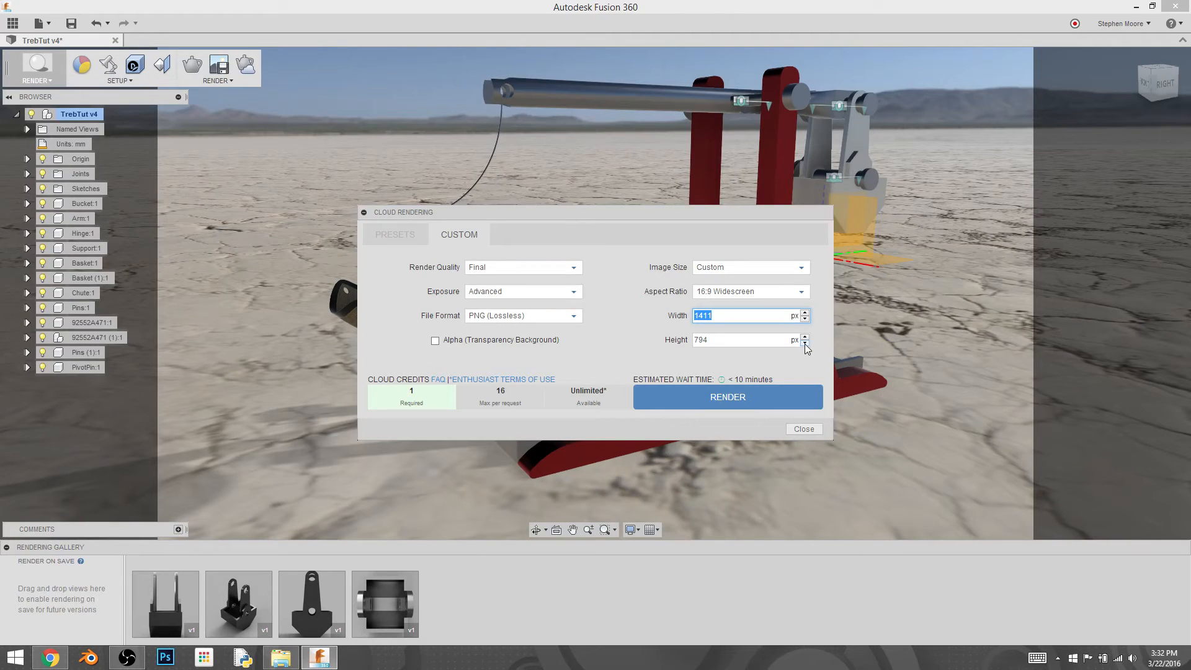
# Step: Enter a value in the Cloud Rendering settings dialog
pyautogui.write('1280')
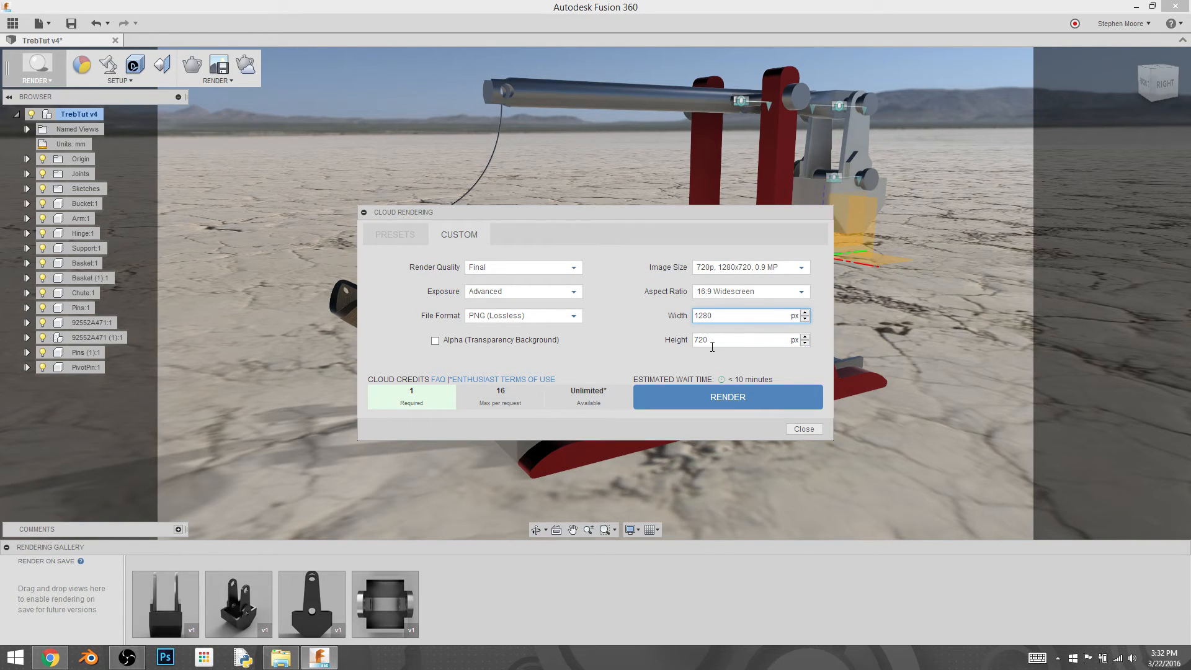
pyautogui.click(745, 316)
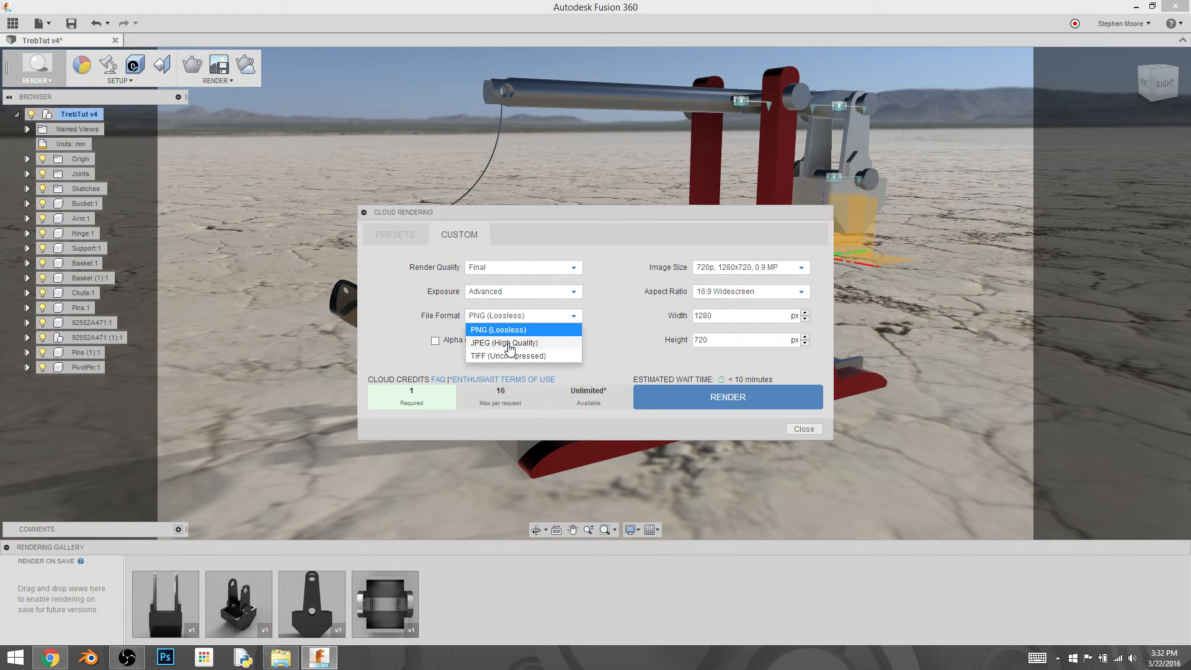
pyautogui.click(498, 328)
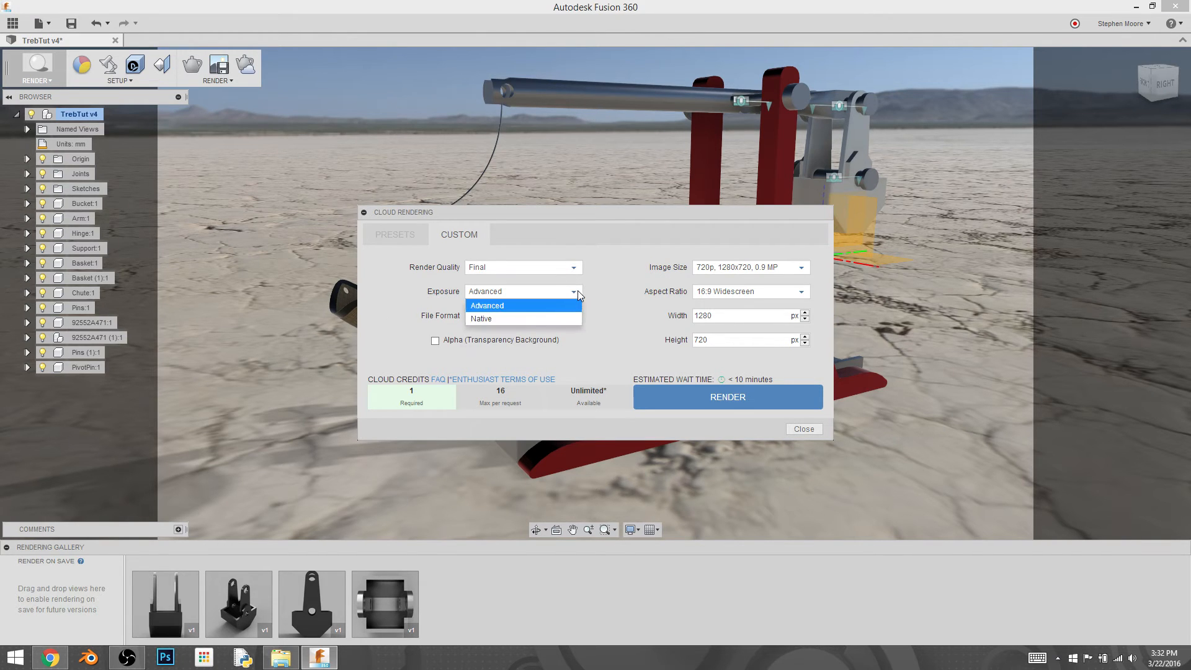
pyautogui.moveTo(385, 289)
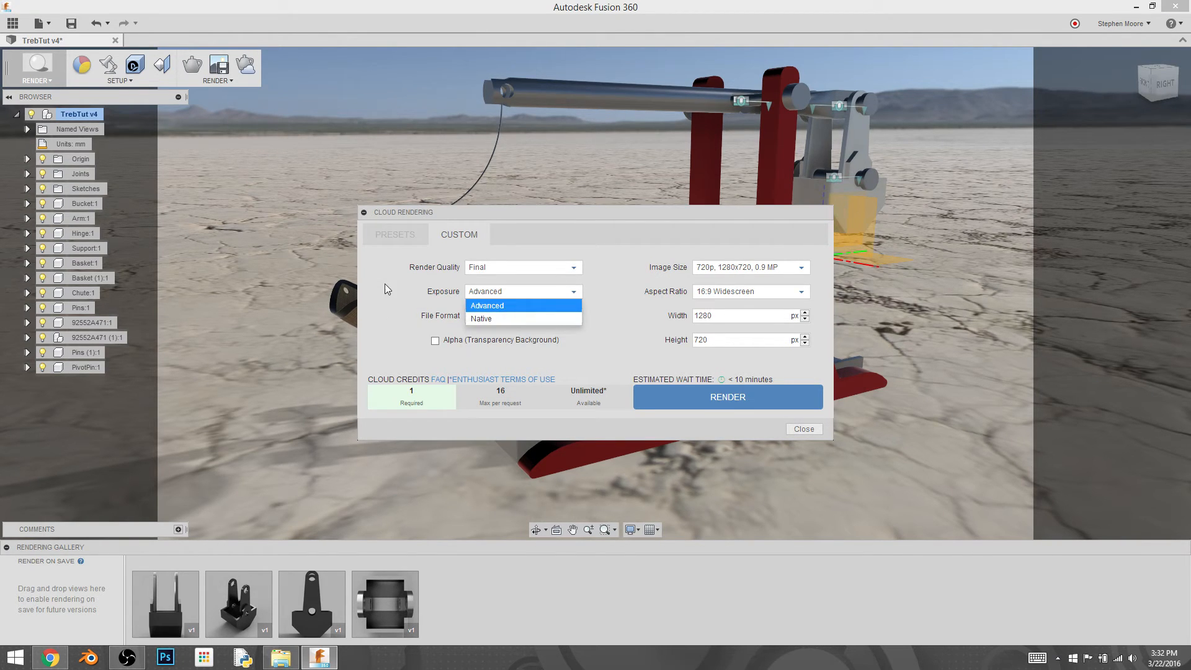
pyautogui.moveTo(490, 319)
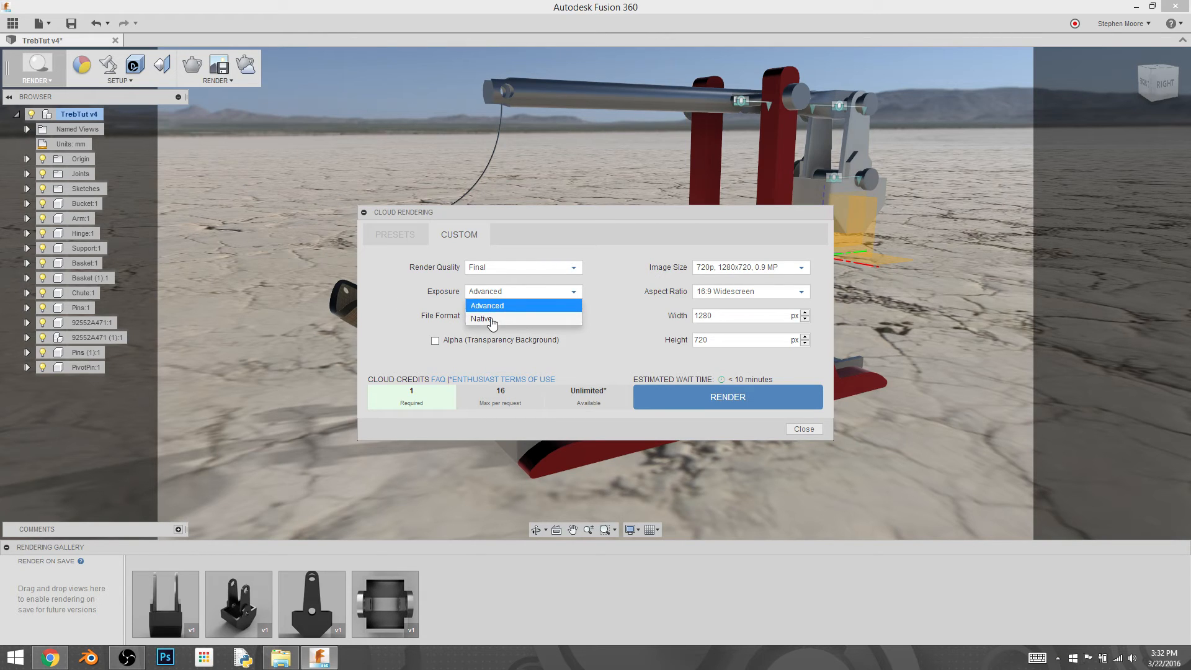
pyautogui.click(487, 306)
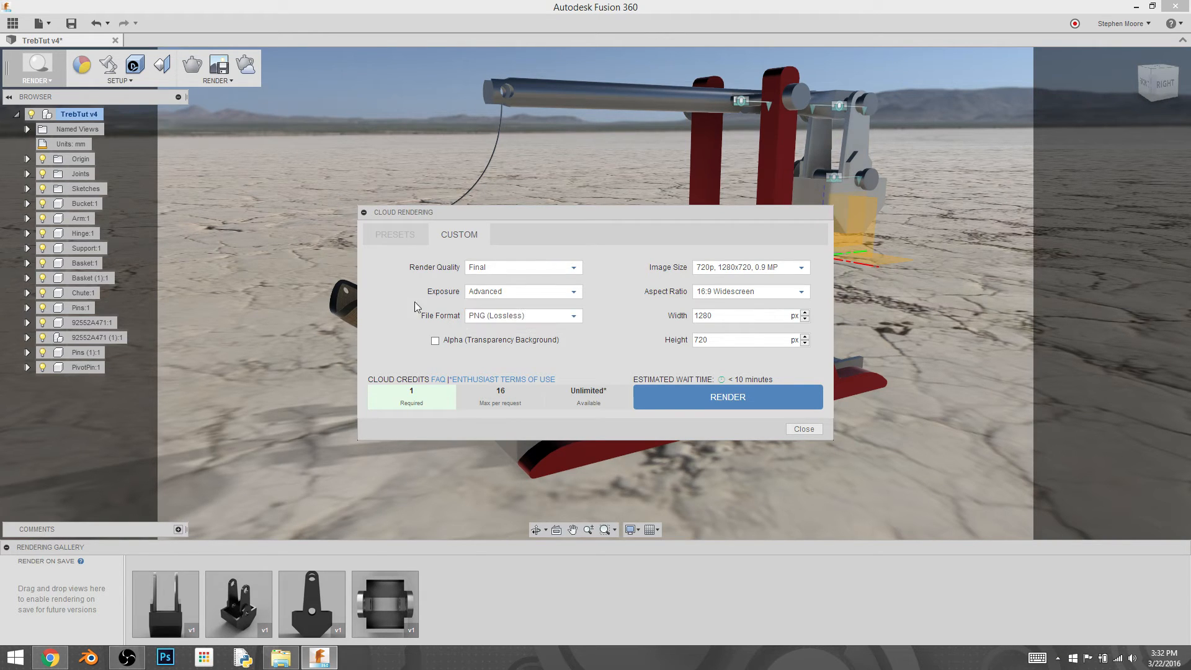
pyautogui.moveTo(538, 304)
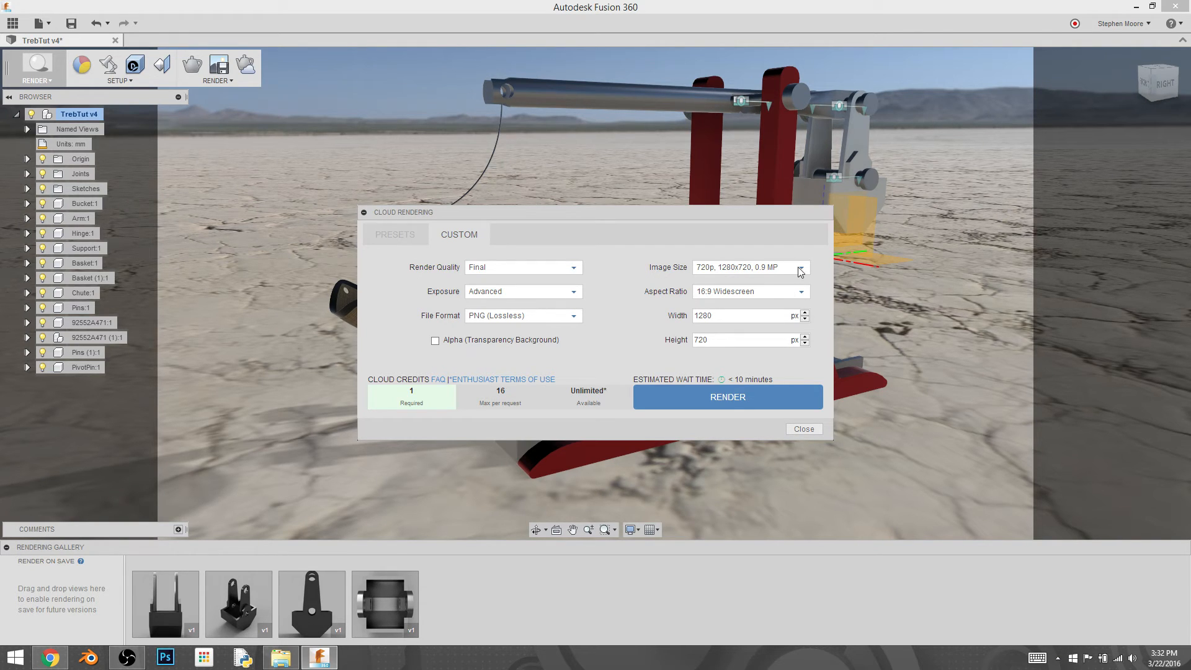
pyautogui.click(800, 267)
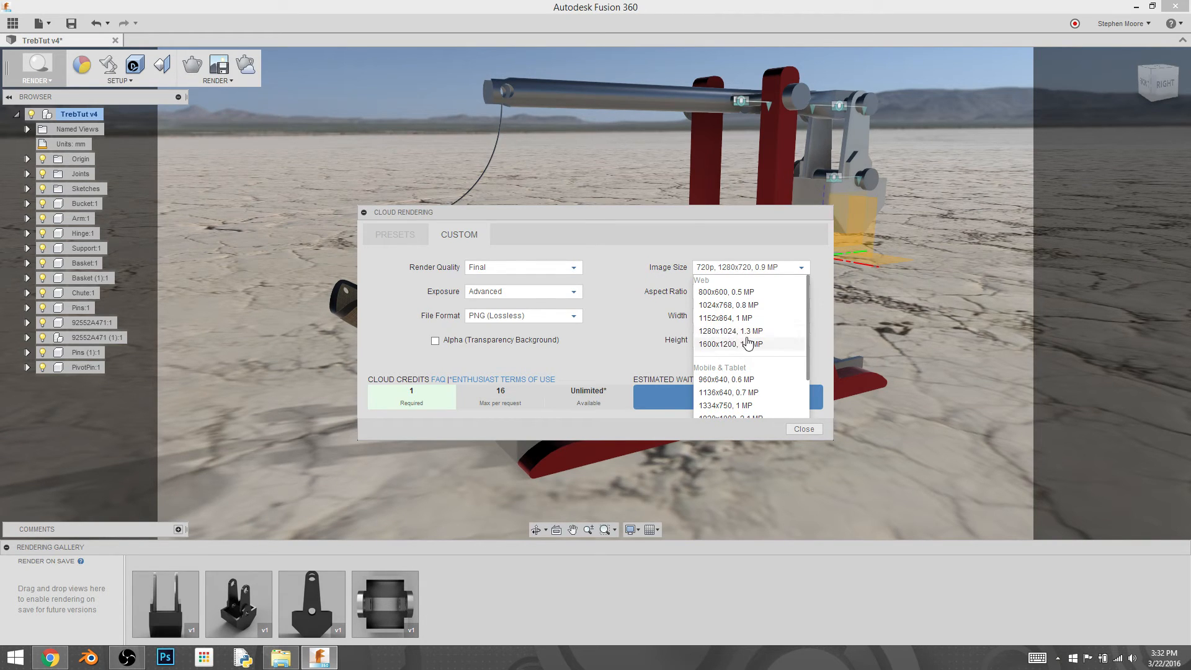
pyautogui.scroll(-3)
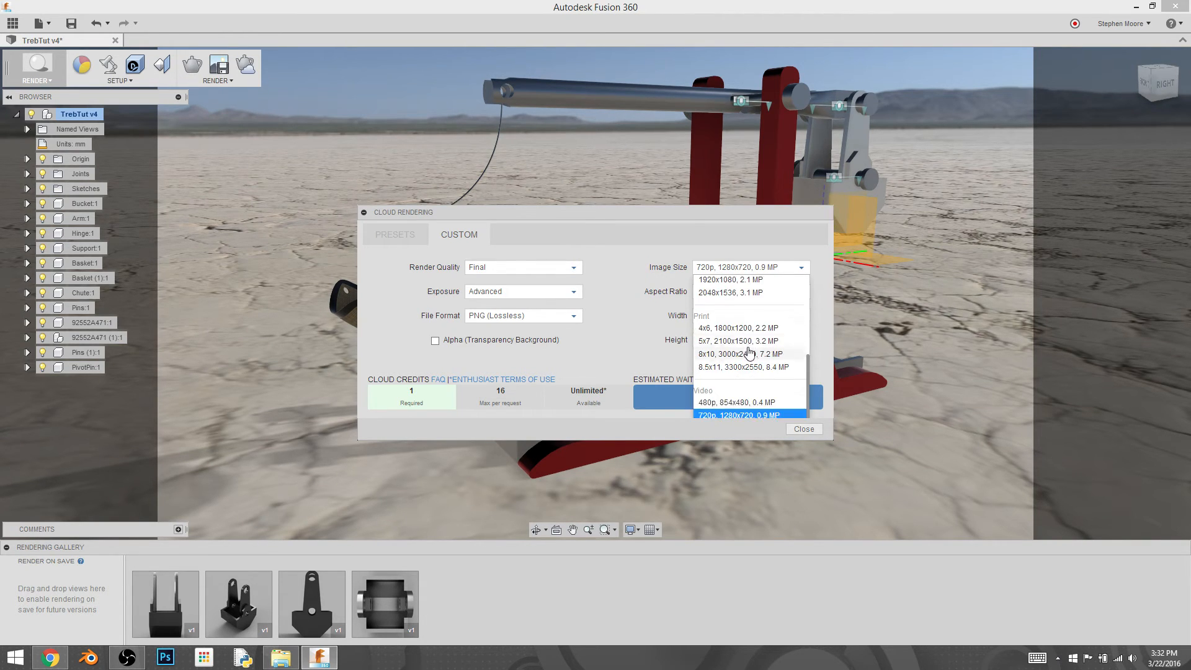
pyautogui.moveTo(745, 369)
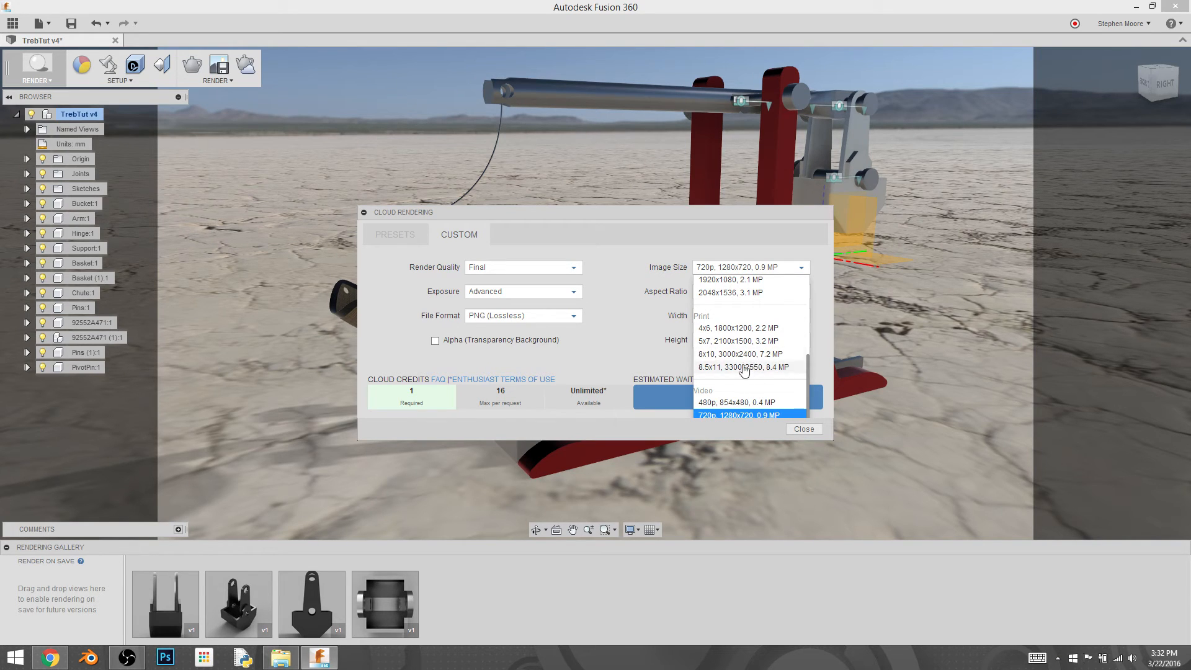
pyautogui.click(738, 415)
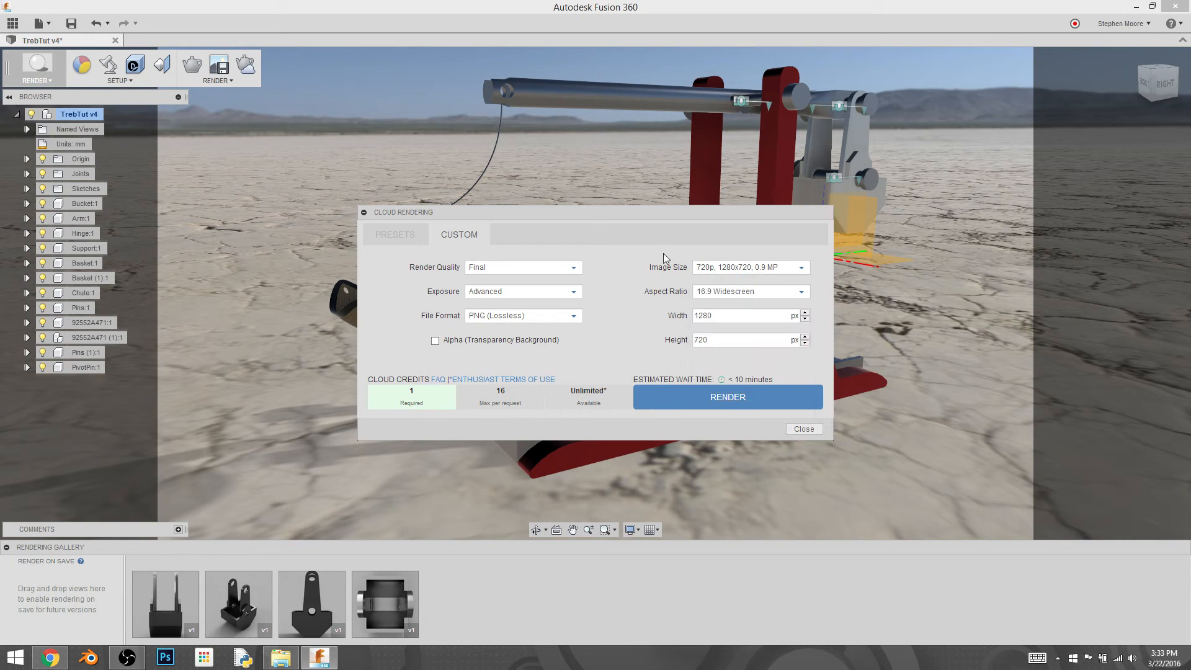
# Step: Submit a Video 1080P preset cloud render of the trebuchet and close the dialog
pyautogui.click(395, 233)
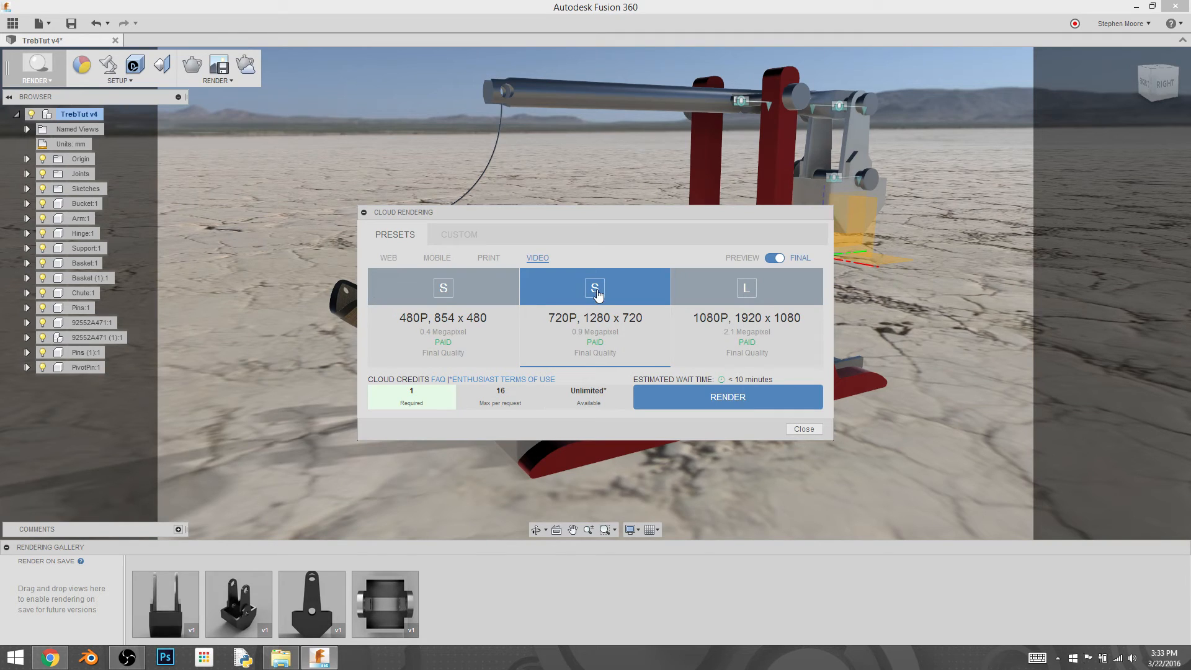
pyautogui.moveTo(747, 291)
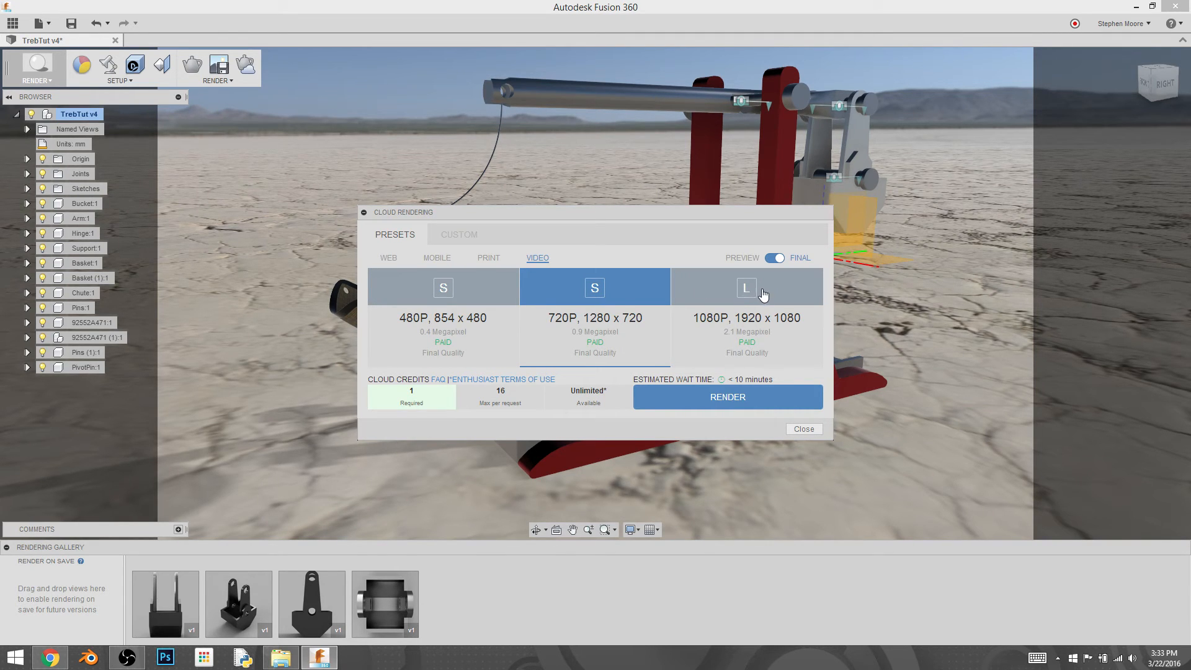
pyautogui.moveTo(443, 266)
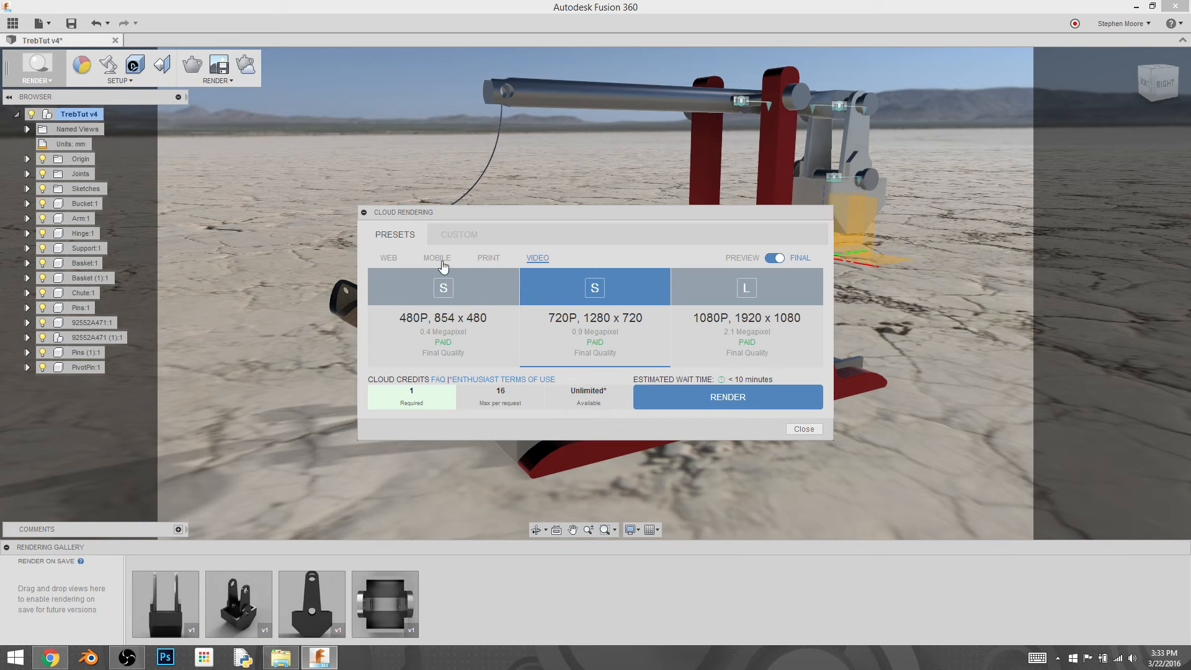
pyautogui.click(457, 234)
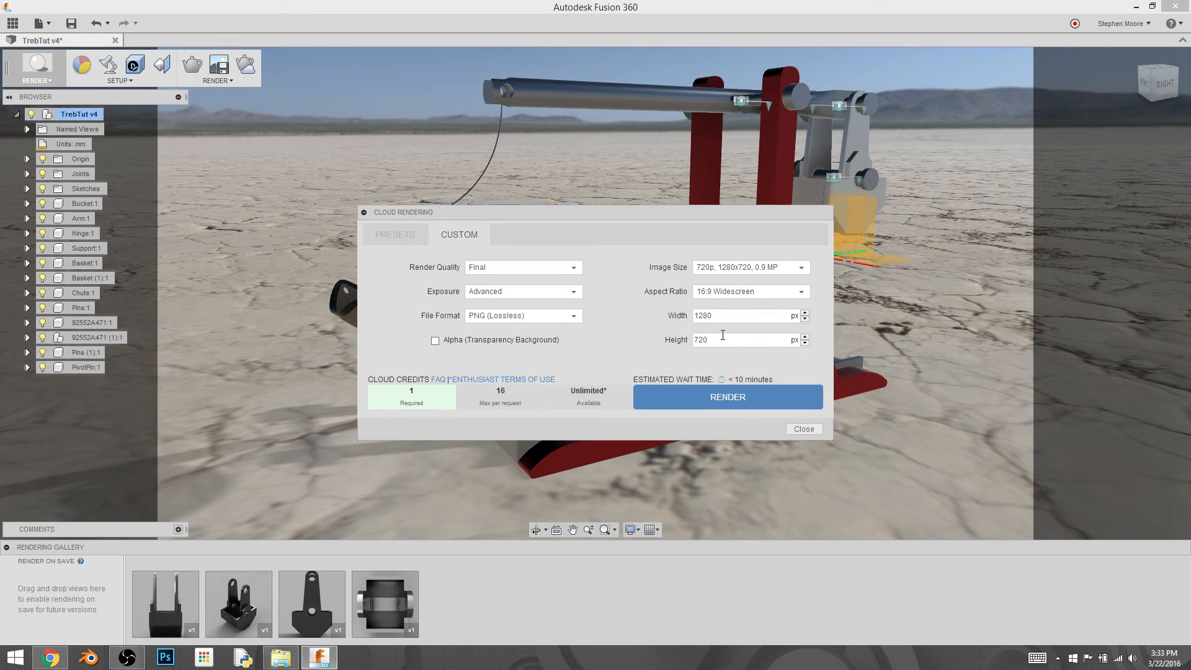
pyautogui.click(394, 234)
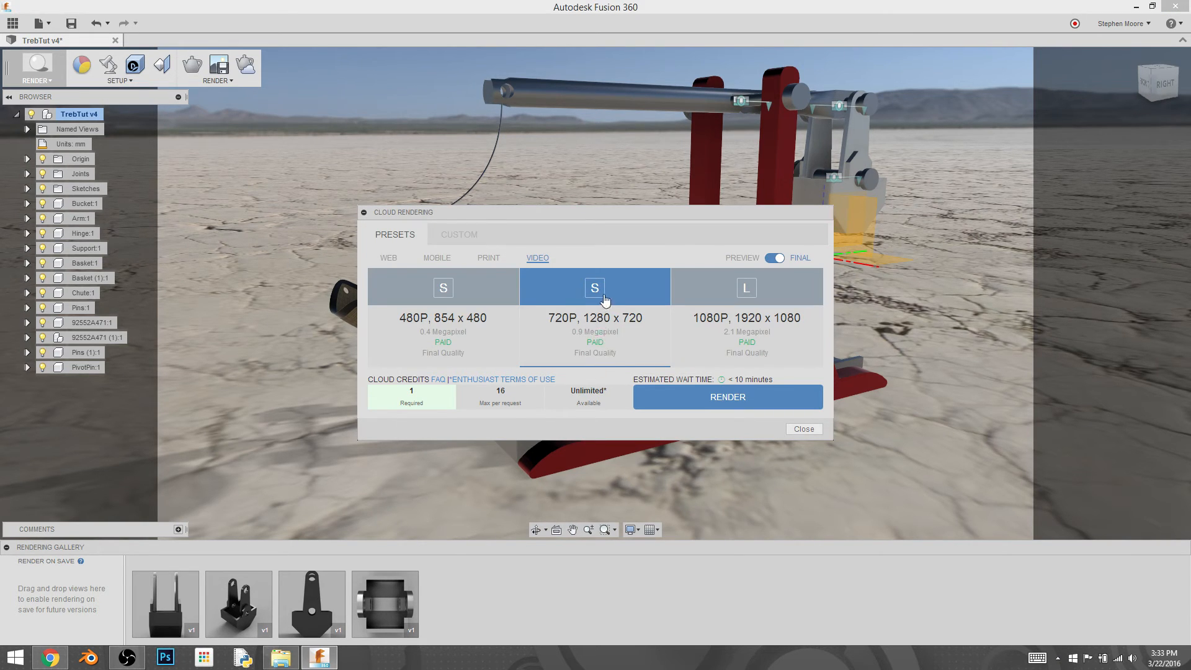
pyautogui.moveTo(569, 303)
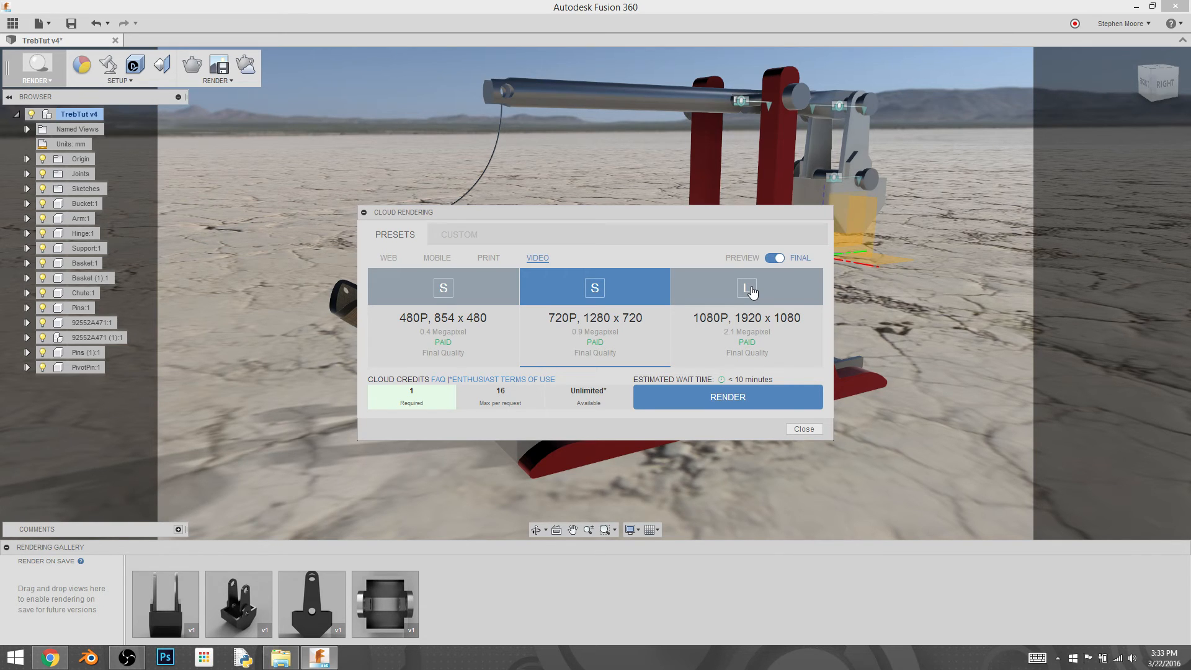
pyautogui.click(745, 287)
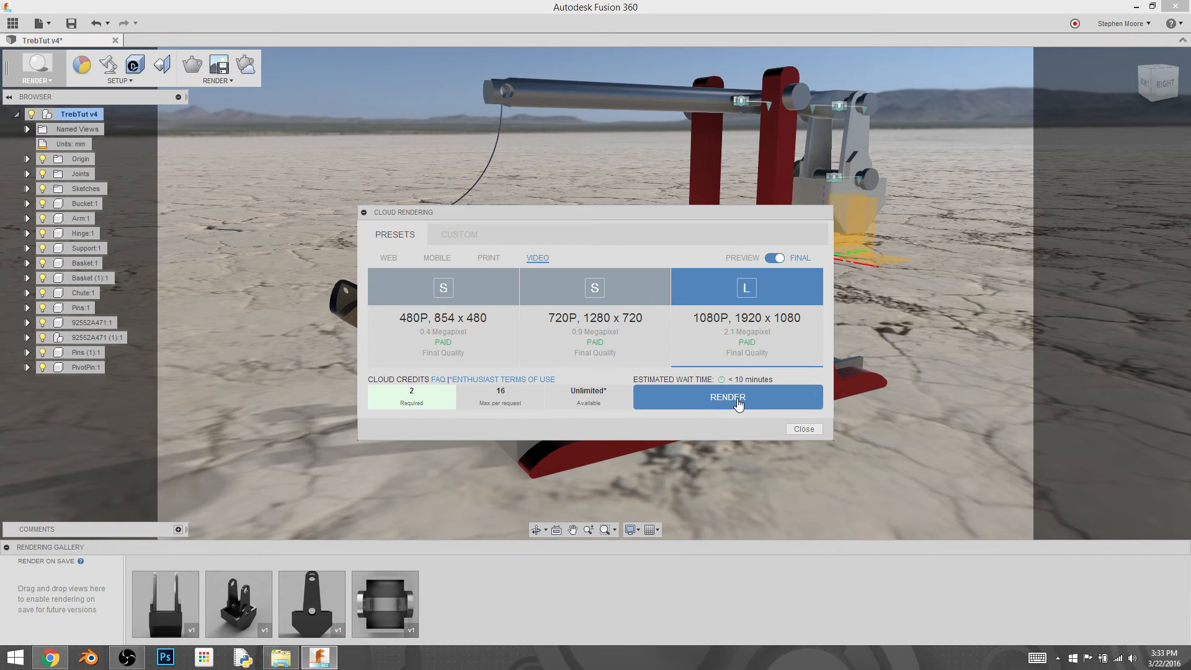
pyautogui.moveTo(747, 401)
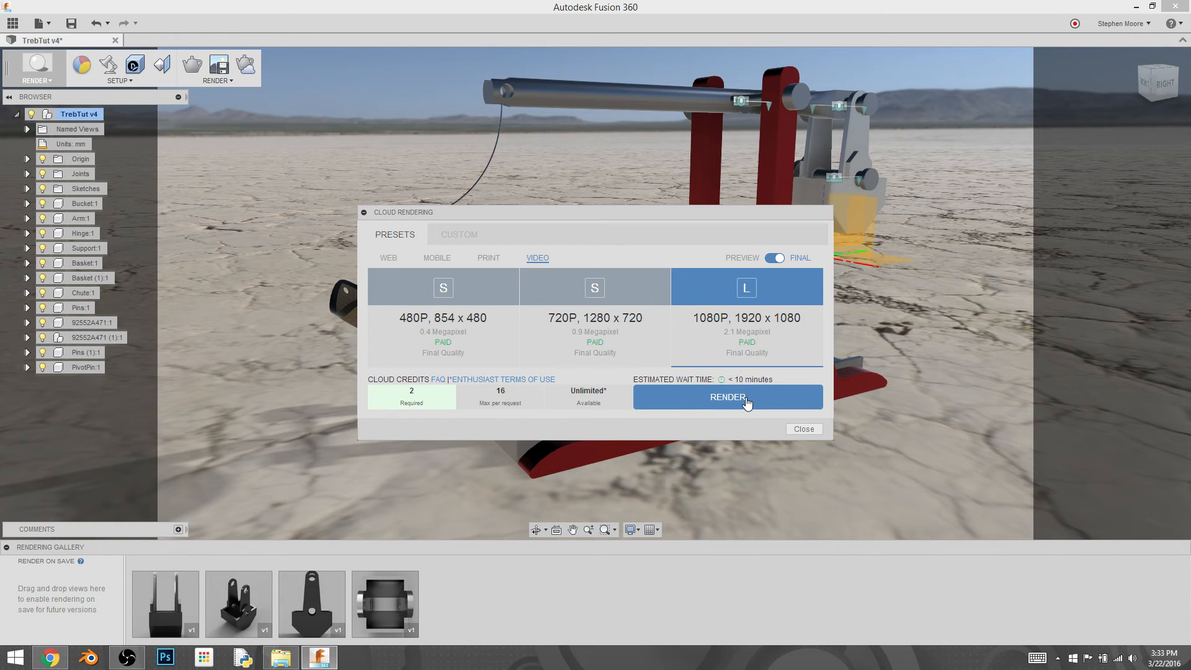
pyautogui.click(727, 397)
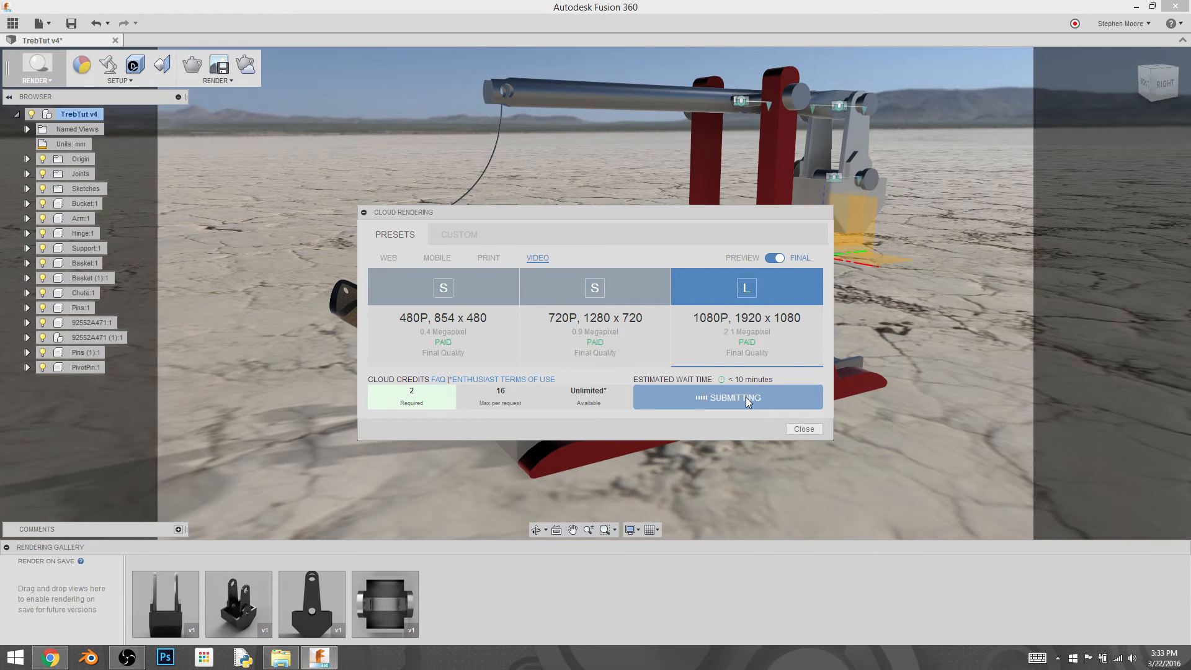
pyautogui.click(727, 397)
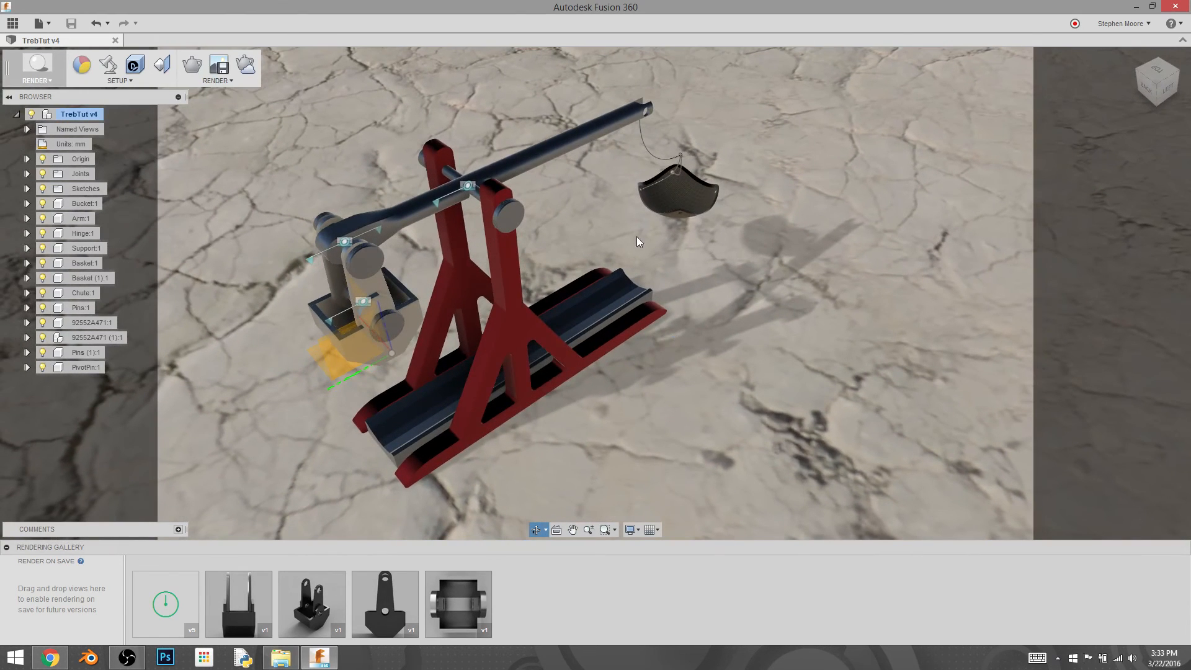
# Step: Submit a second cloud render using the Web 1280×1024 preset
pyautogui.click(215, 65)
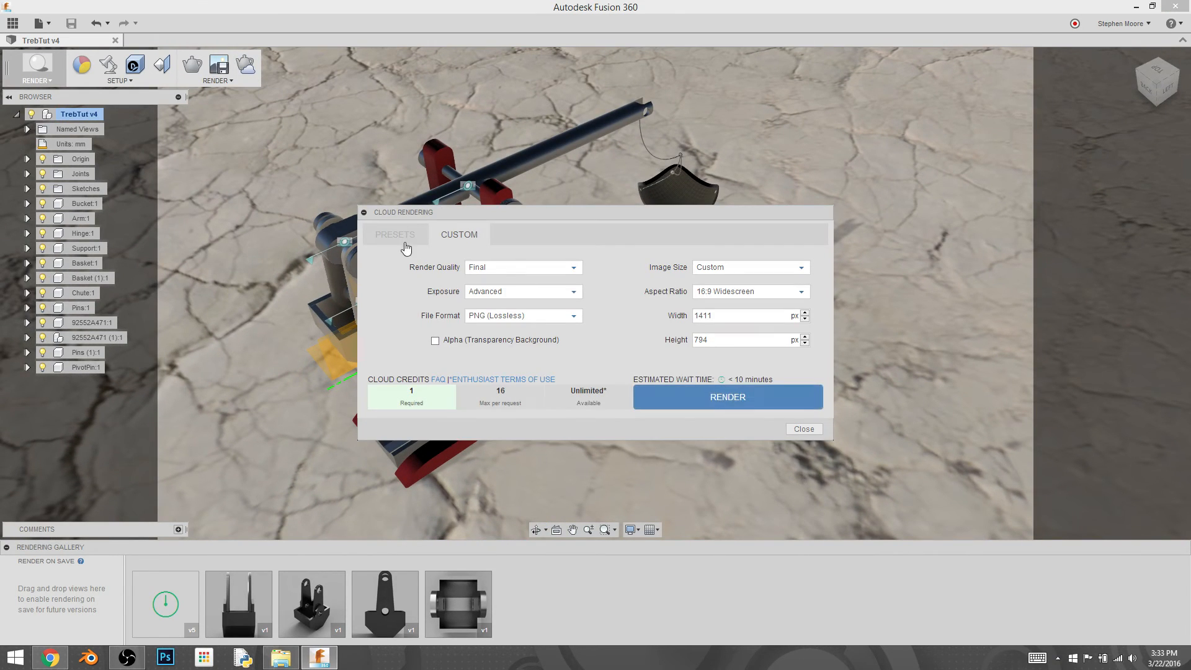
pyautogui.click(395, 234)
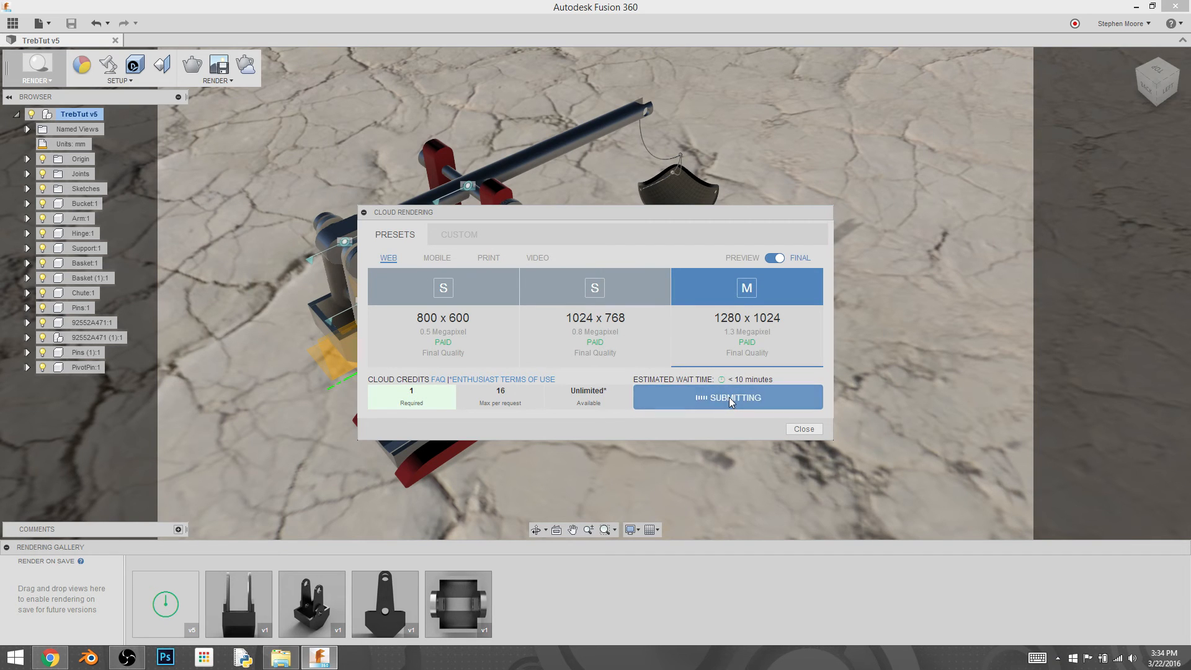
pyautogui.click(726, 397)
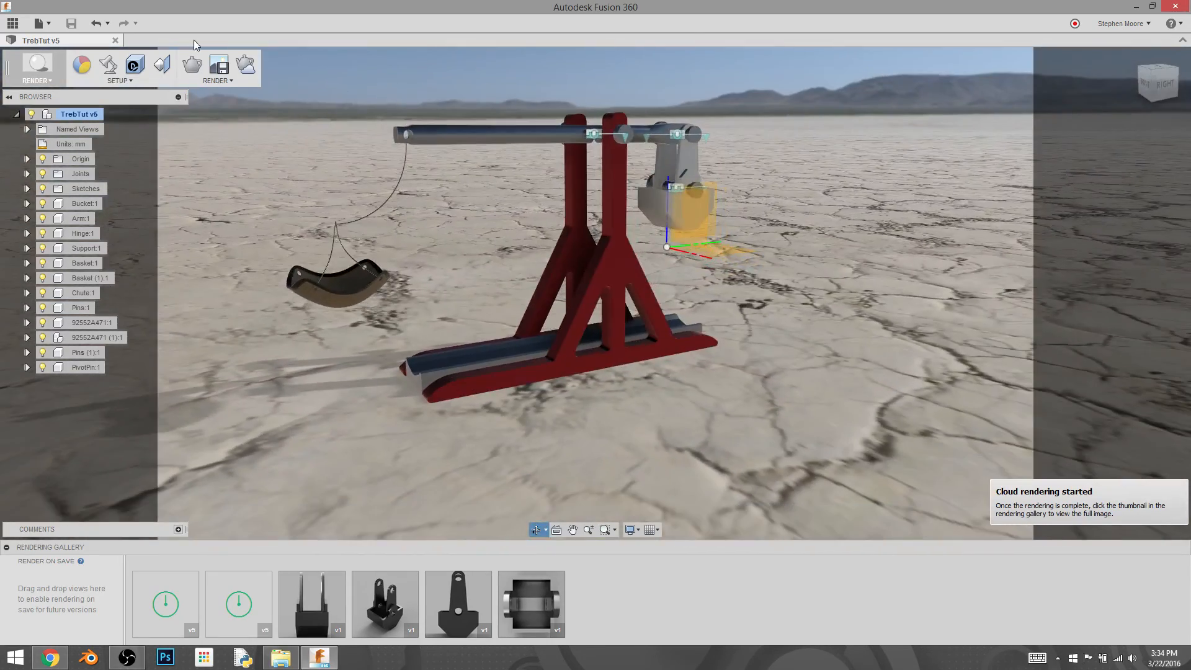
# Step: In Scene Settings, raise the camera exposure to 8.0 EV
pyautogui.click(119, 80)
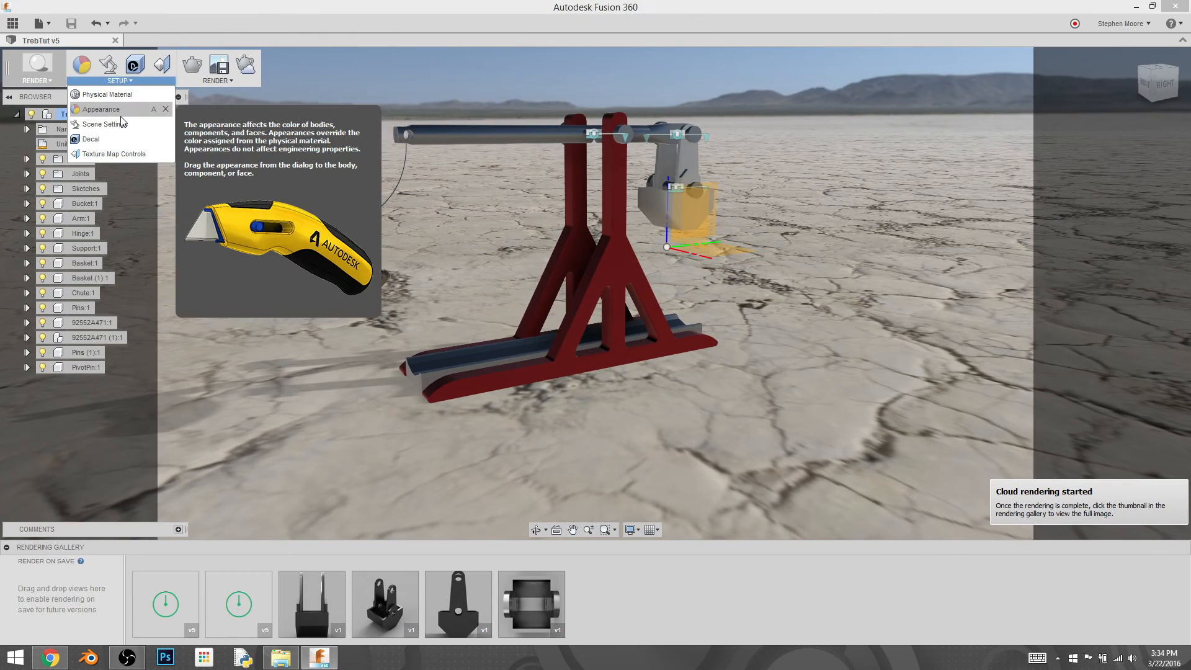
pyautogui.click(105, 124)
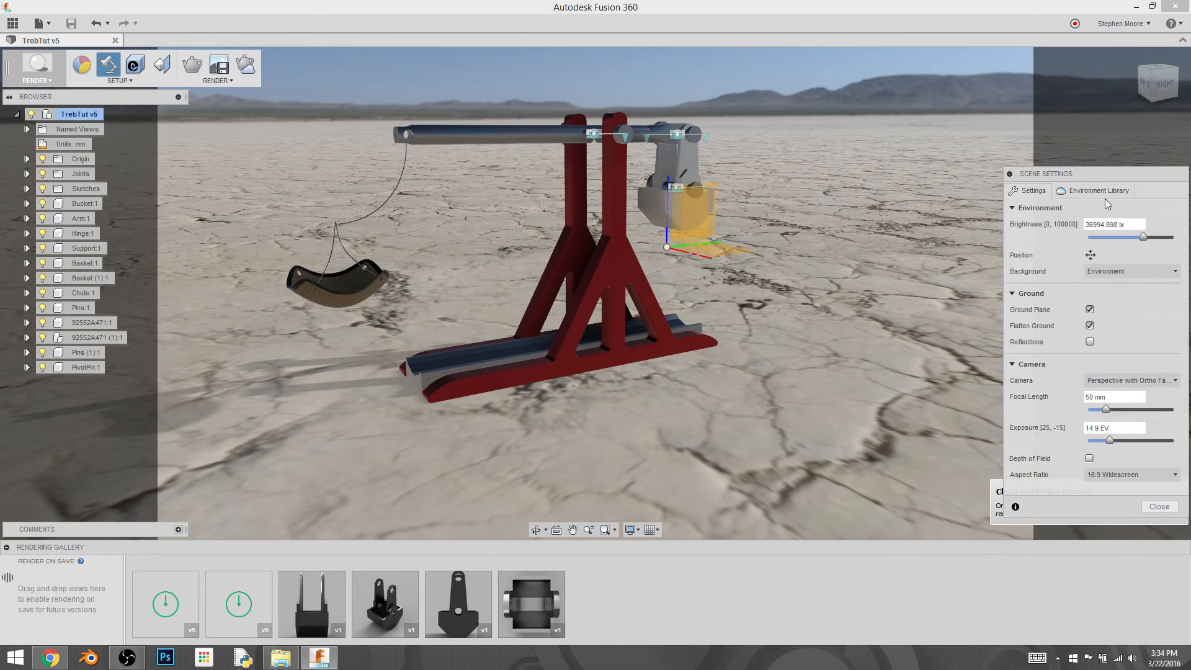
pyautogui.click(1099, 190)
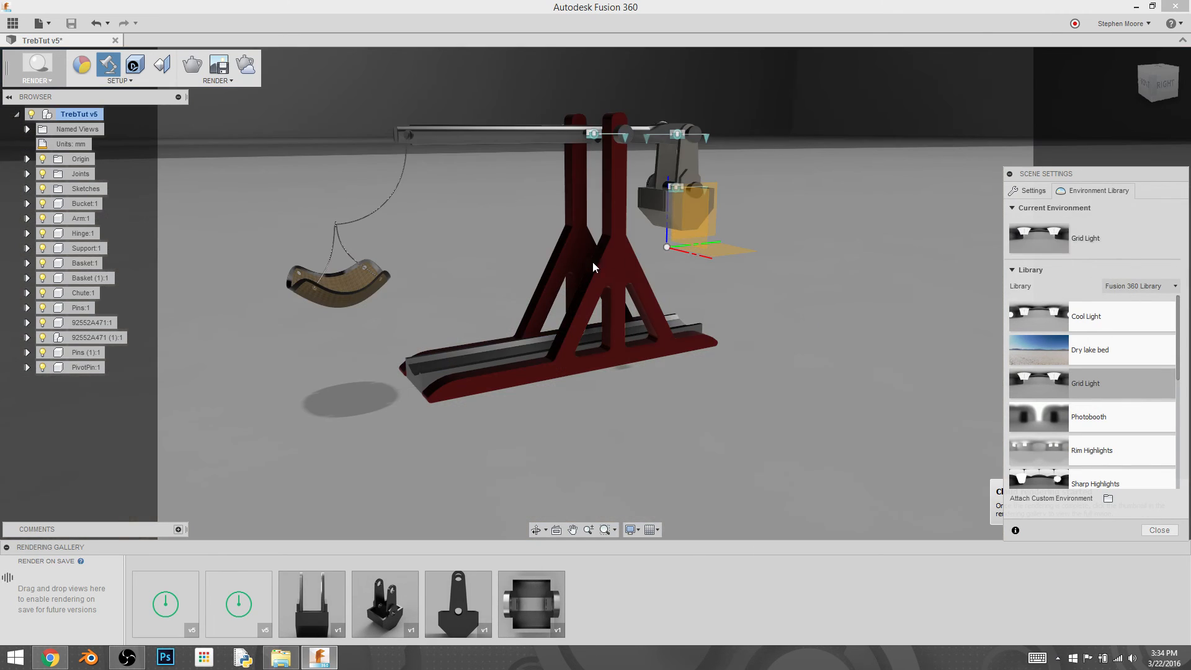
pyautogui.moveTo(244, 64)
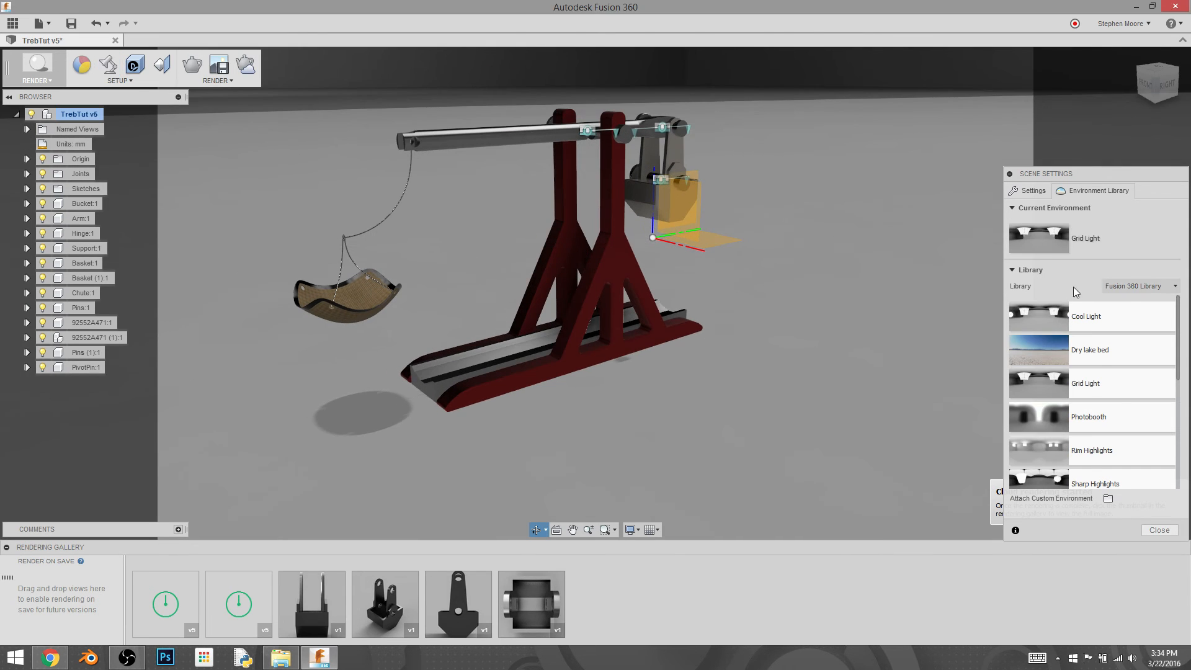
pyautogui.click(1031, 191)
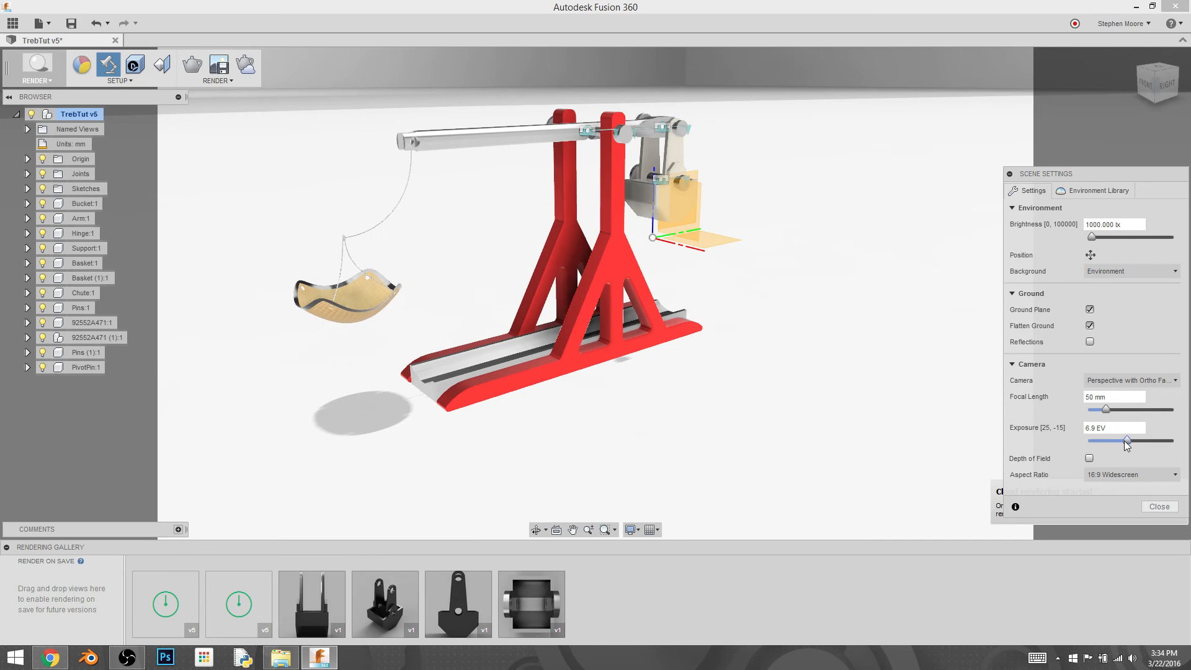
pyautogui.moveTo(1127, 441); pyautogui.dragTo(1124, 441)
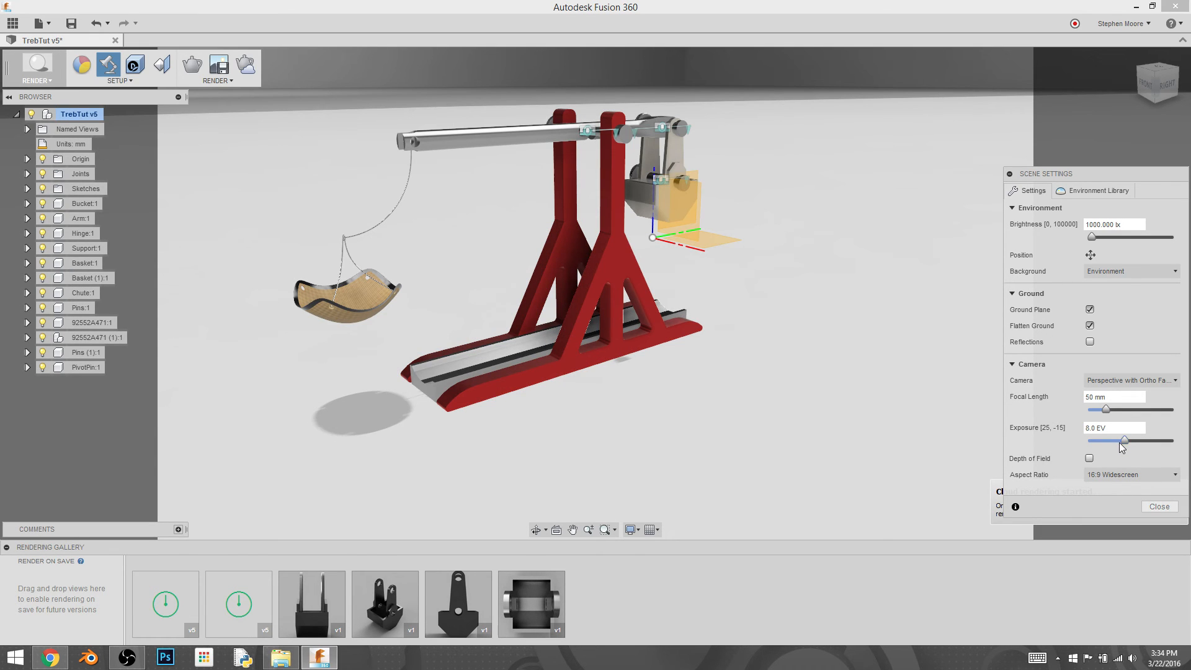
# Step: Switch the background to Solid Color and choose a dark shade
pyautogui.click(1131, 271)
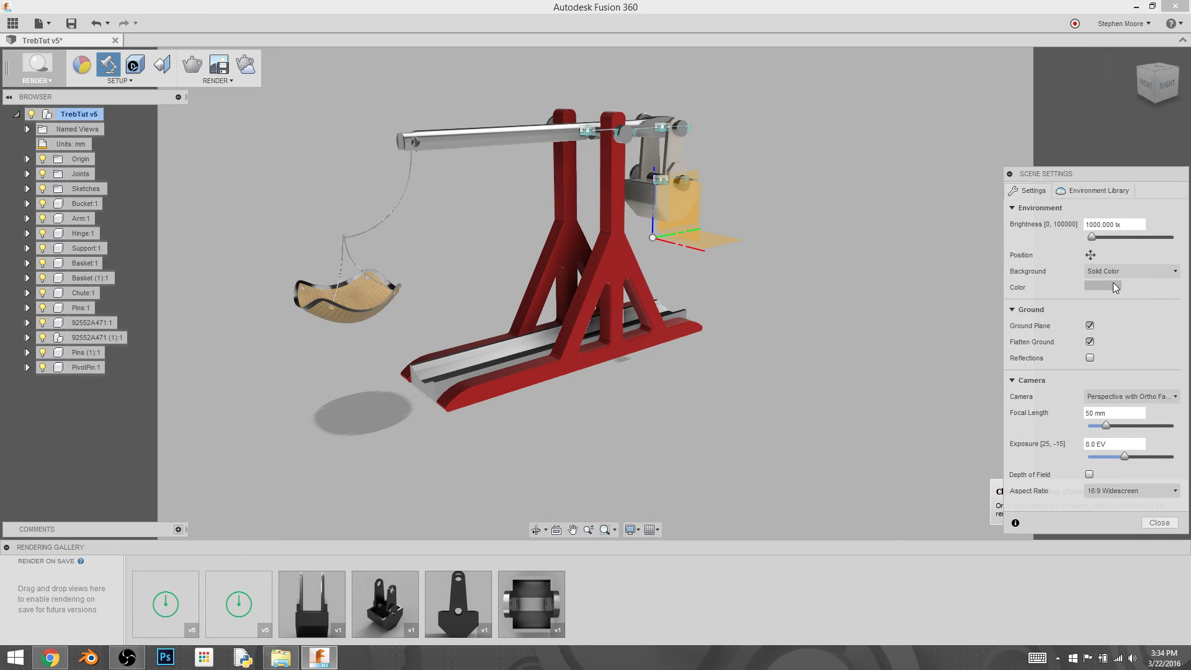
pyautogui.click(1101, 287)
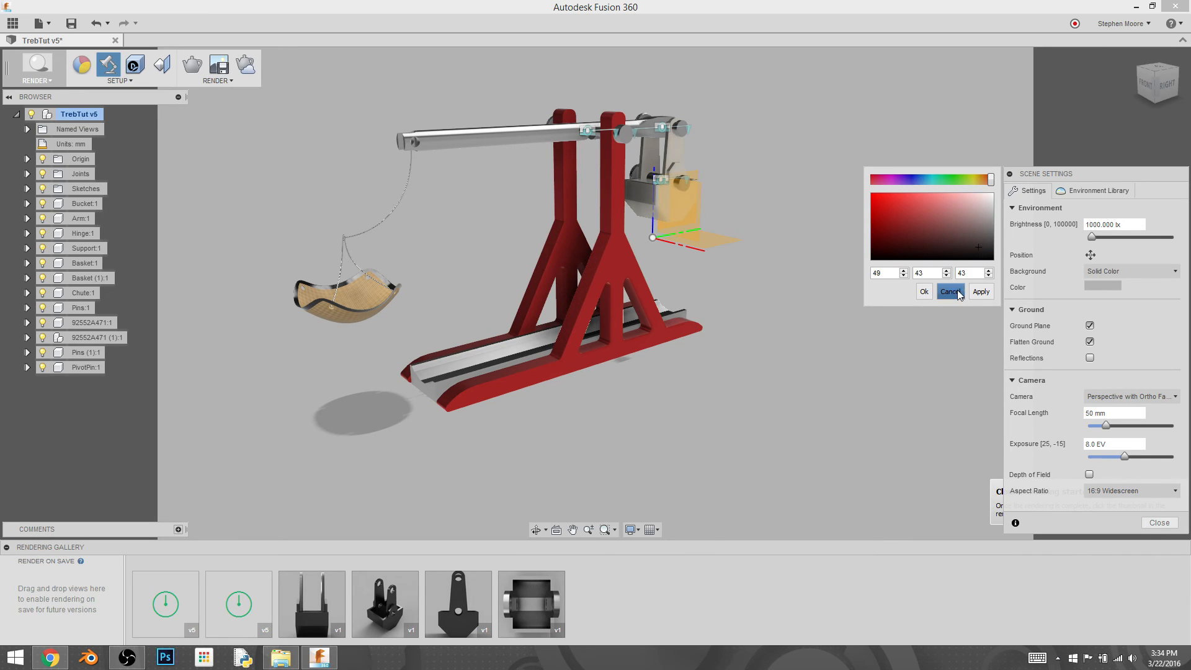
pyautogui.click(950, 291)
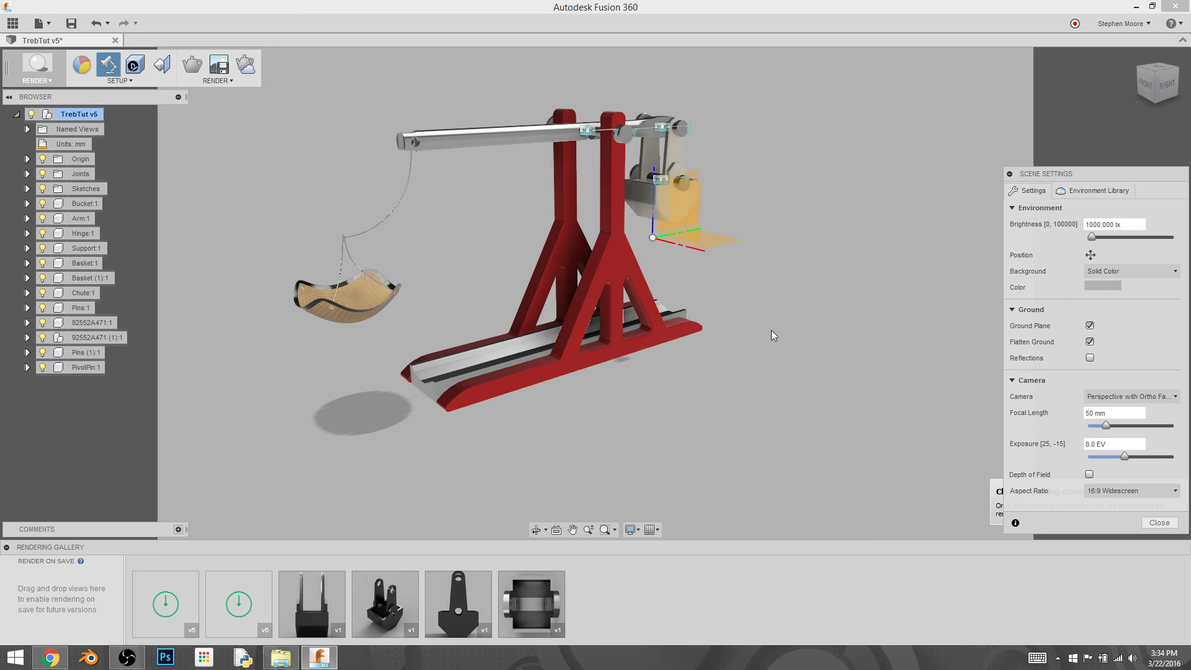
pyautogui.click(1101, 285)
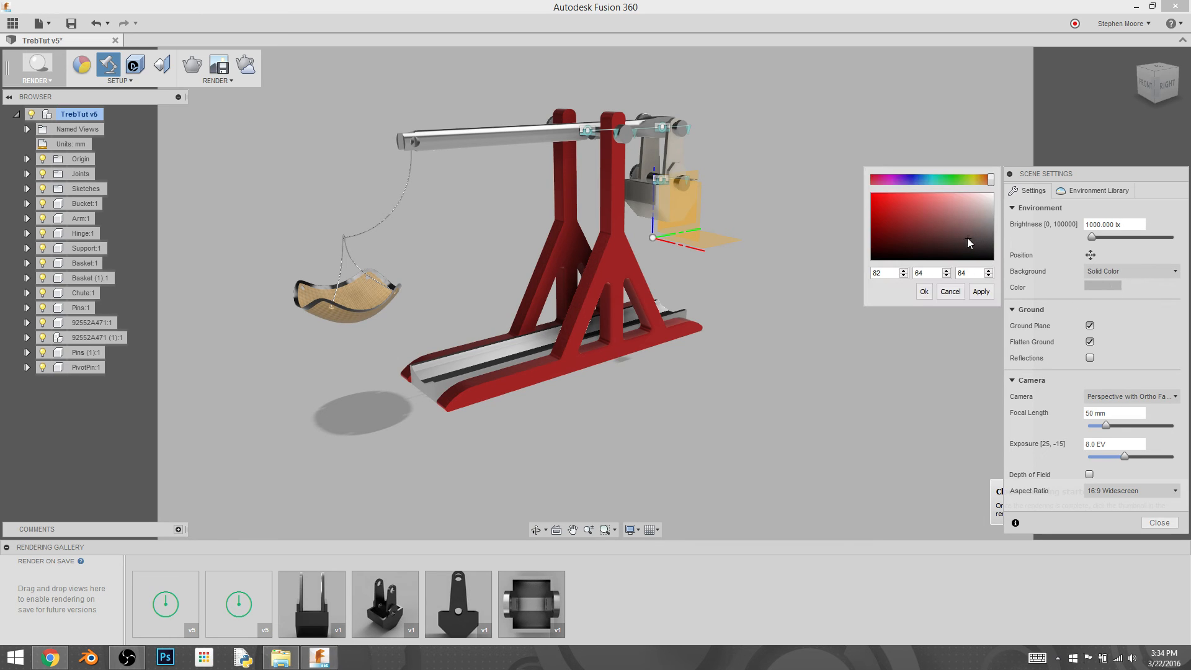
pyautogui.click(980, 291)
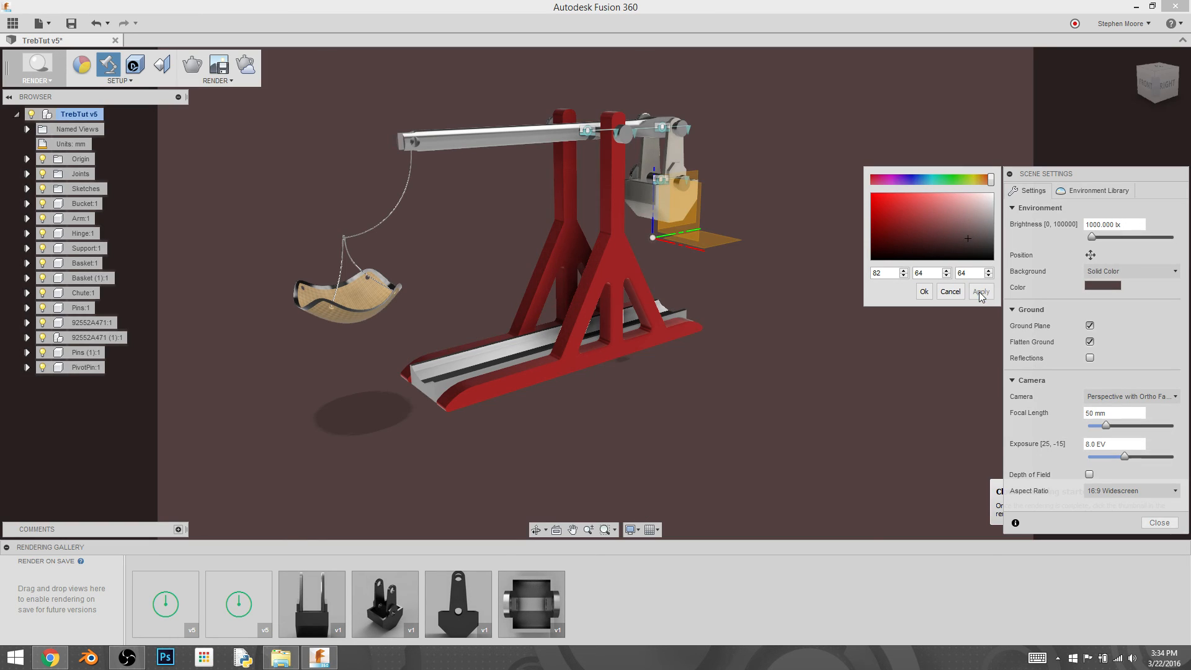
pyautogui.click(981, 291)
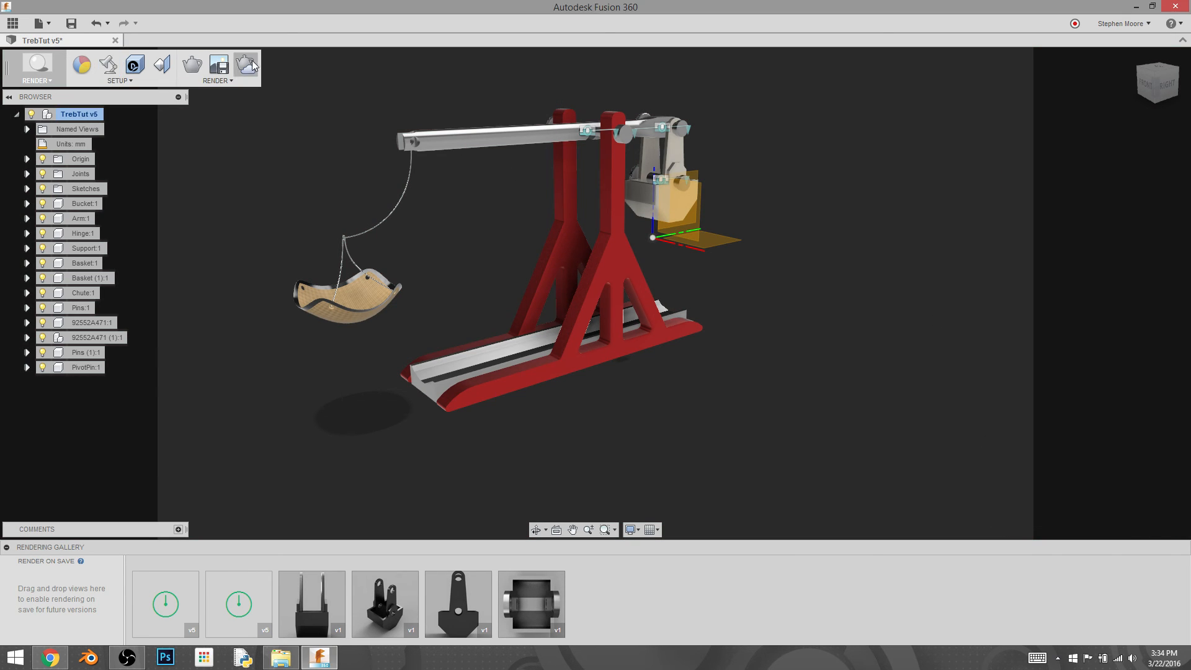
# Step: Submit a final-quality 1080P (1920×1080) cloud render of the dark-background scene
pyautogui.click(245, 64)
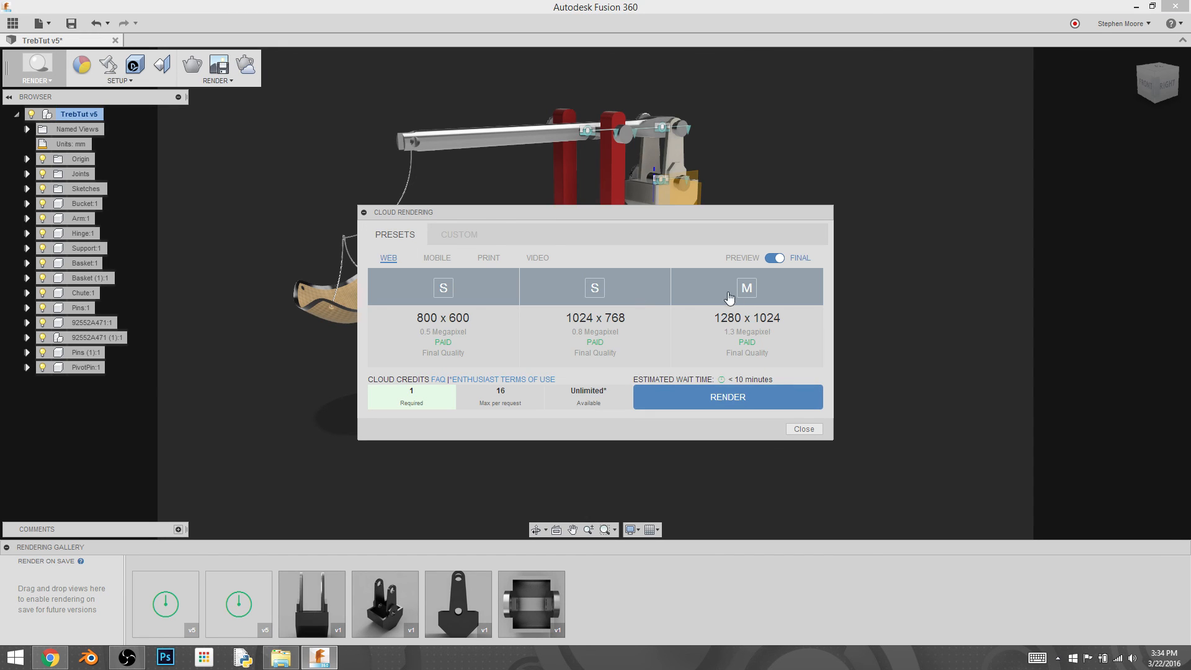
pyautogui.click(745, 287)
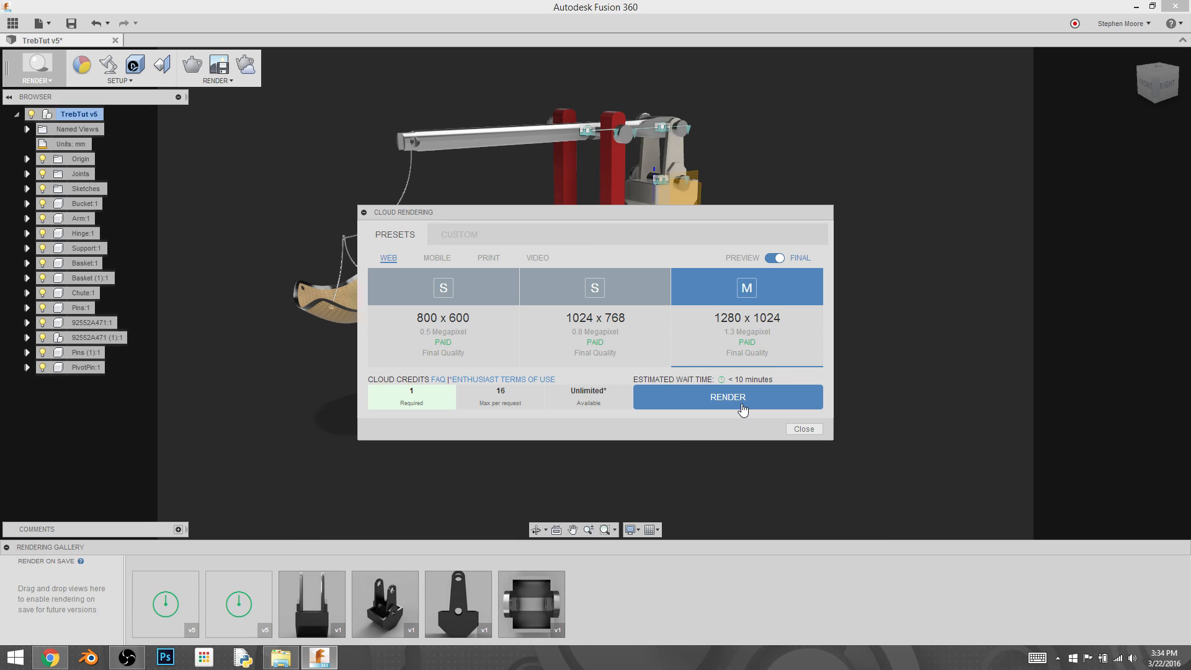
pyautogui.moveTo(459, 240)
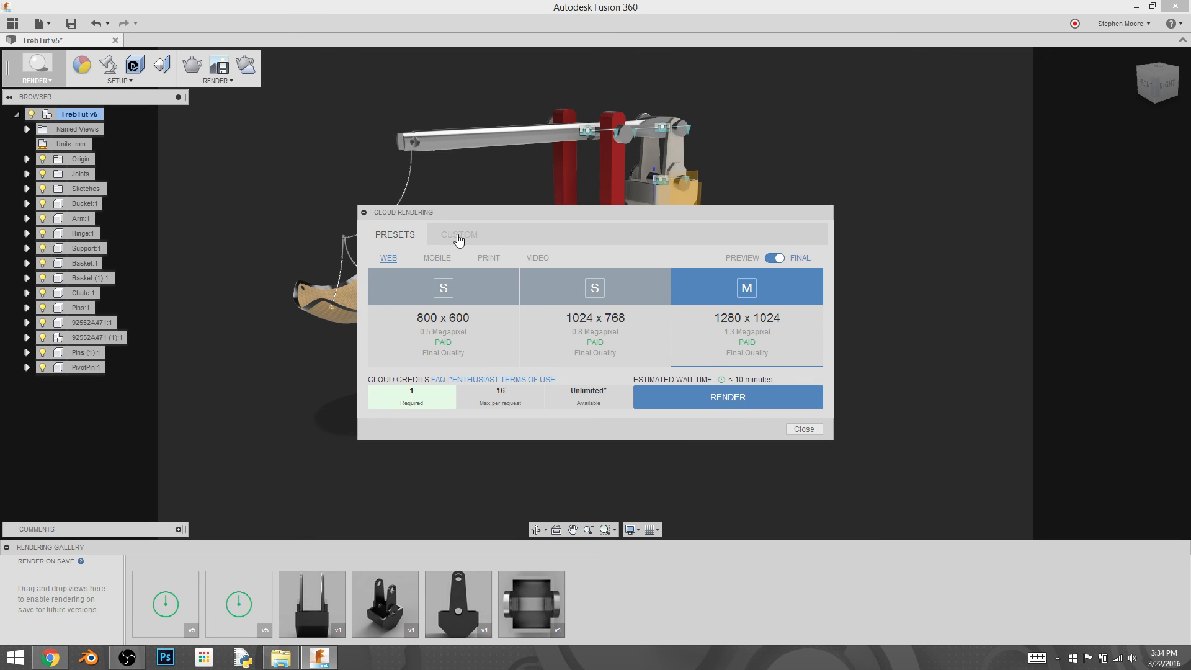
pyautogui.click(459, 234)
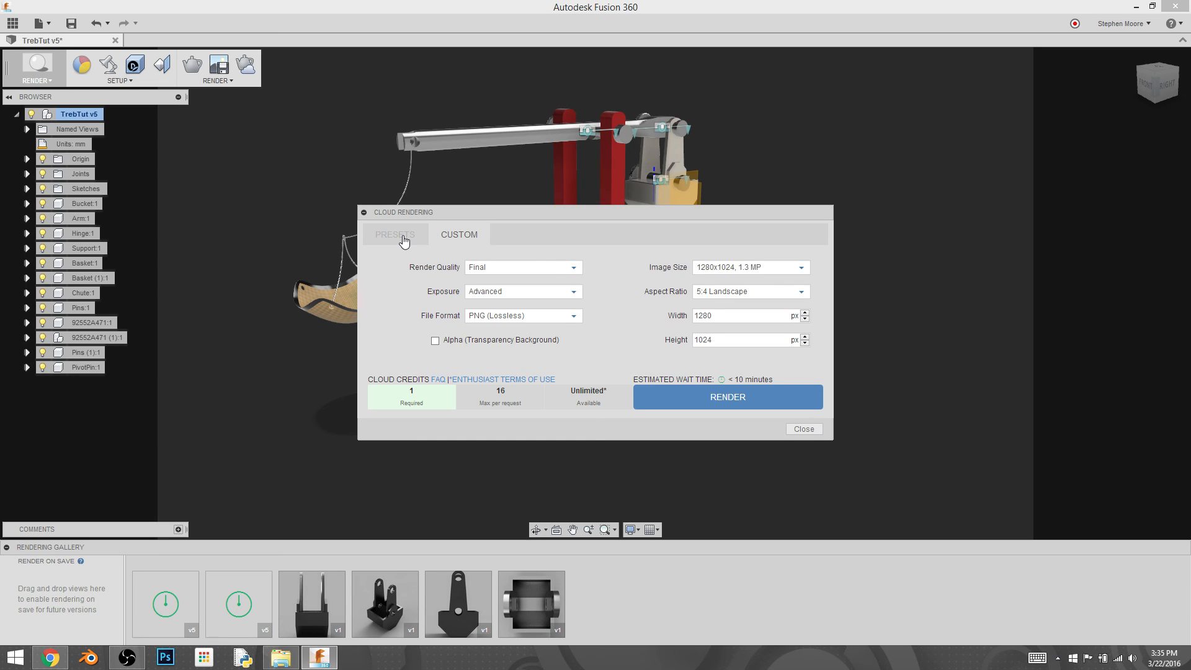
pyautogui.click(748, 267)
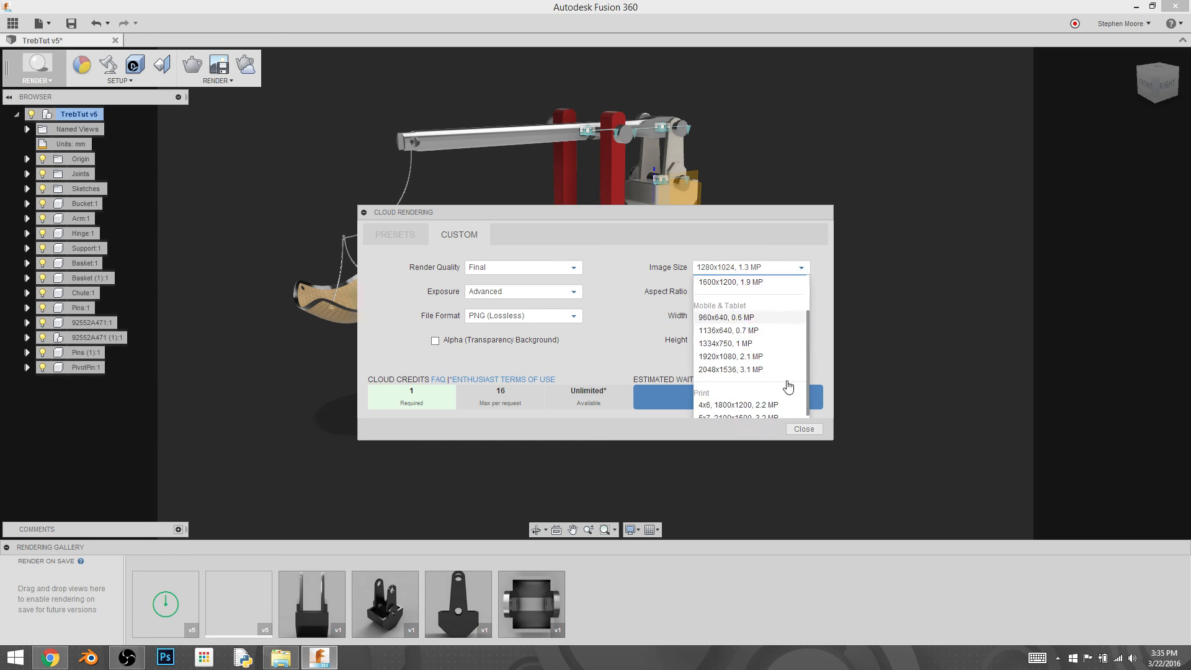
pyautogui.click(394, 234)
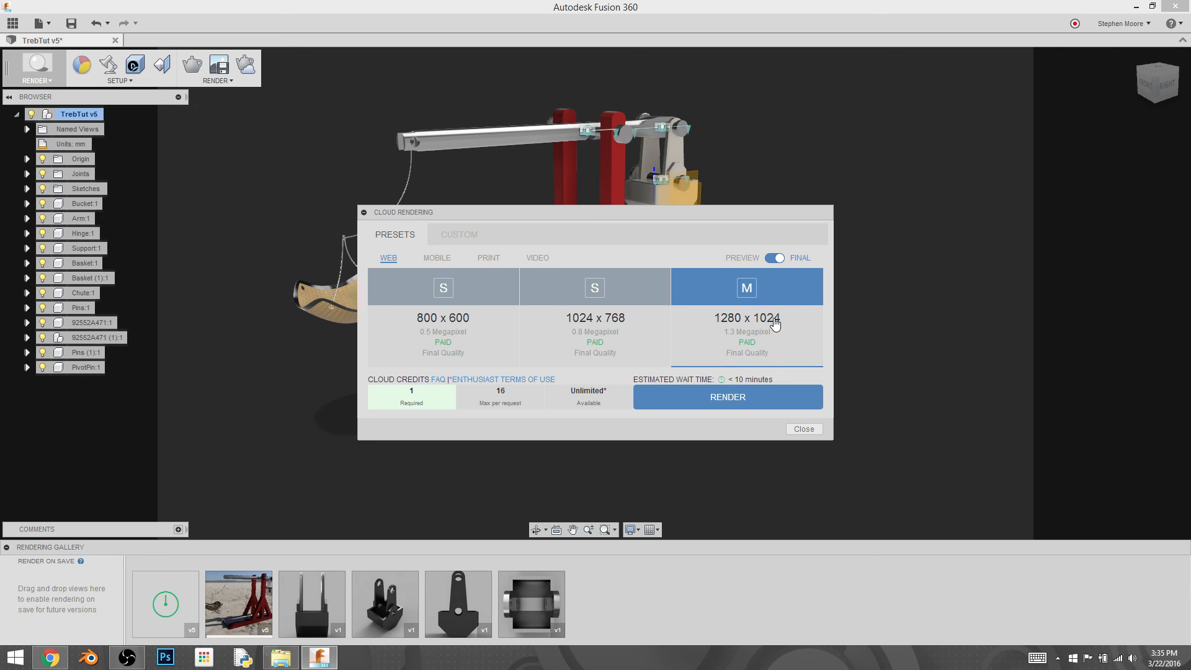
pyautogui.moveTo(475, 286)
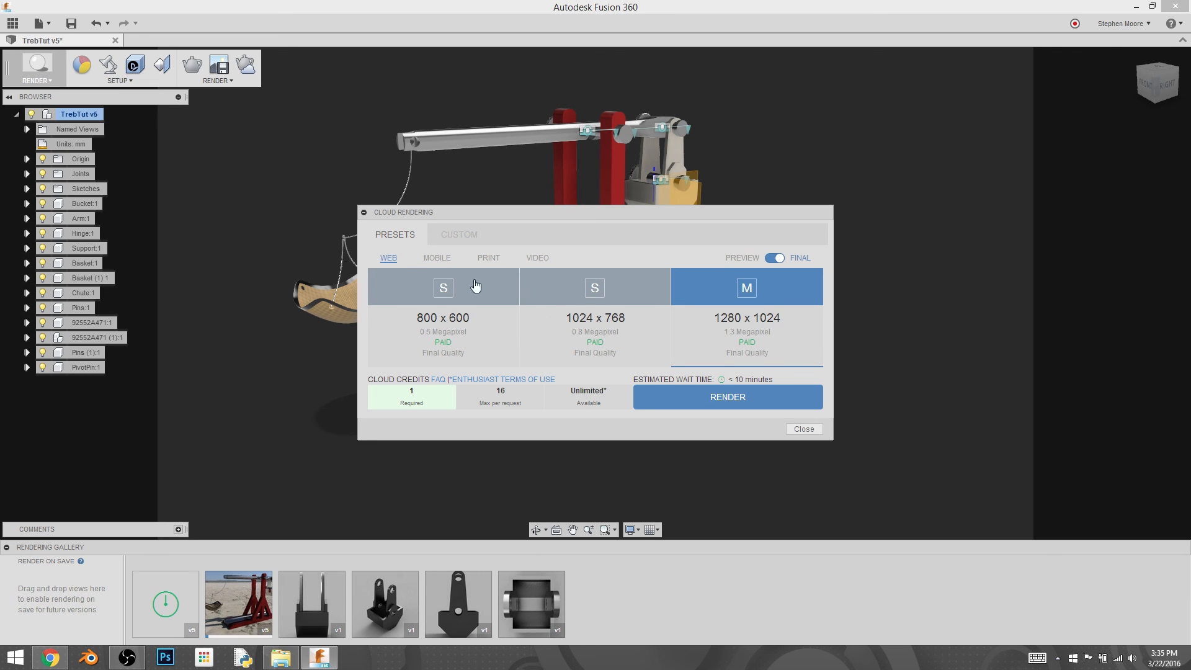
pyautogui.moveTo(776, 291)
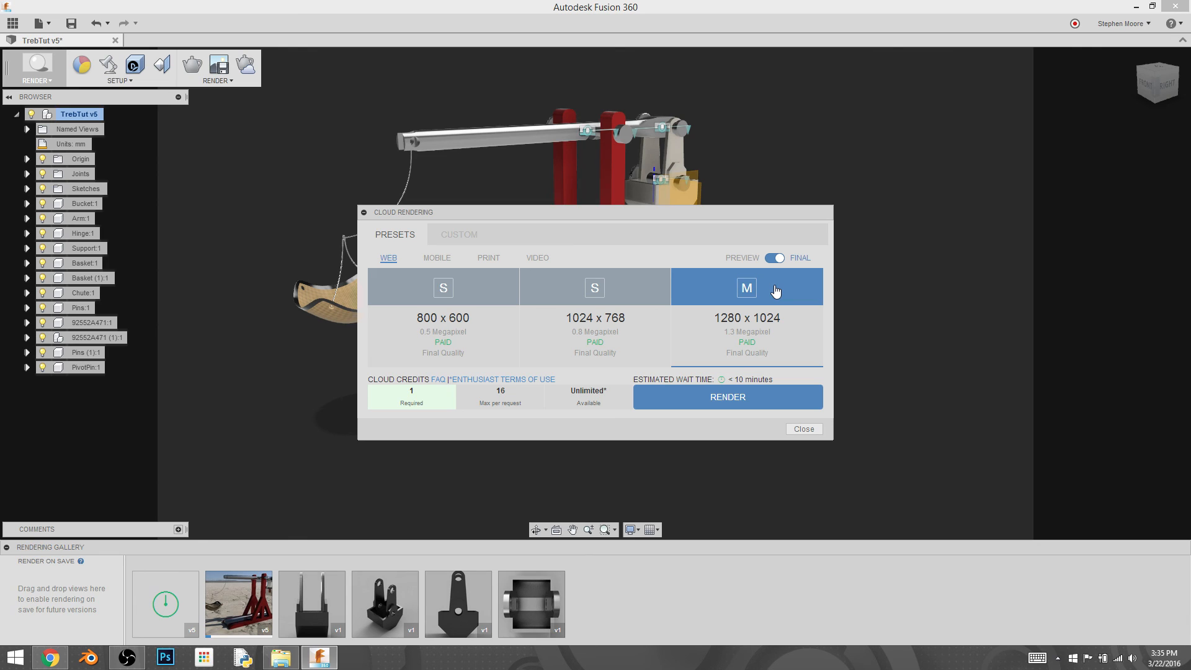
pyautogui.moveTo(605, 258)
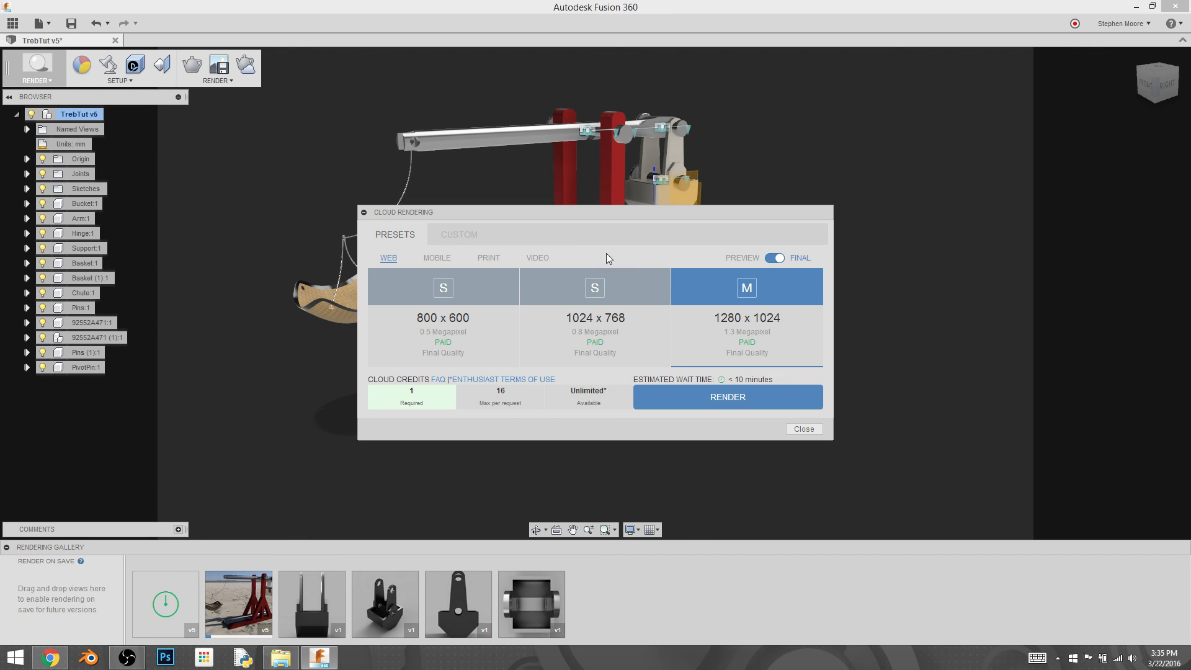
pyautogui.click(459, 234)
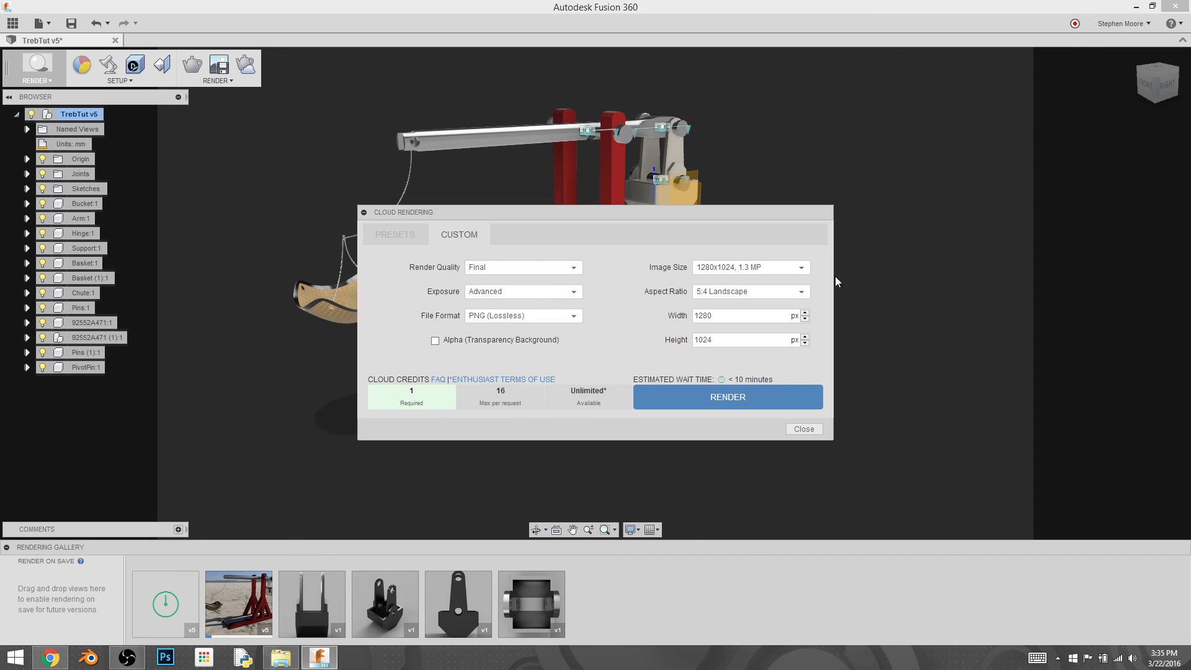
pyautogui.click(748, 290)
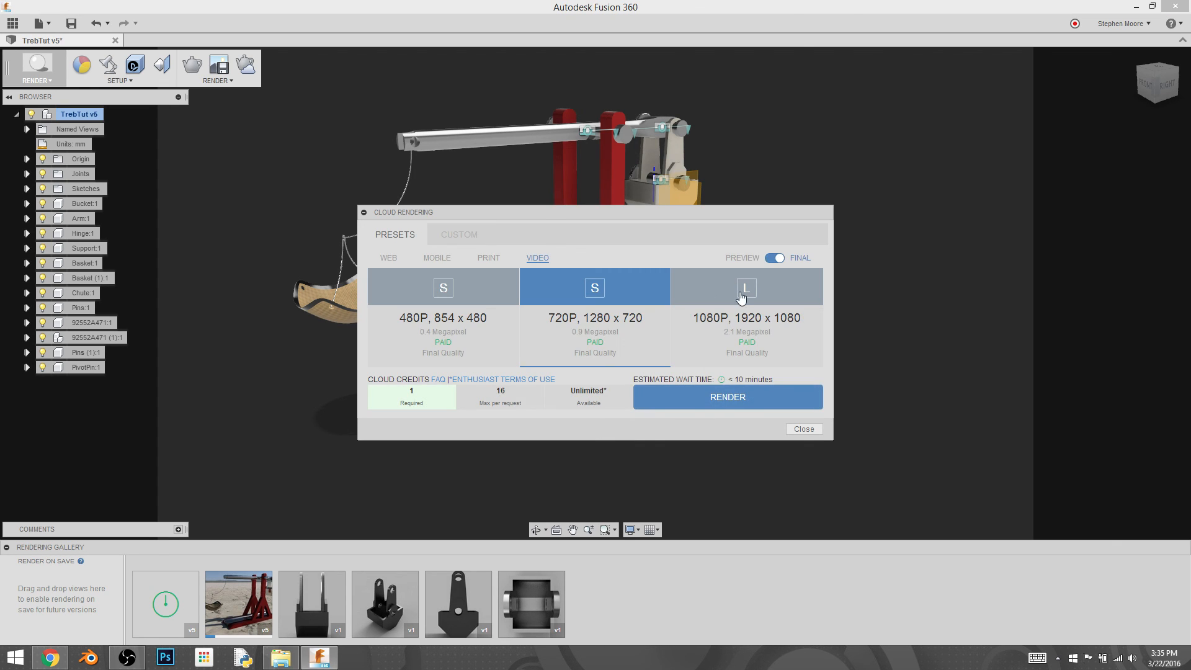
pyautogui.click(745, 287)
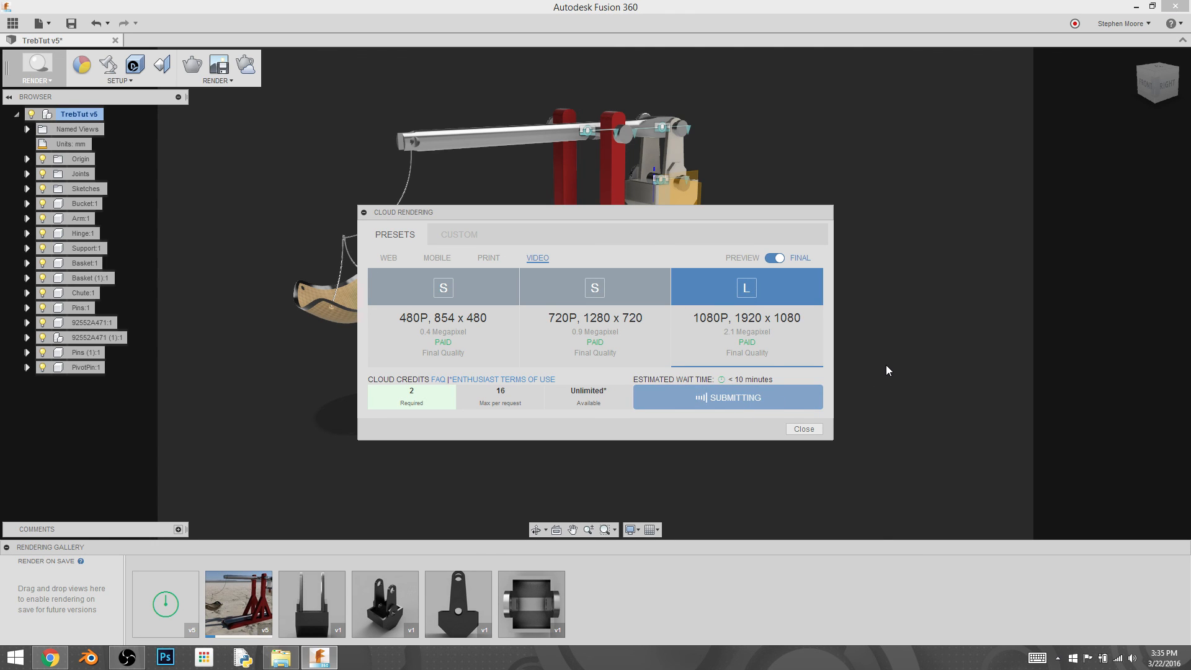
pyautogui.click(727, 397)
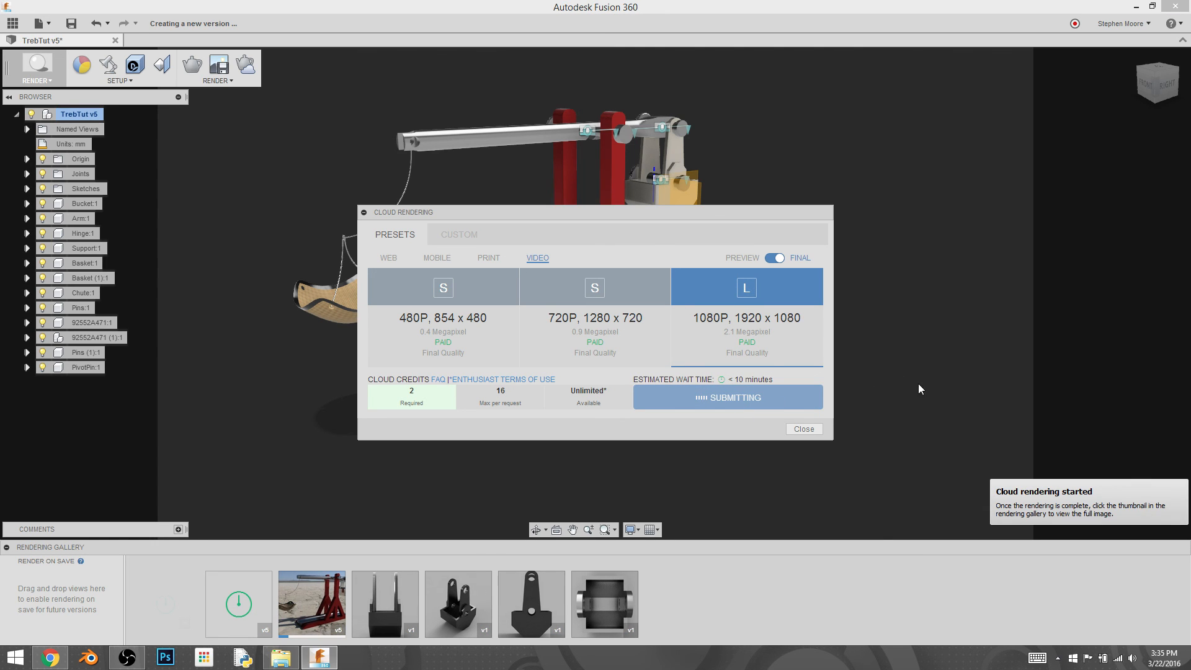
pyautogui.moveTo(804, 429)
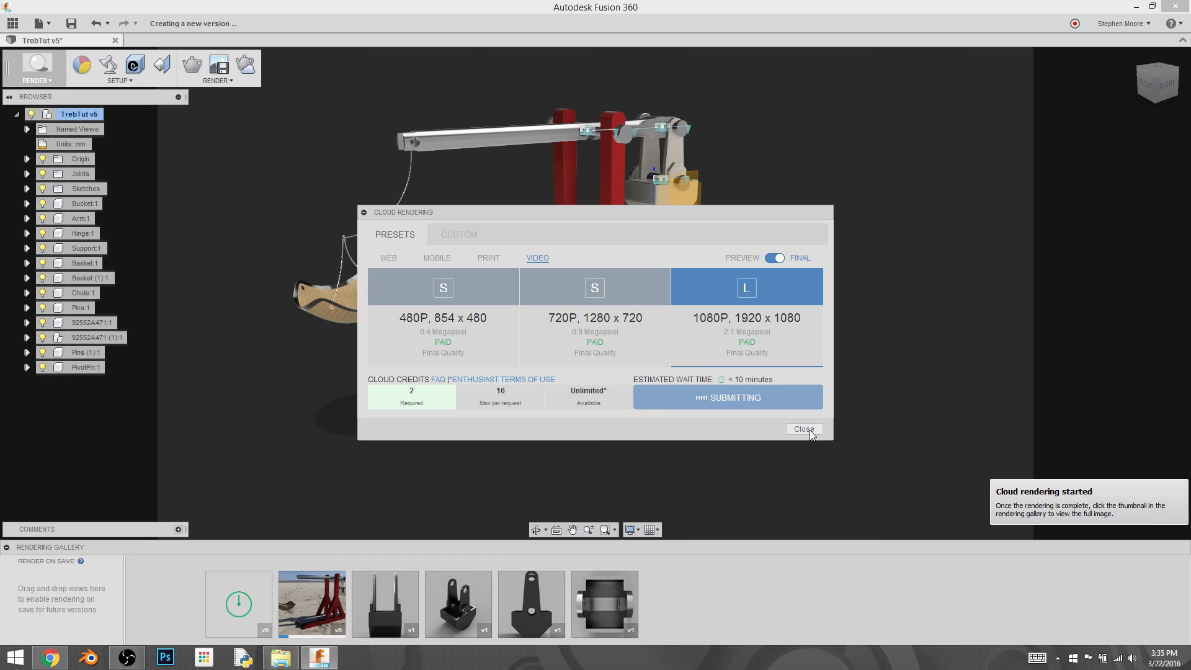
# Step: Close the Cloud Rendering dialog, leaving the 1920×1080 render pending
pyautogui.click(803, 430)
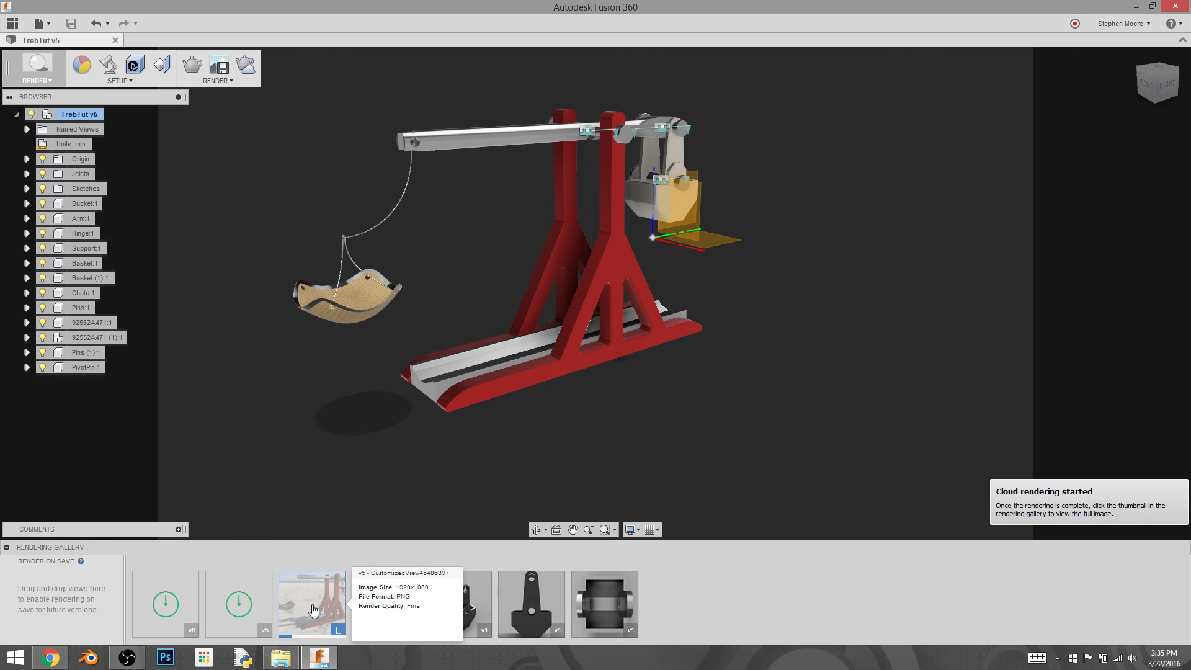
pyautogui.moveTo(306, 614)
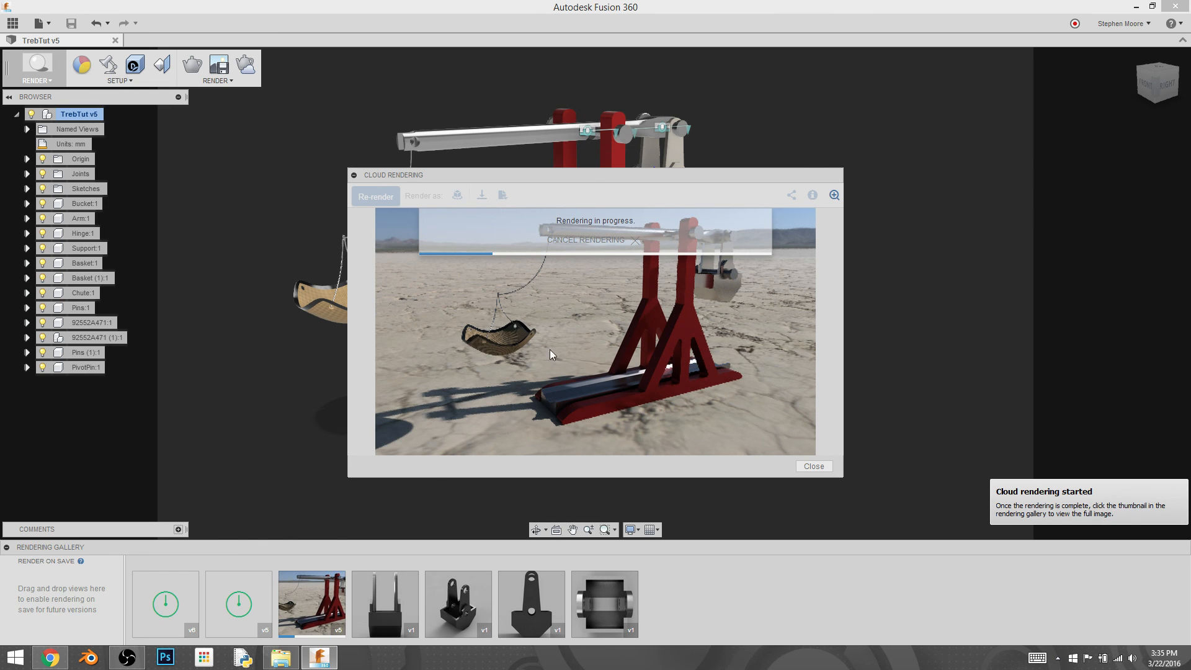
pyautogui.moveTo(619, 348)
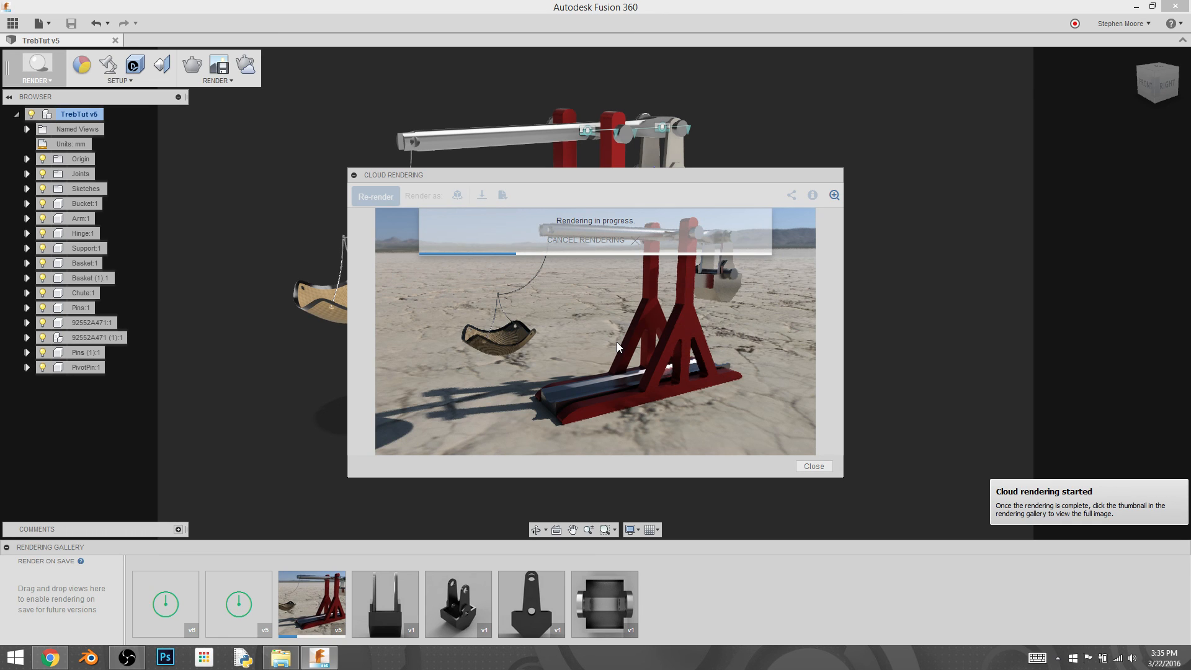
pyautogui.moveTo(667, 366)
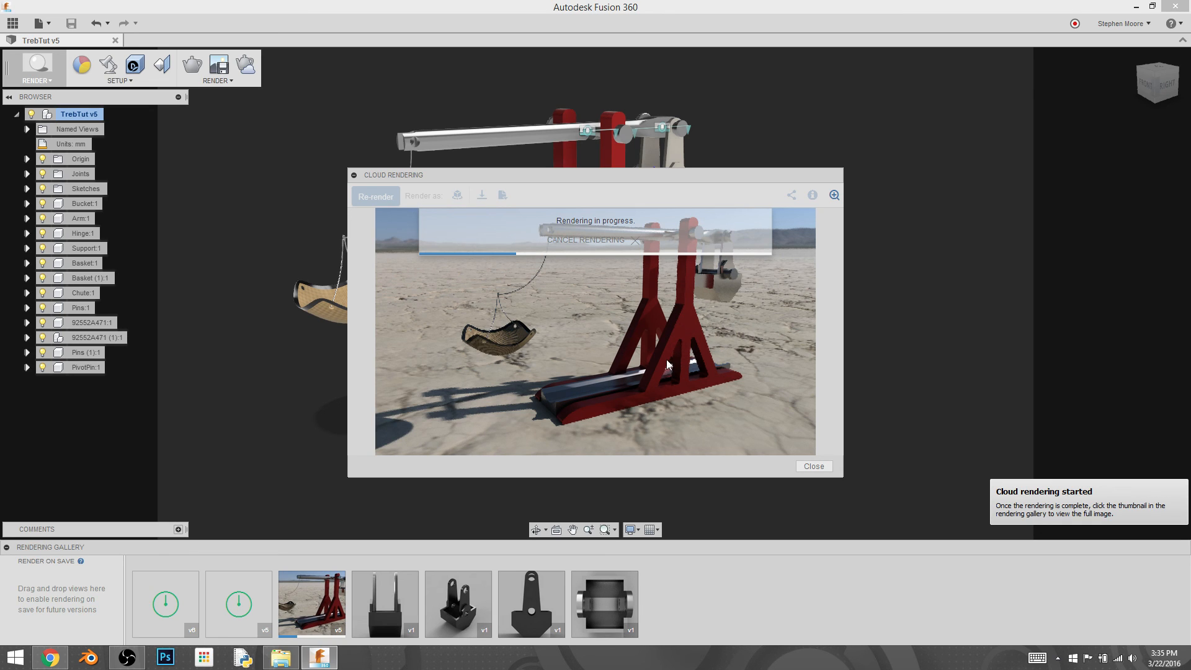